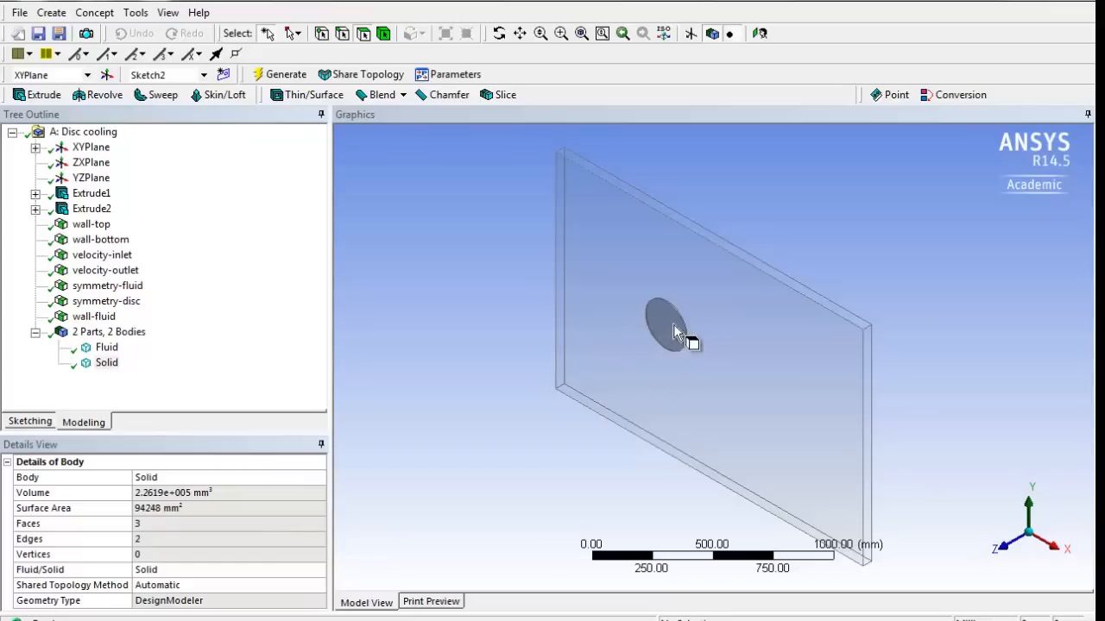
mouse_move(675, 335)
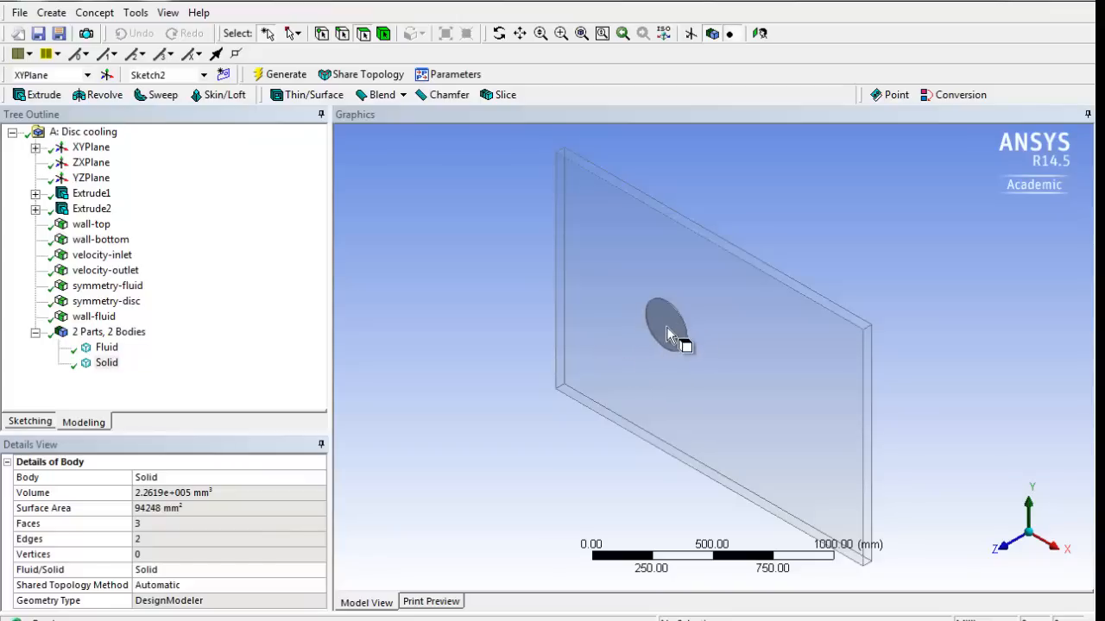
mouse_move(632, 314)
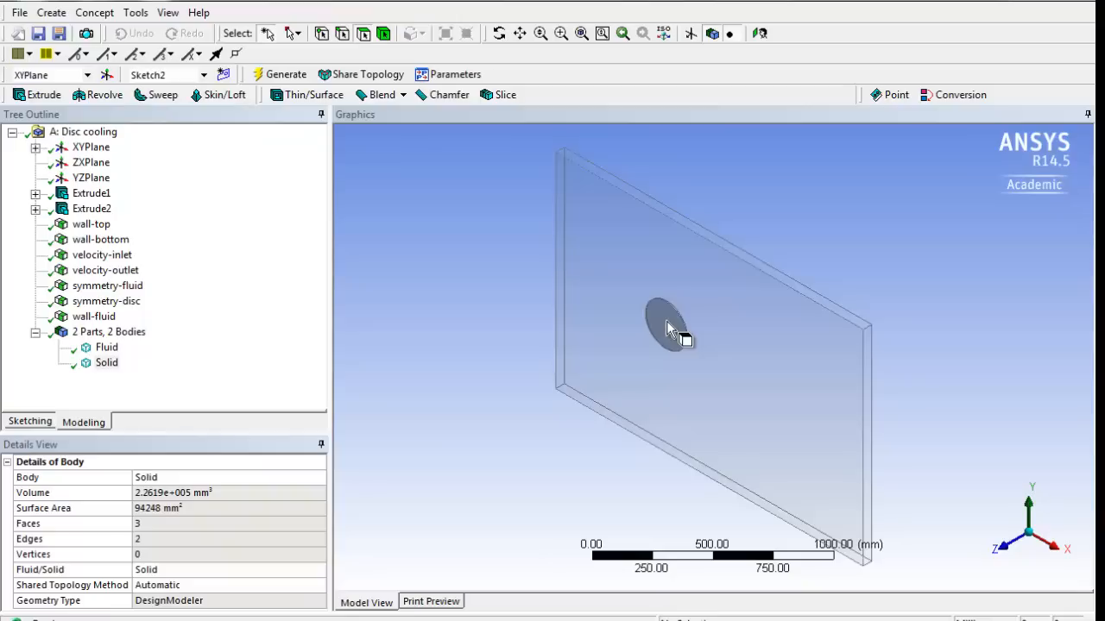
mouse_move(405, 373)
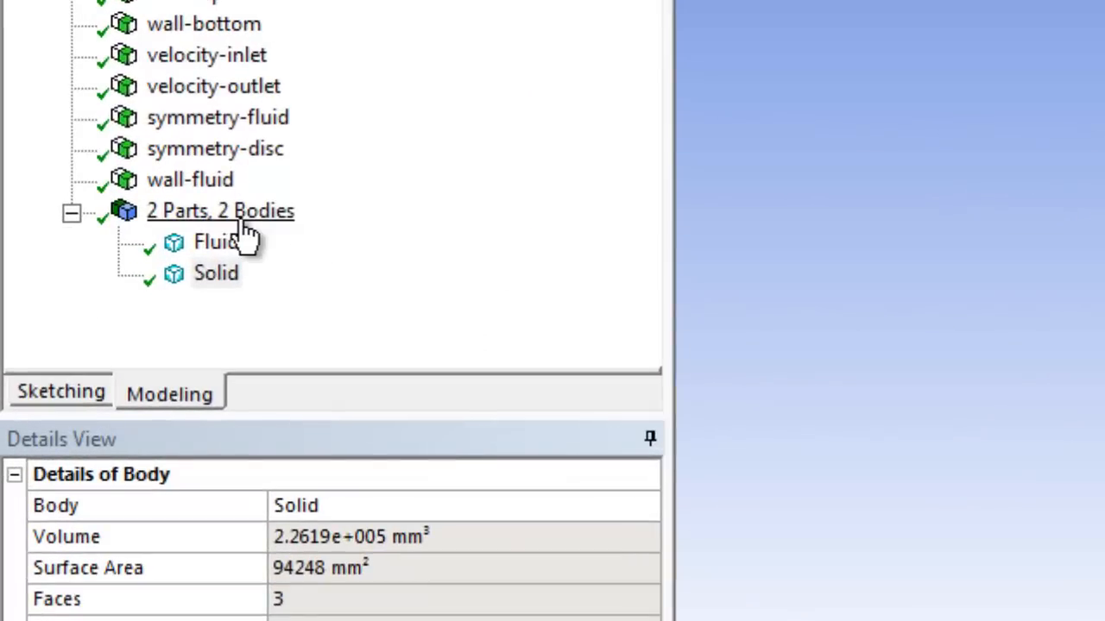
- Show only the Solid disc body and create named selection interface-disc-face on a disc face
right_click(216, 241)
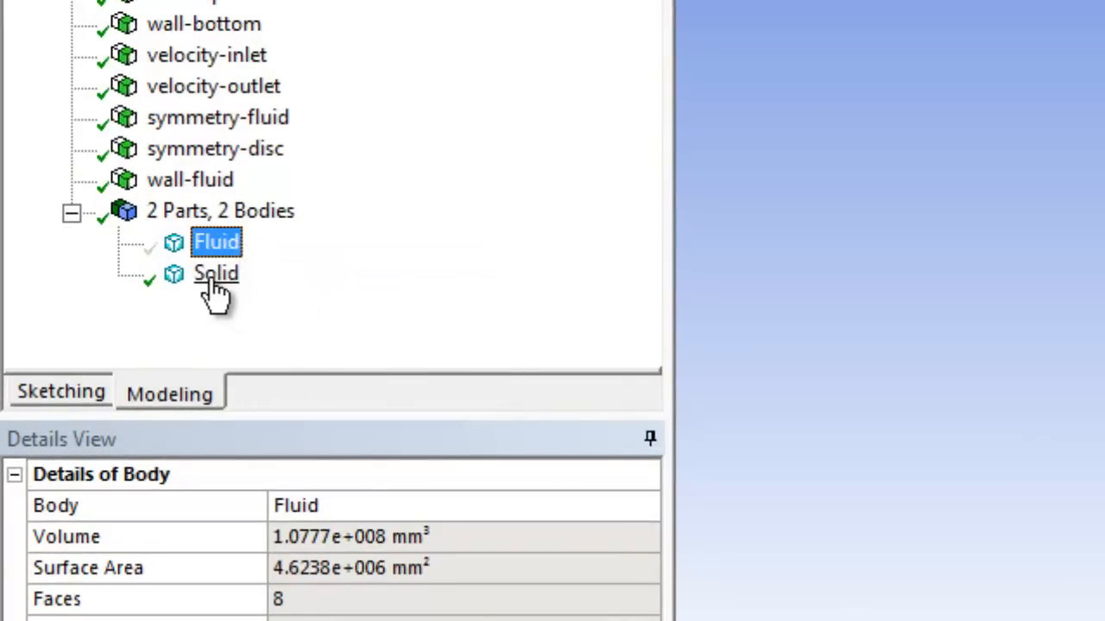
click(215, 273)
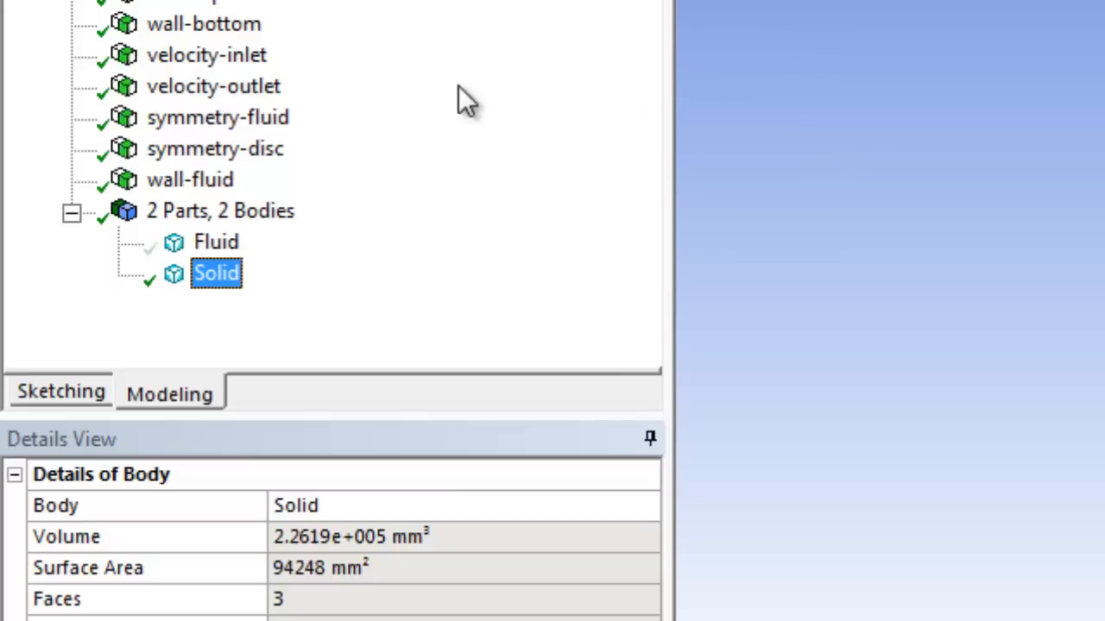
mouse_move(242, 159)
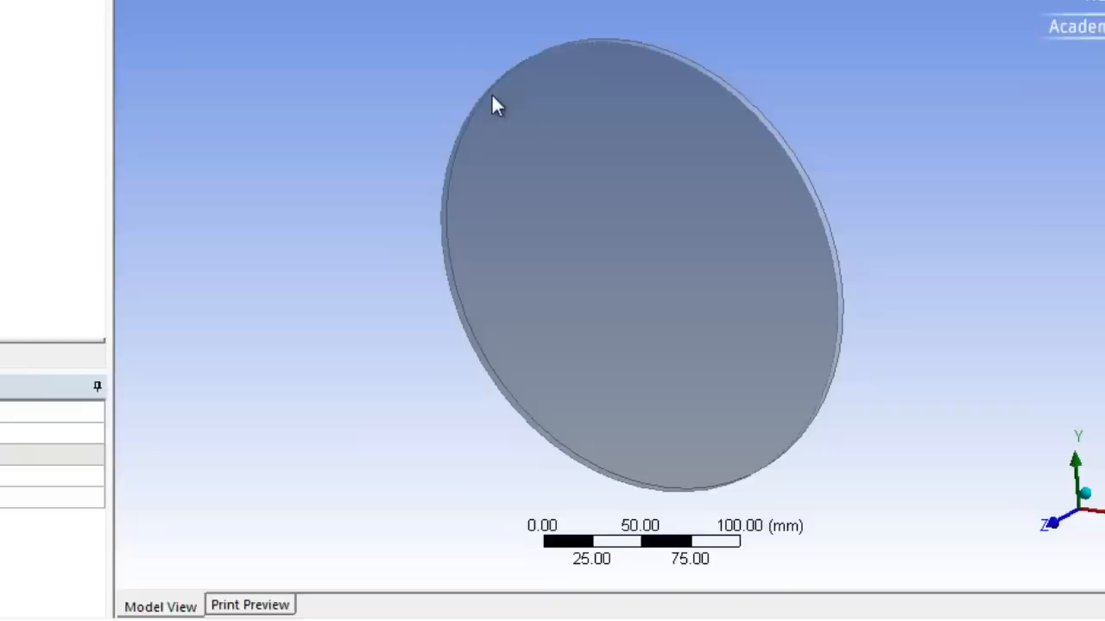
right_click(497, 104)
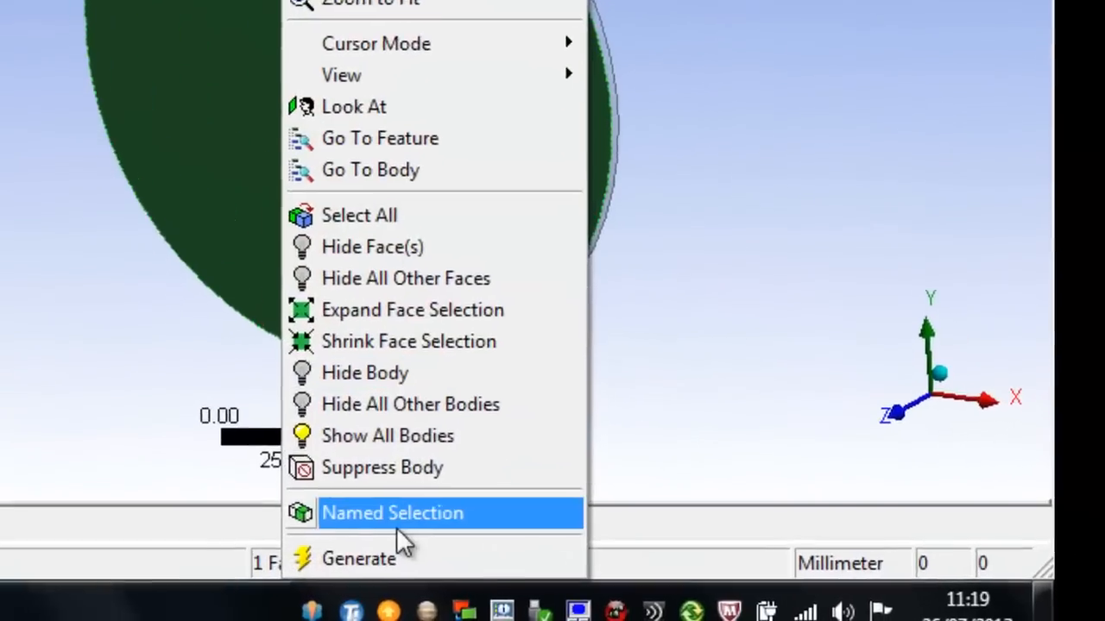
click(392, 513)
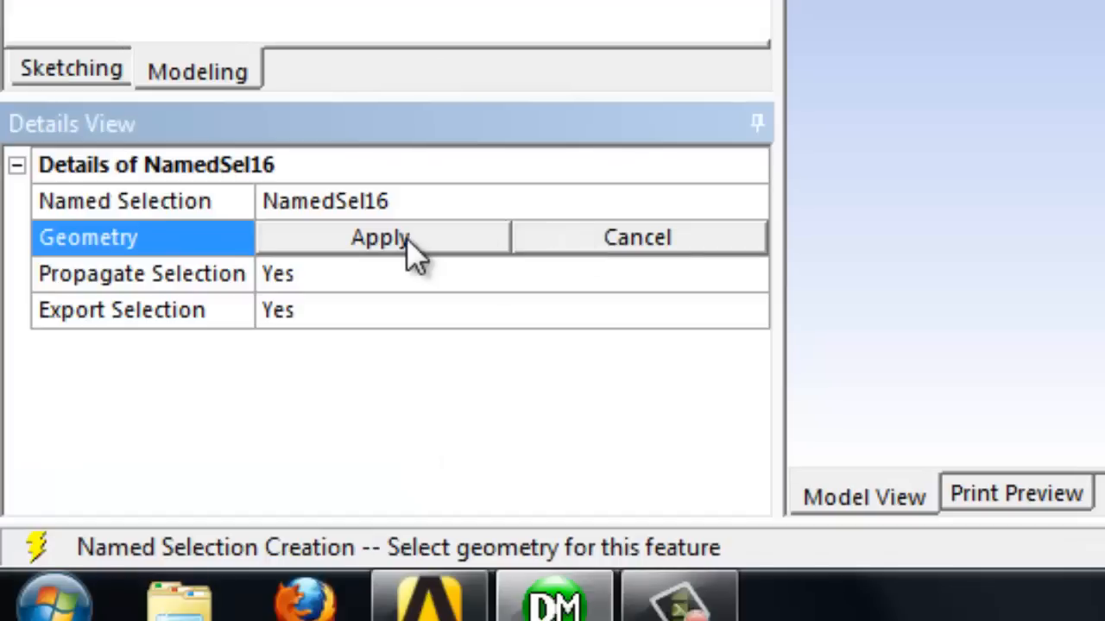
click(380, 238)
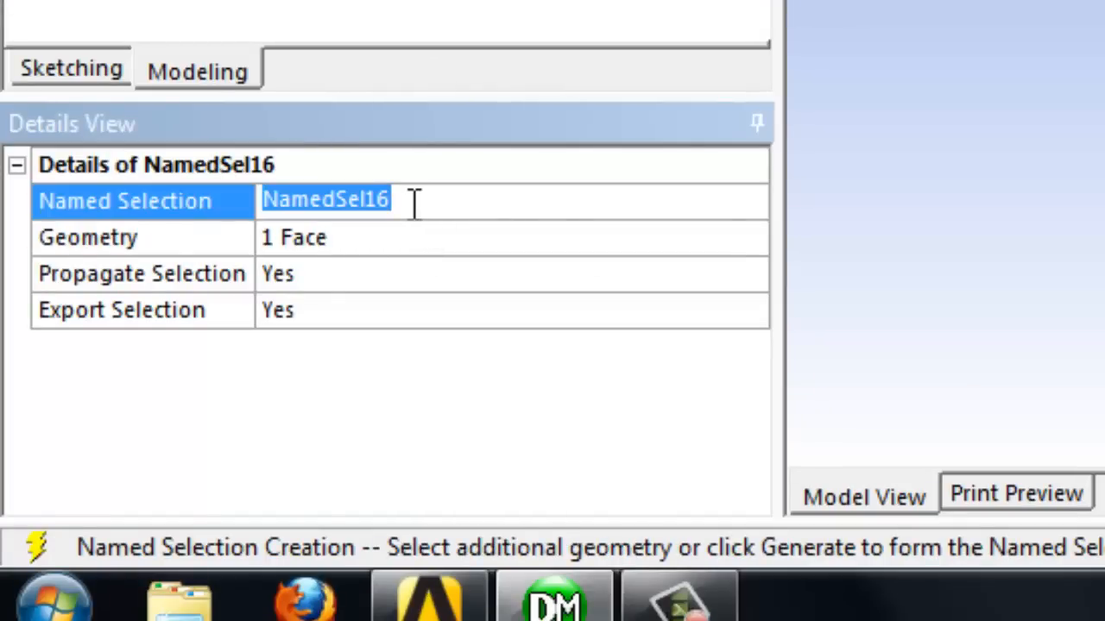
text(interface)
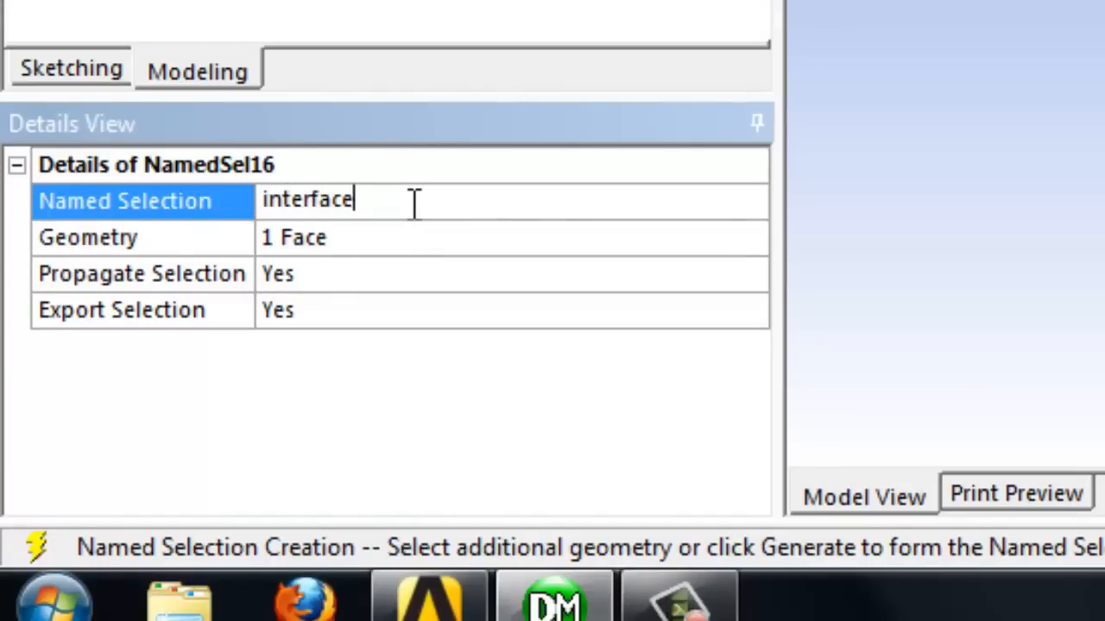
text(-dis)
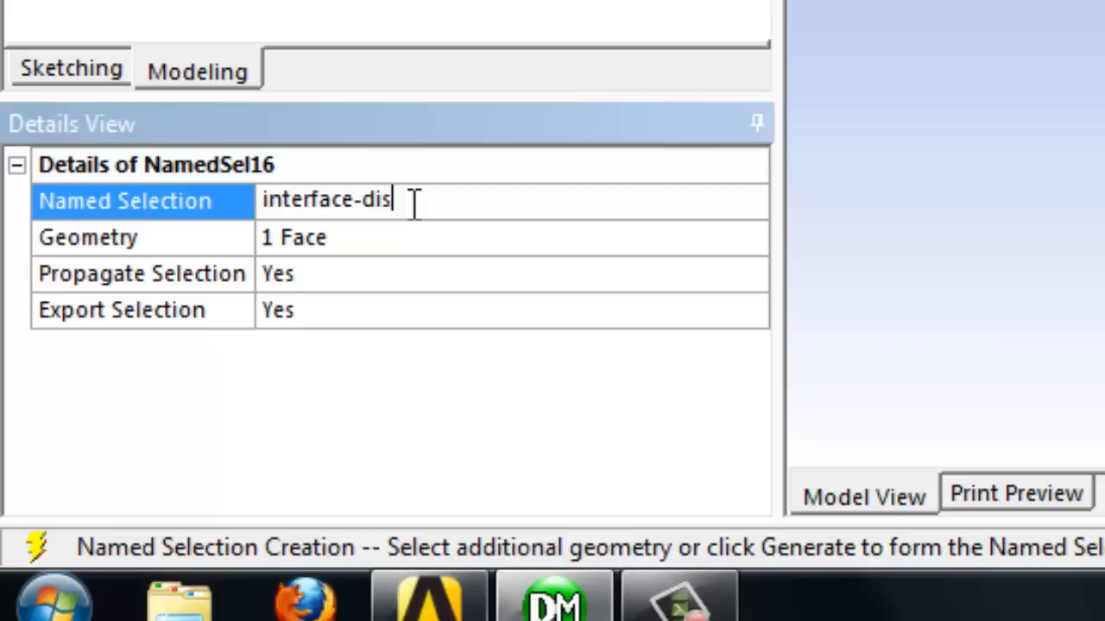
text(c-face)
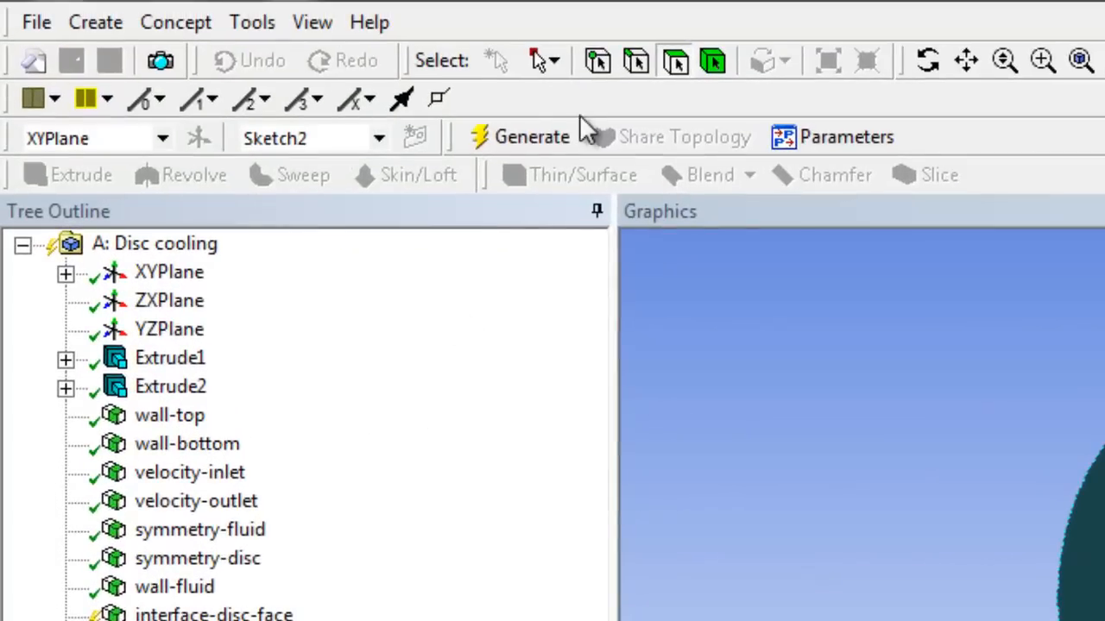
click(530, 137)
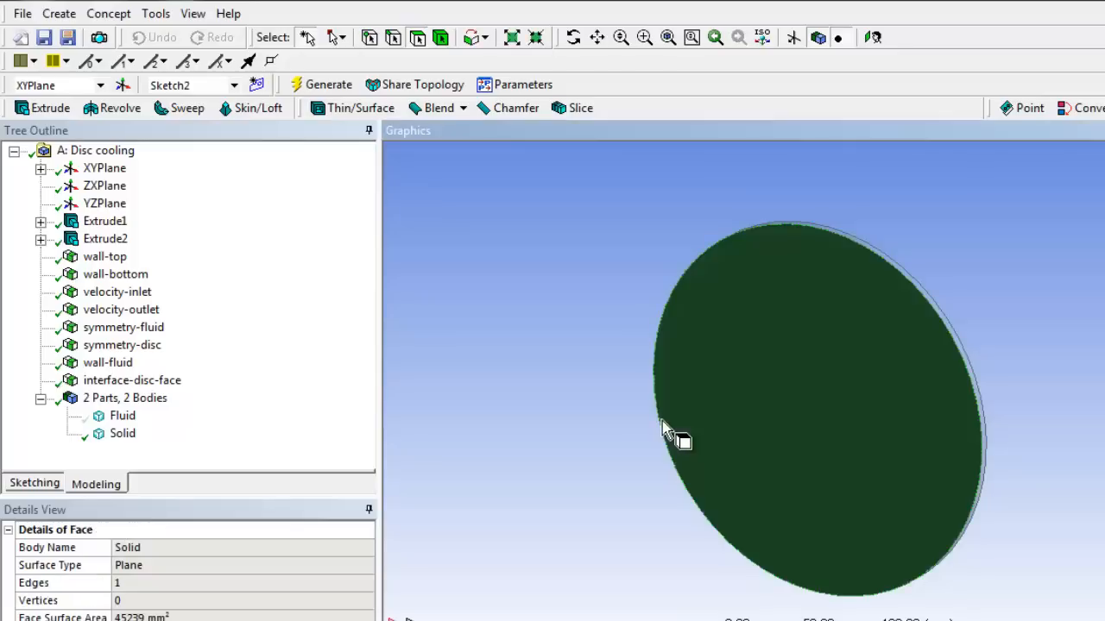
- Create a second named selection interface-disc-edge on the disc's rim face
right_click(673, 428)
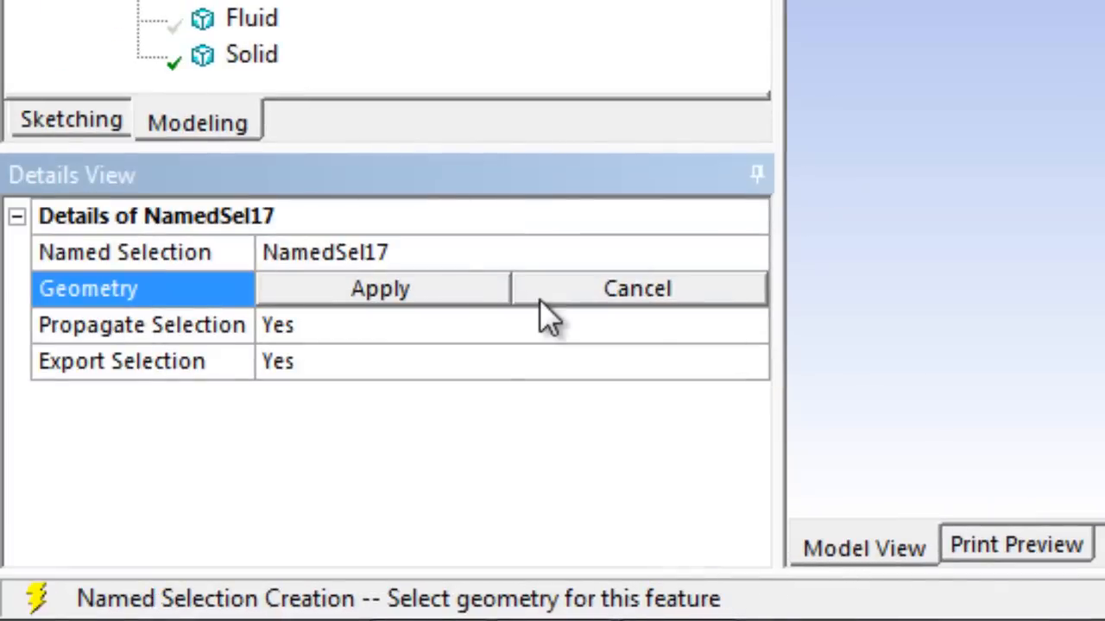
click(379, 289)
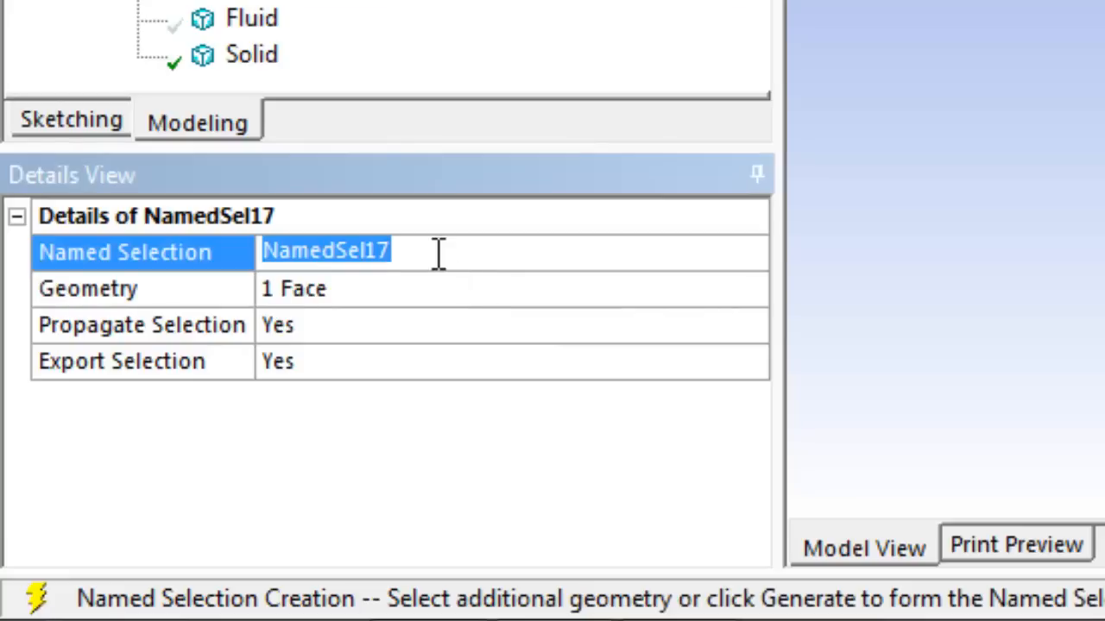
text(interface-)
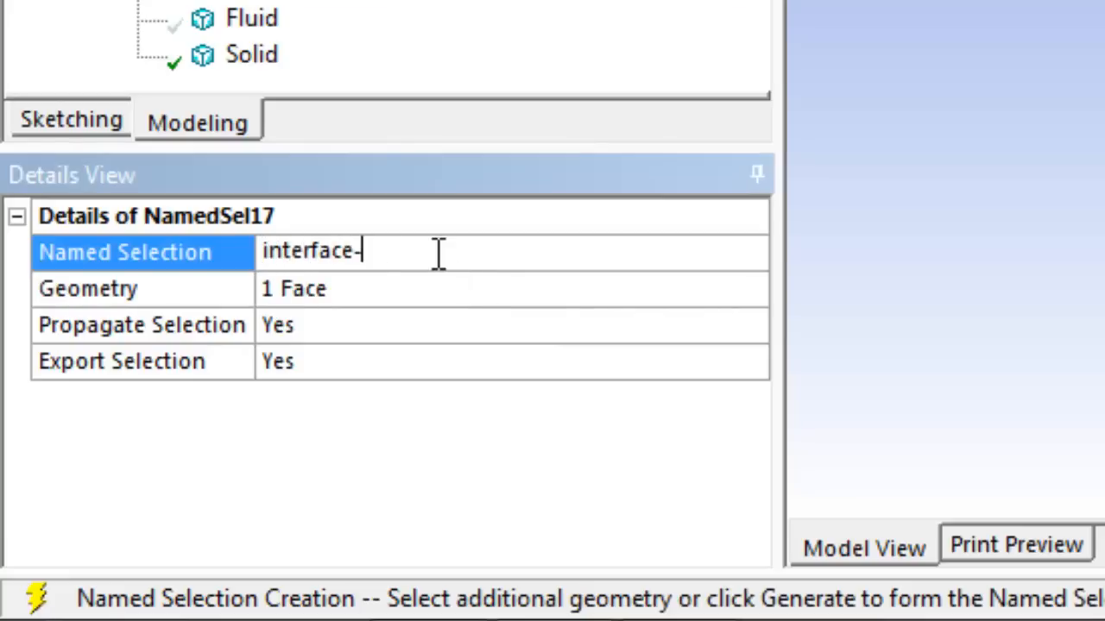
text(disc-edge)
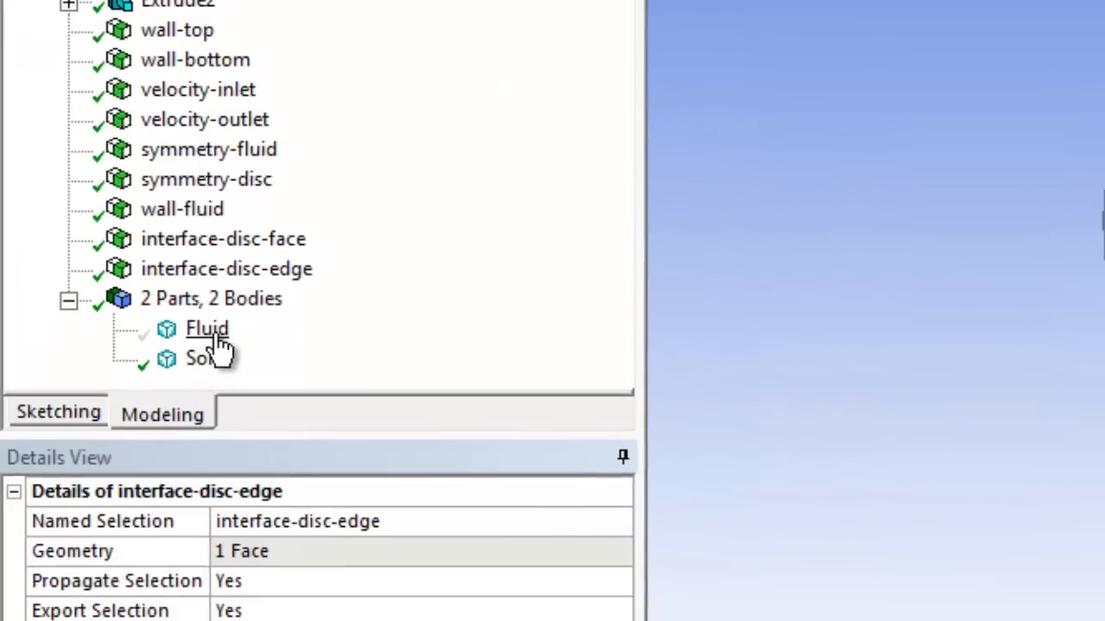
- Show only the Fluid body and pick a disc-cavity face for the interface-fluid named selections
right_click(207, 328)
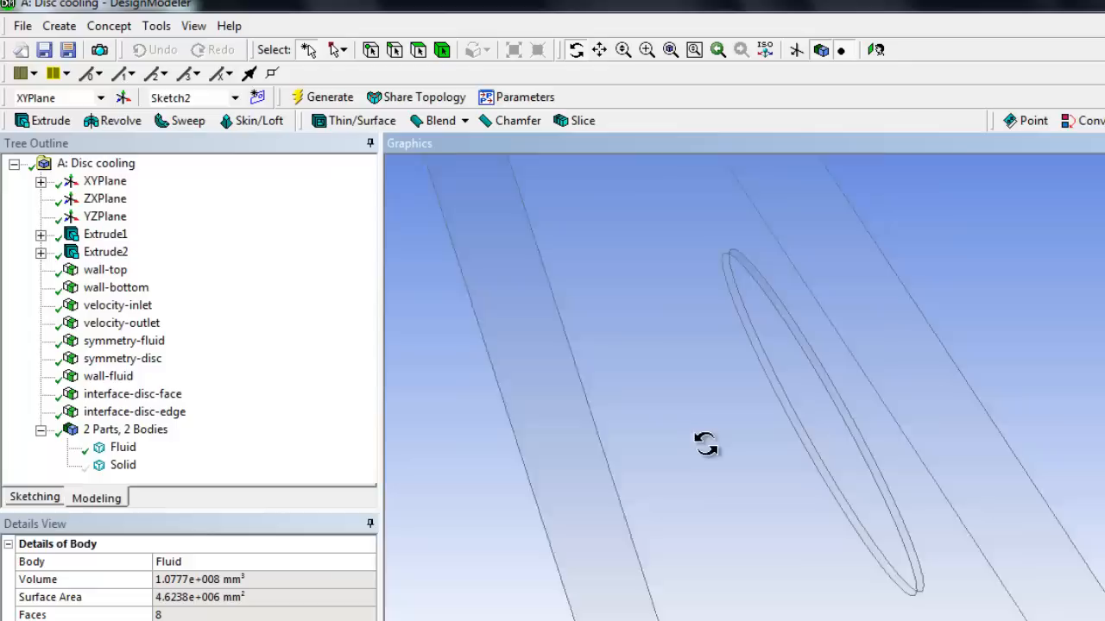
drag(706, 445, 525, 181)
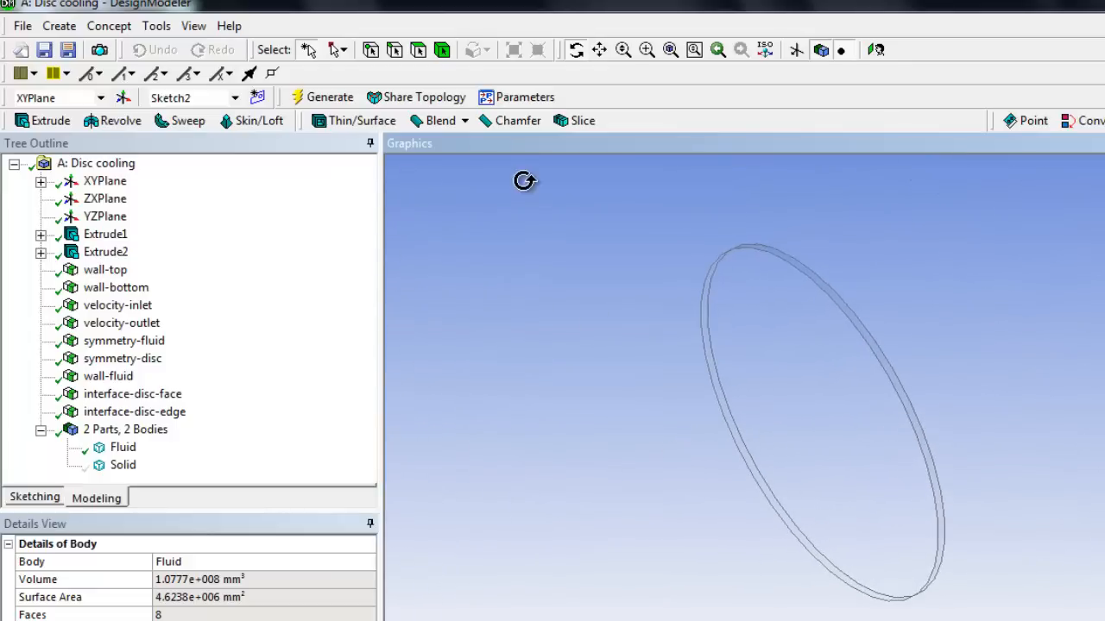
click(785, 362)
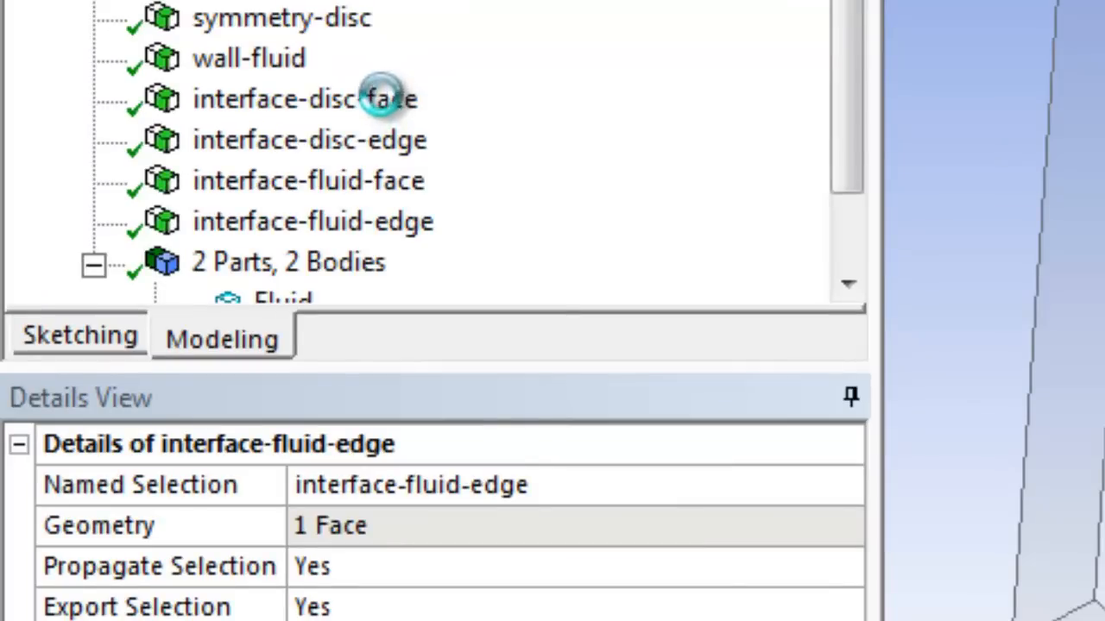
mouse_move(445, 180)
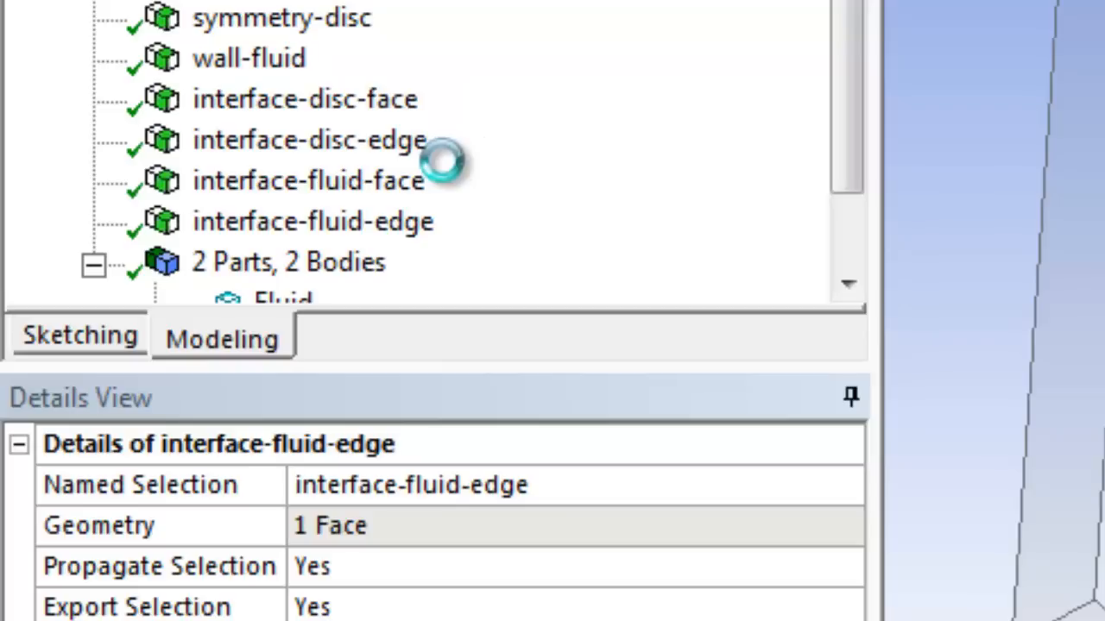
mouse_move(452, 169)
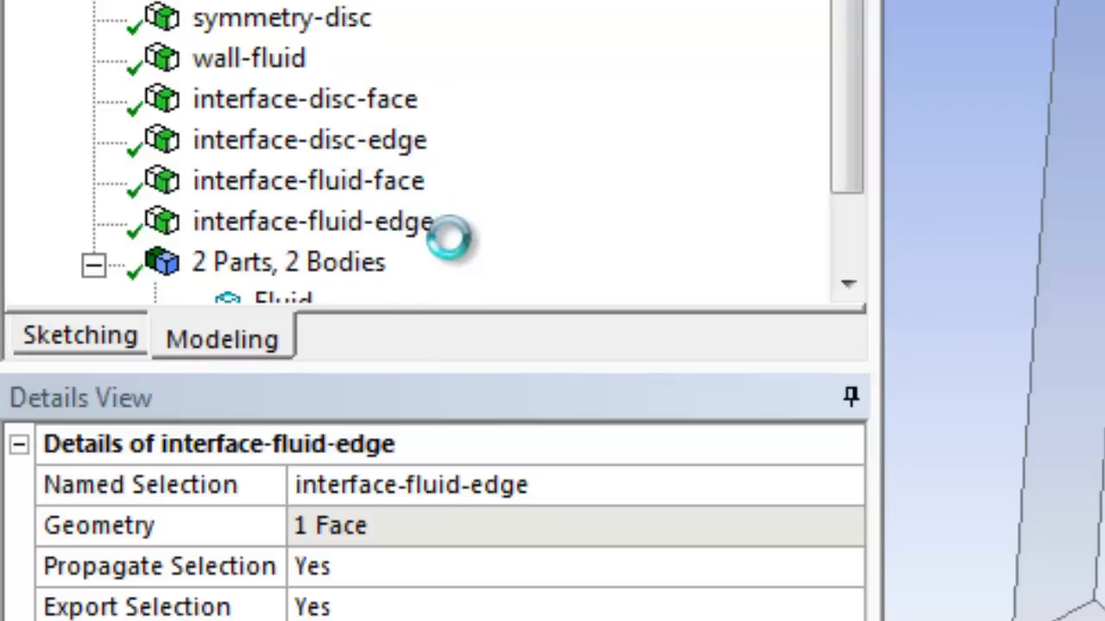
mouse_move(394, 182)
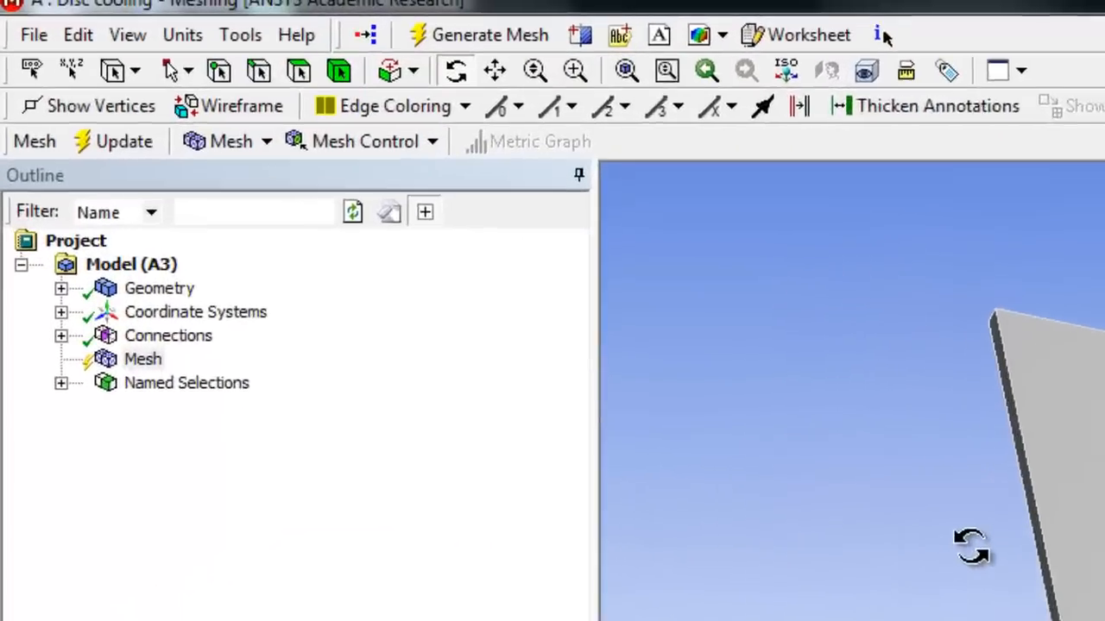
- Expand Connections and inspect the automatically created contact region on the model
click(60, 335)
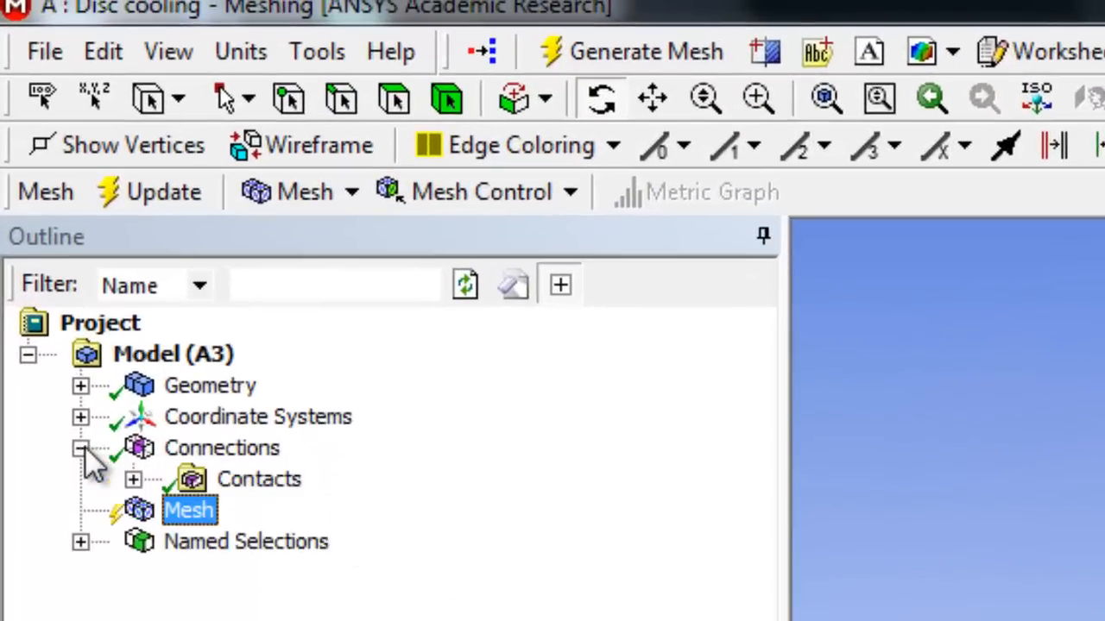
click(133, 480)
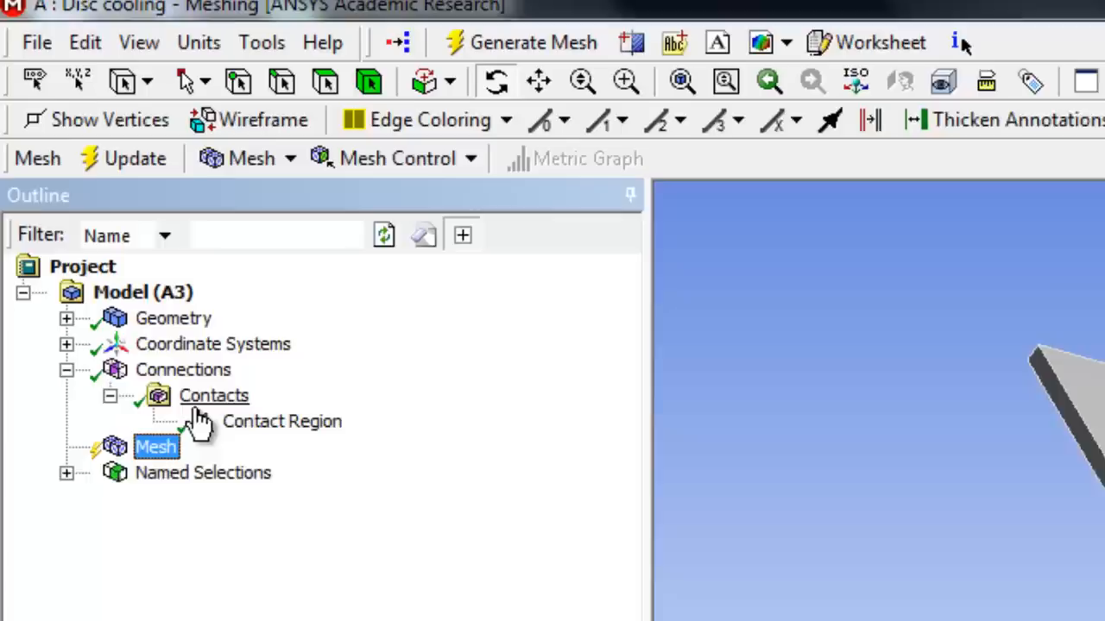
click(283, 421)
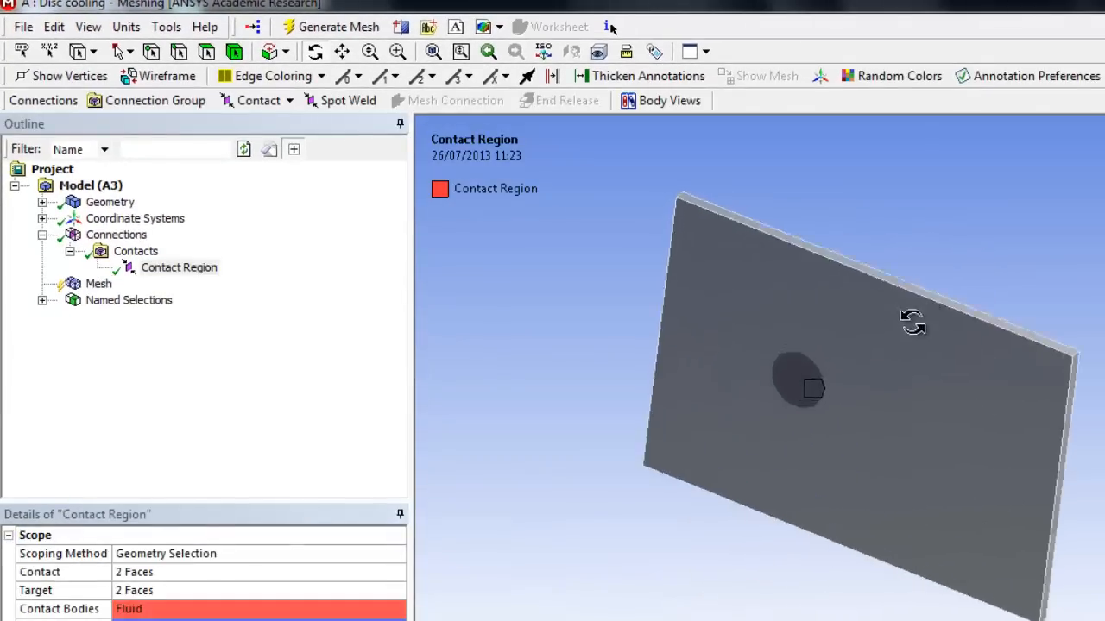
drag(911, 324, 652, 371)
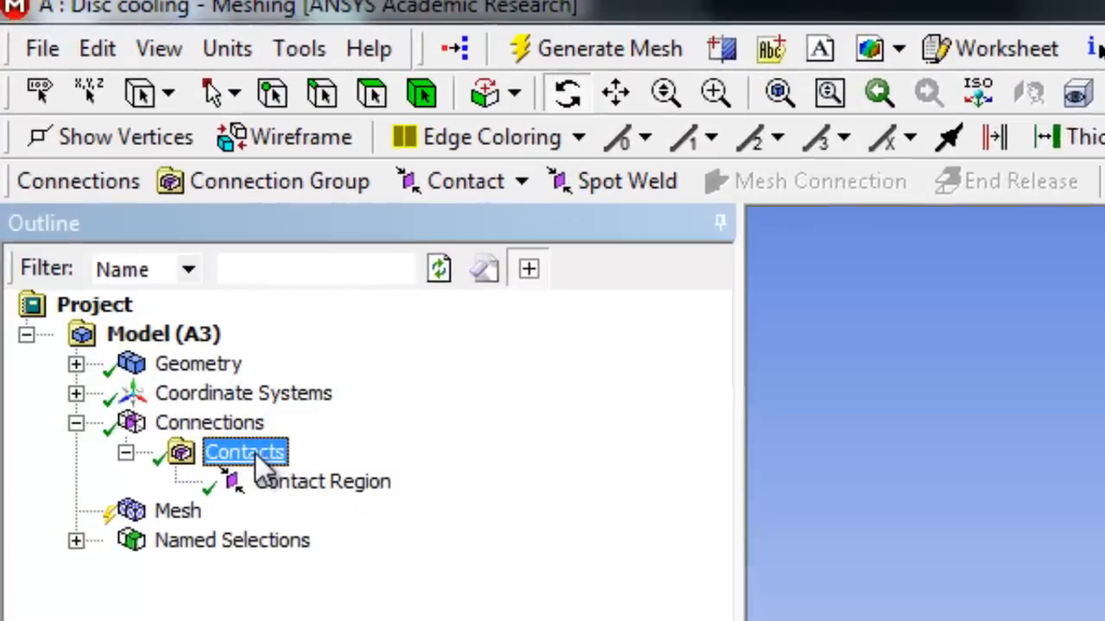
- Delete the Contacts group and bring up the Connections settings
right_click(245, 452)
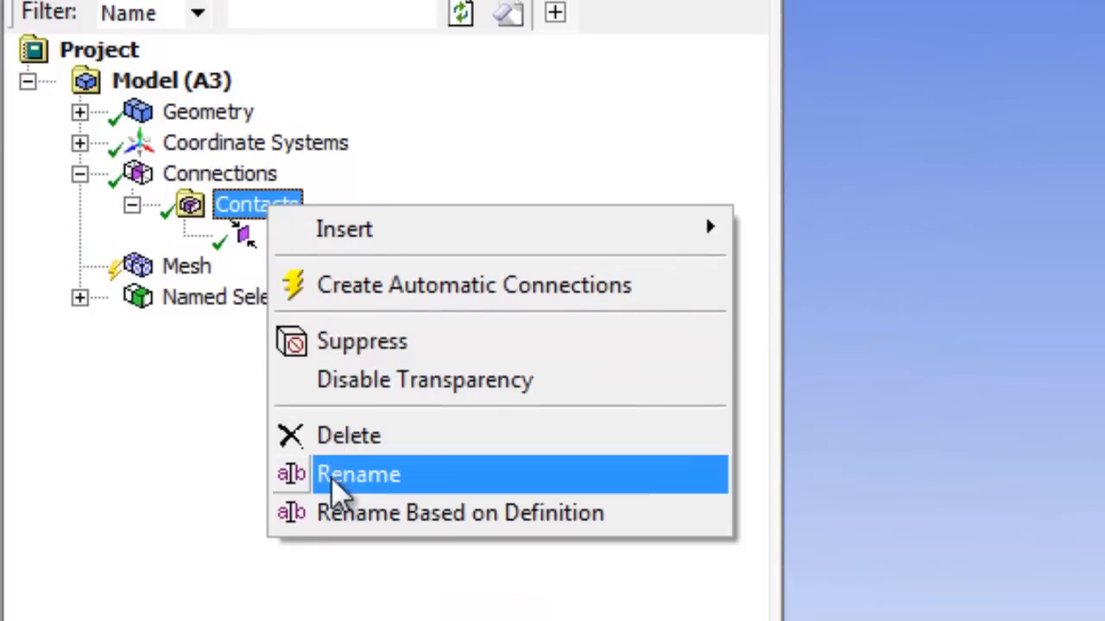
click(348, 435)
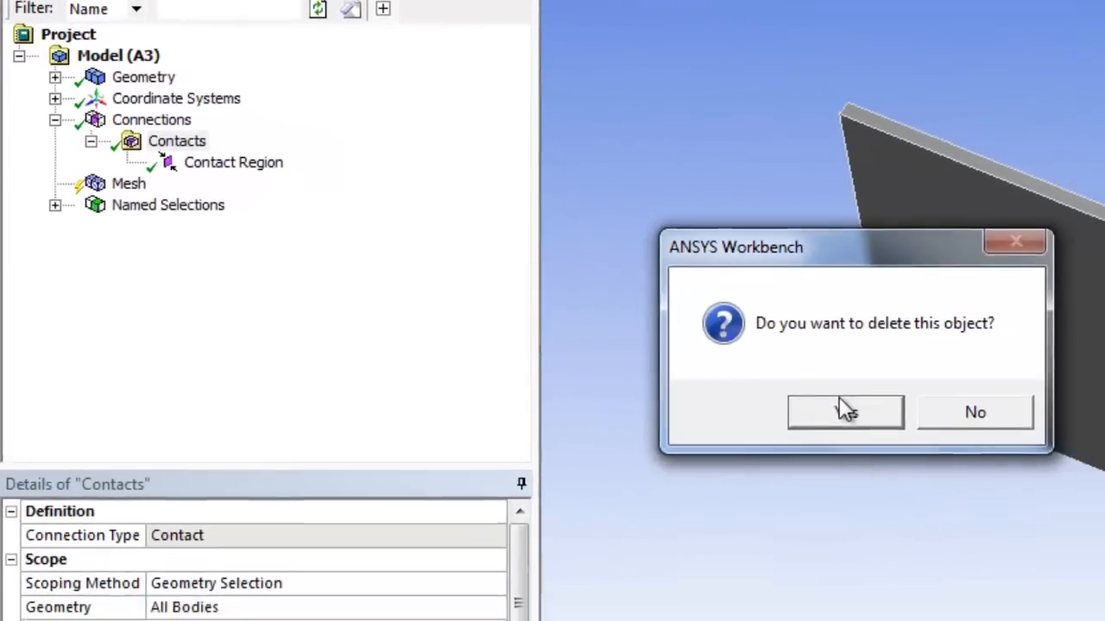
click(846, 410)
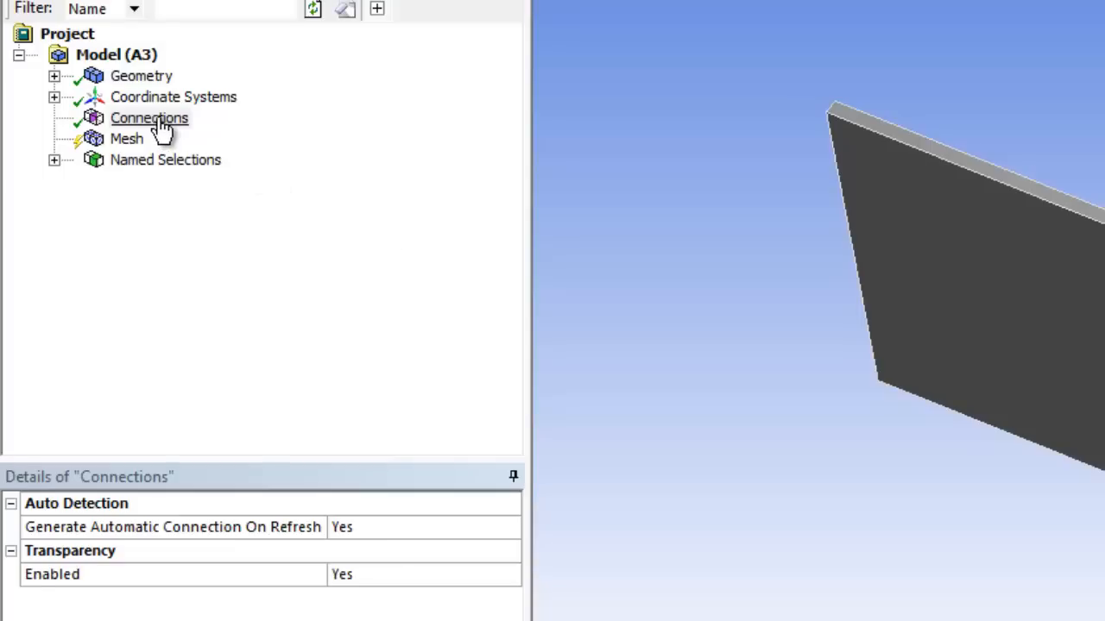
click(172, 527)
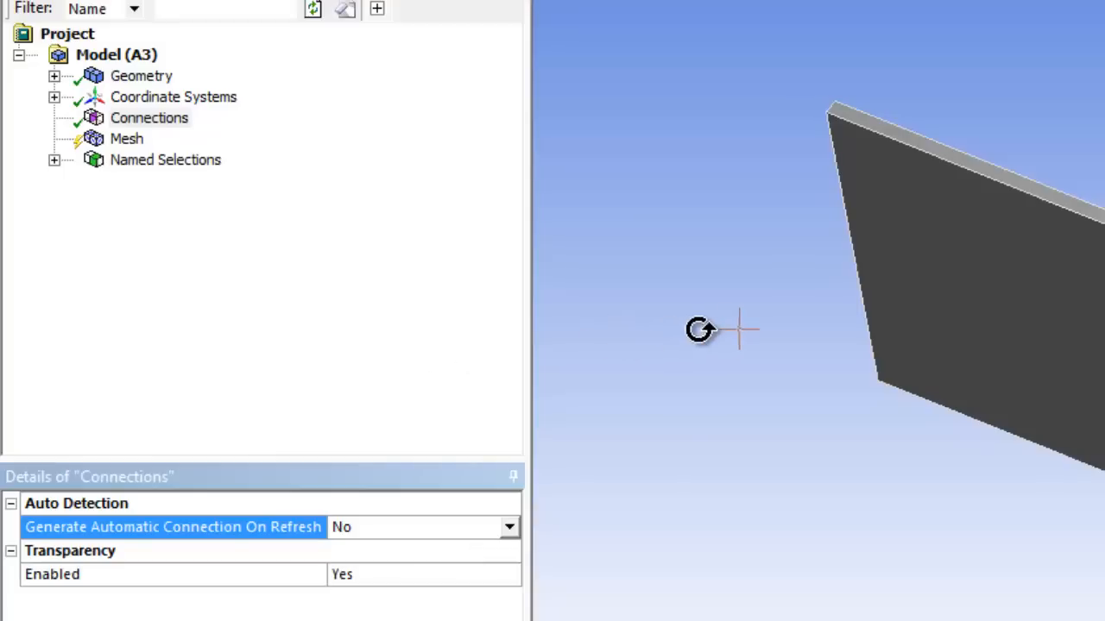
- Keep automatic connections off, set the mesh Relevance Center sizing level and generate the mesh
click(507, 527)
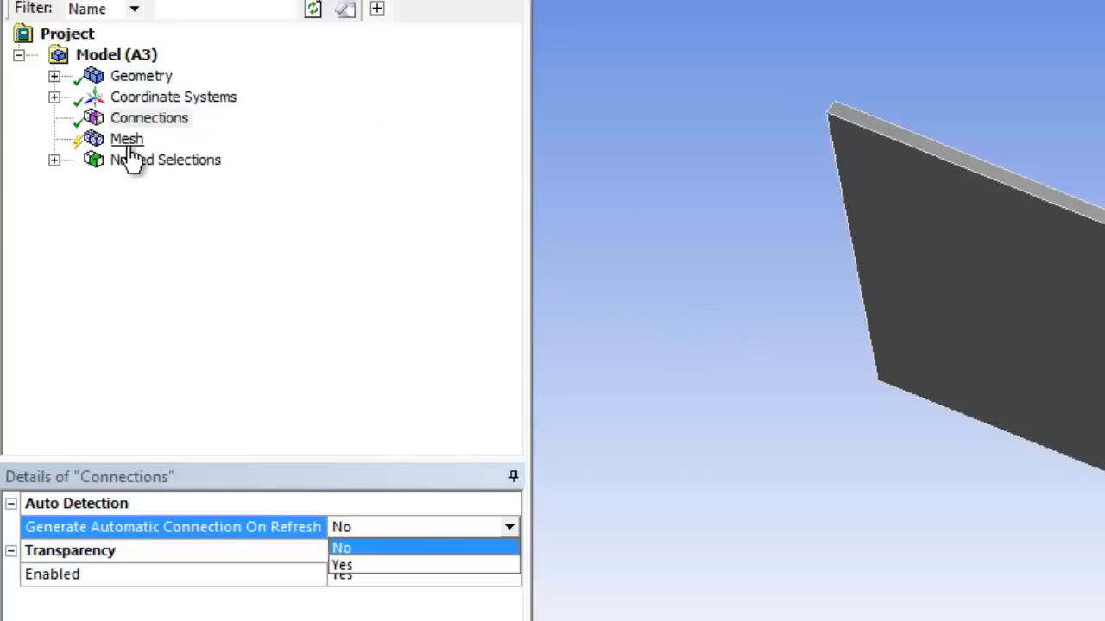
mouse_move(148, 117)
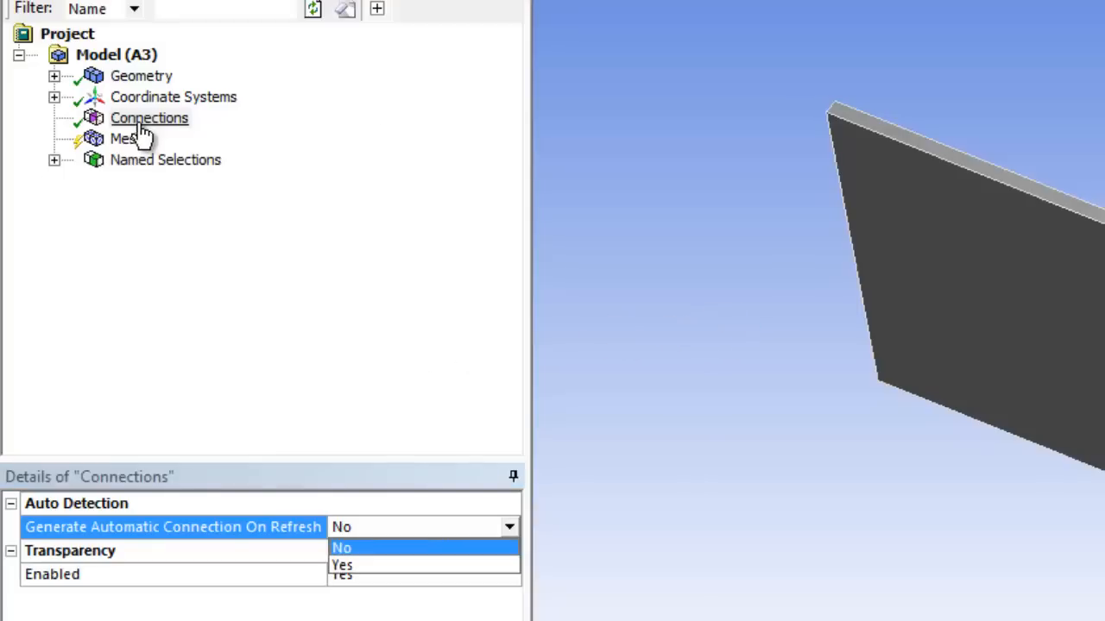
click(124, 138)
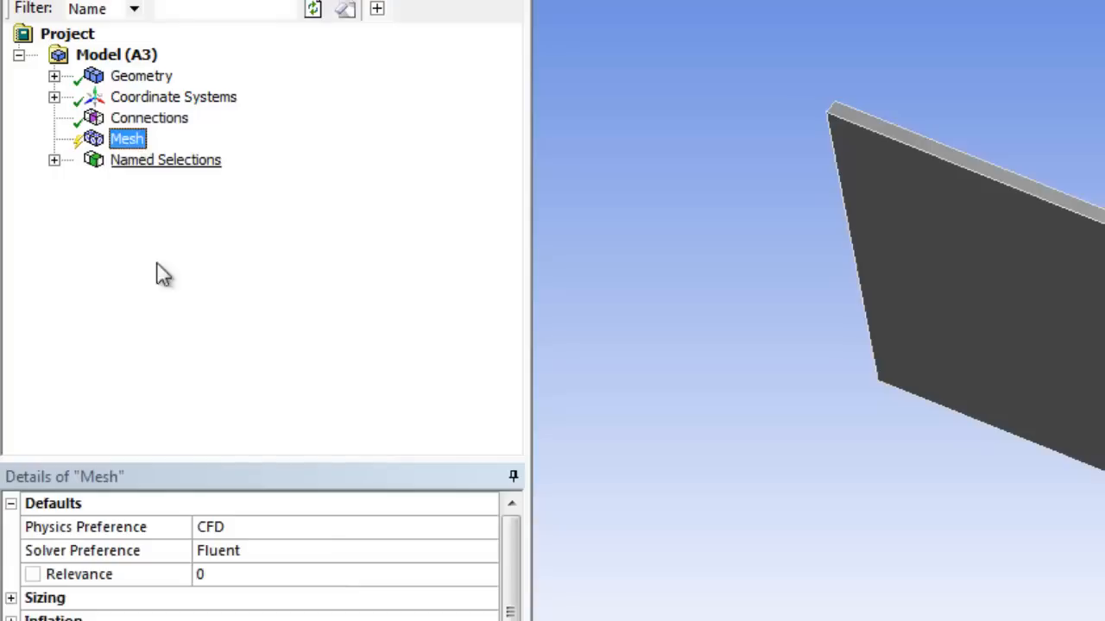
scroll(down, 3)
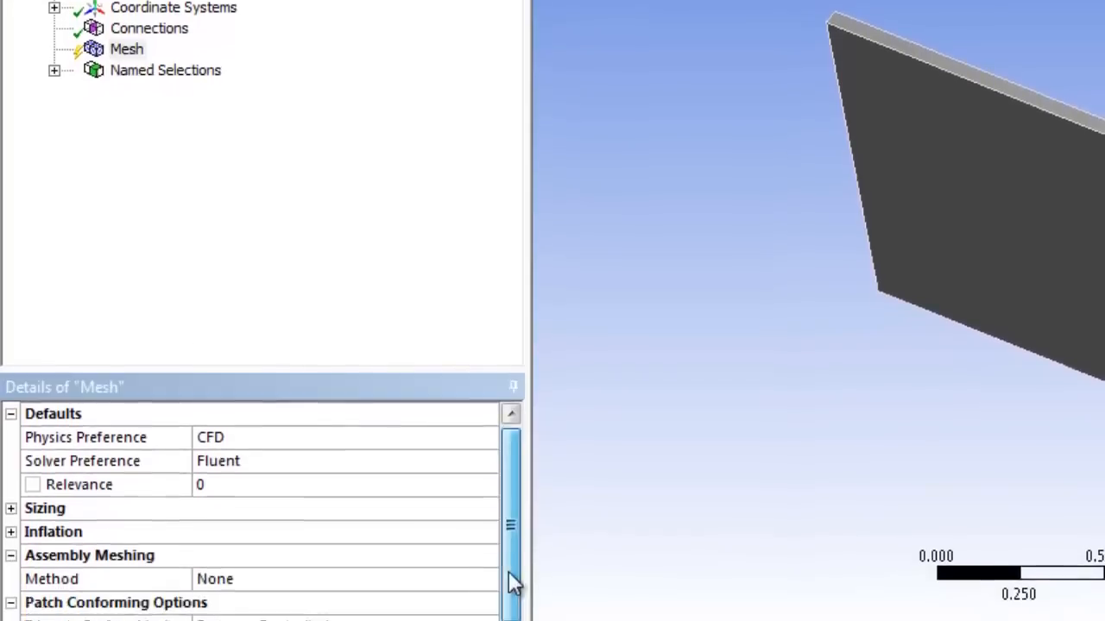
scroll(down, 3)
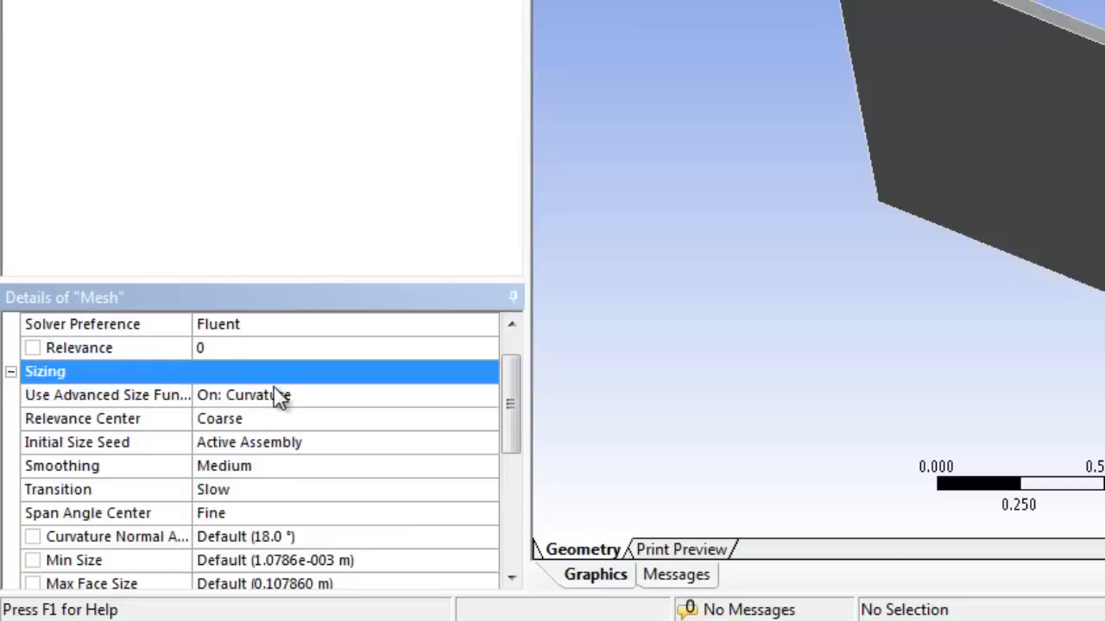
mouse_move(278, 432)
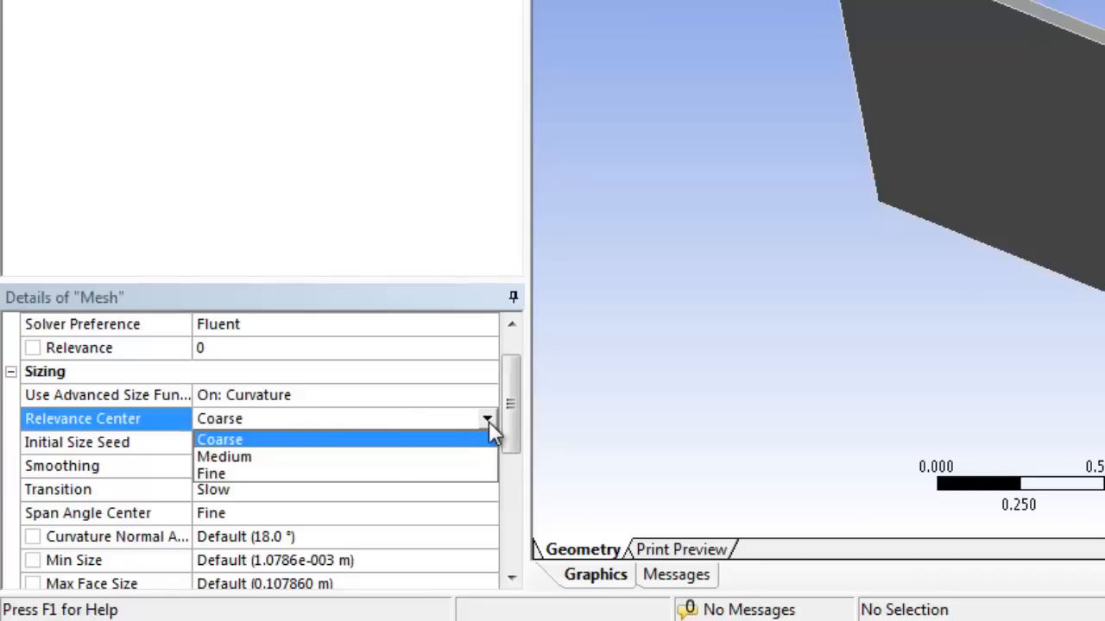
click(211, 473)
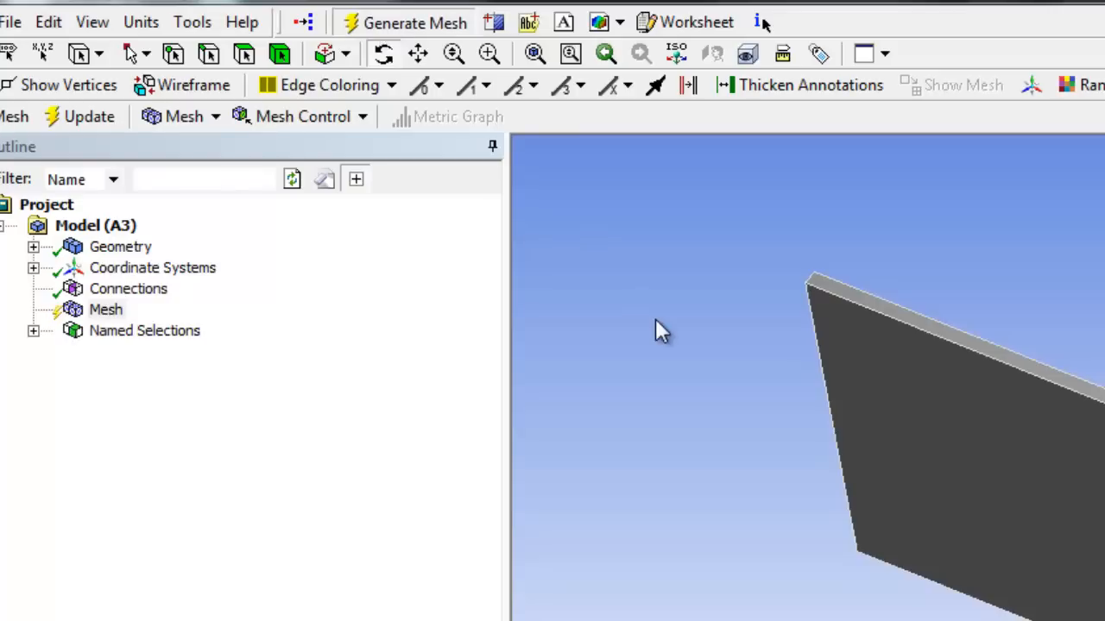
click(402, 20)
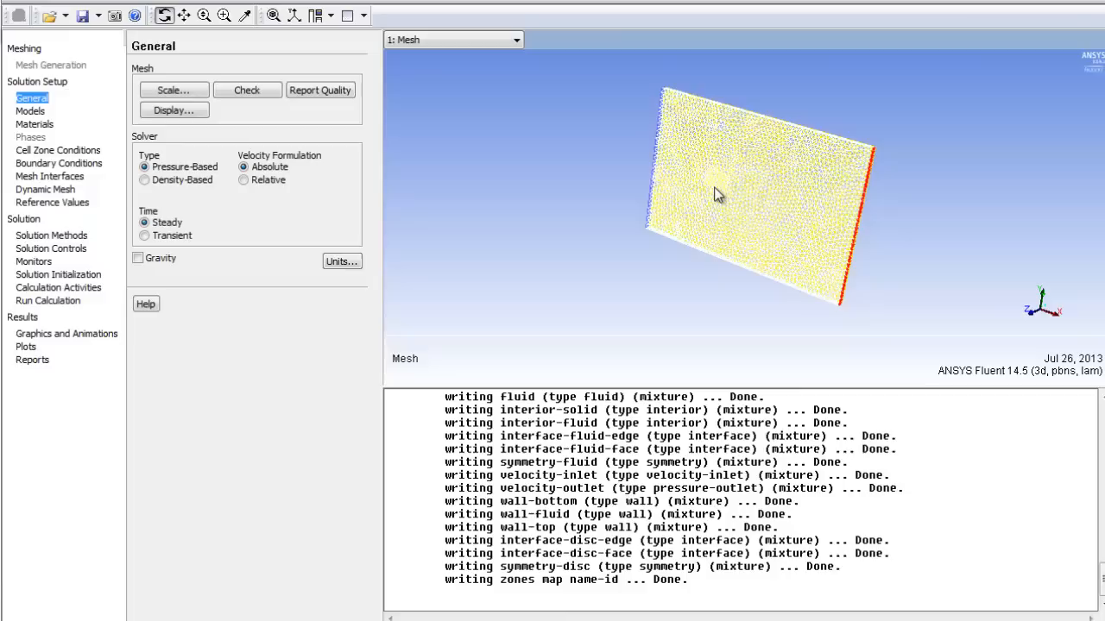
mouse_move(732, 221)
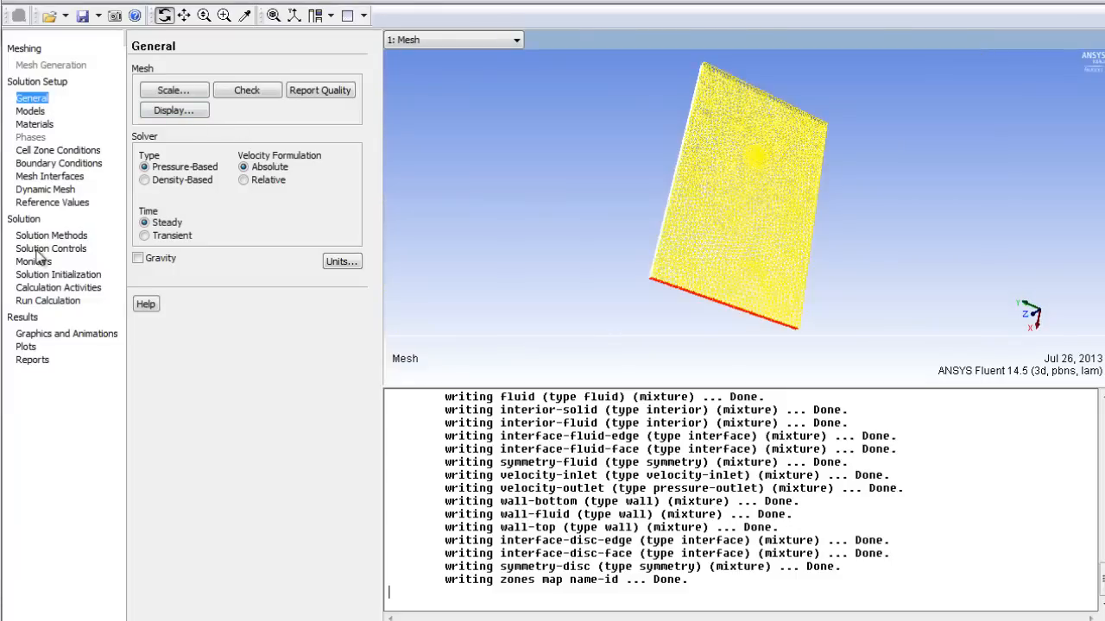
- Switch on the Energy Equation in the Models list
click(31, 110)
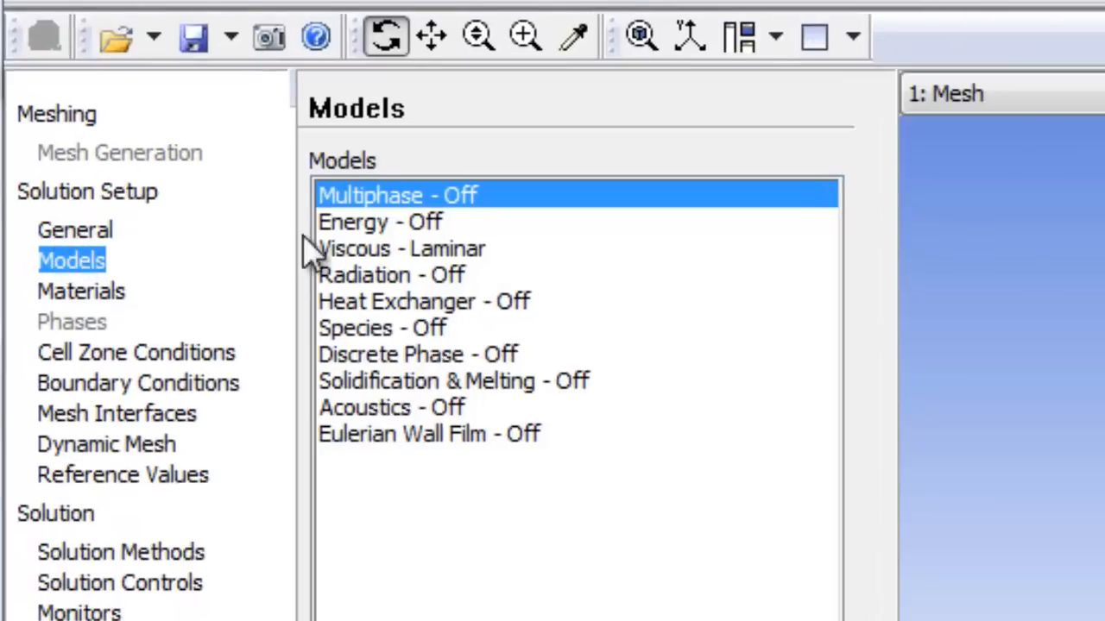
double_click(380, 221)
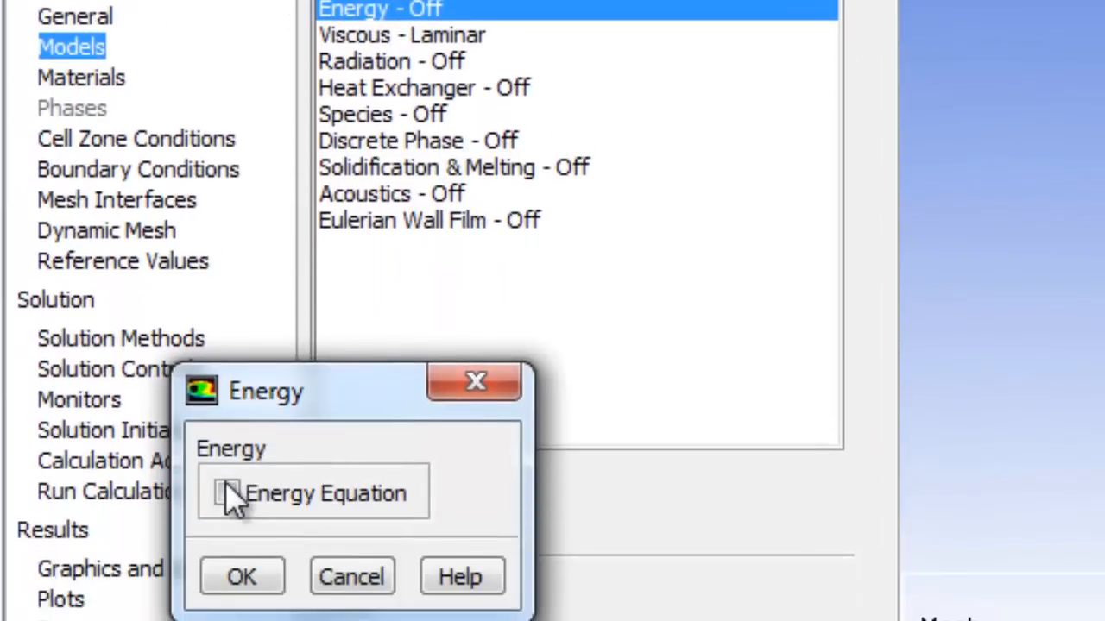
click(241, 577)
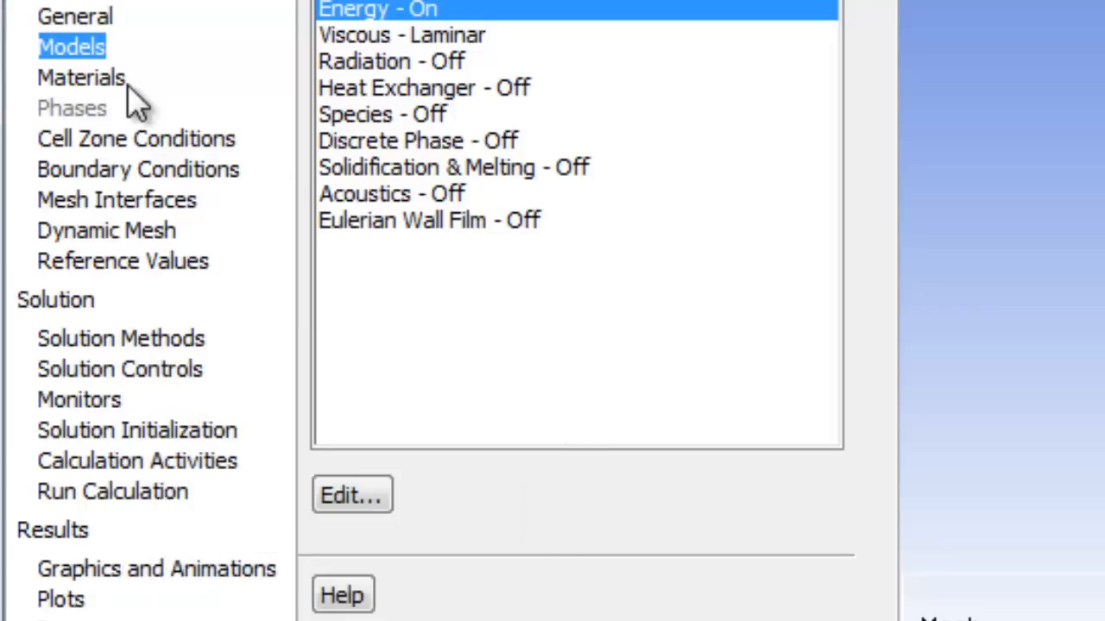
- Review the properties of the air material and close its dialog
click(81, 76)
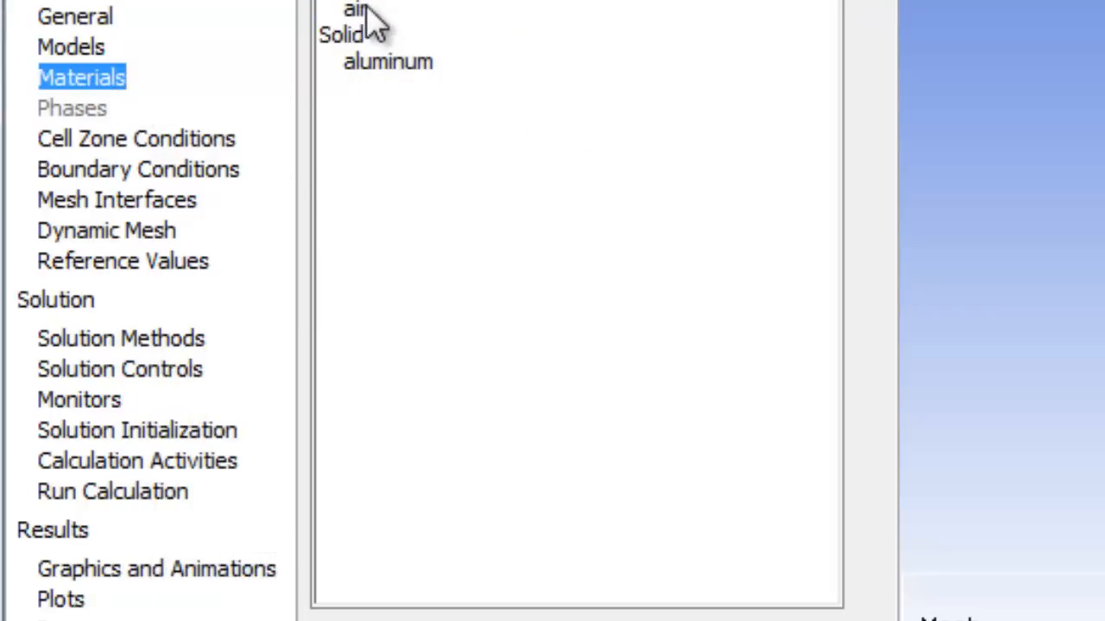
double_click(352, 8)
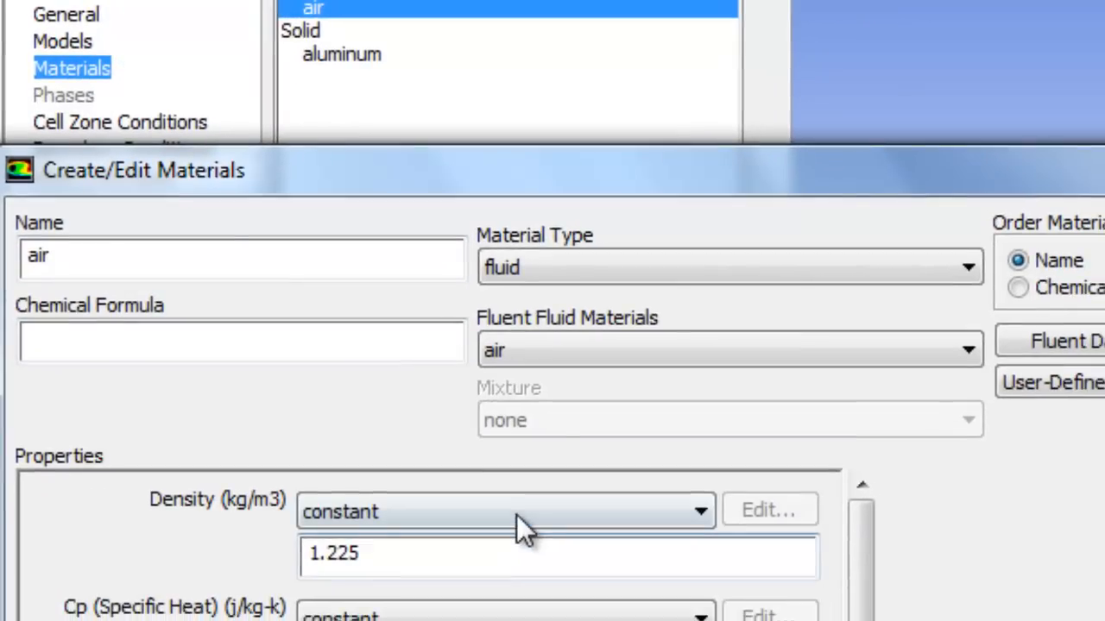
click(504, 511)
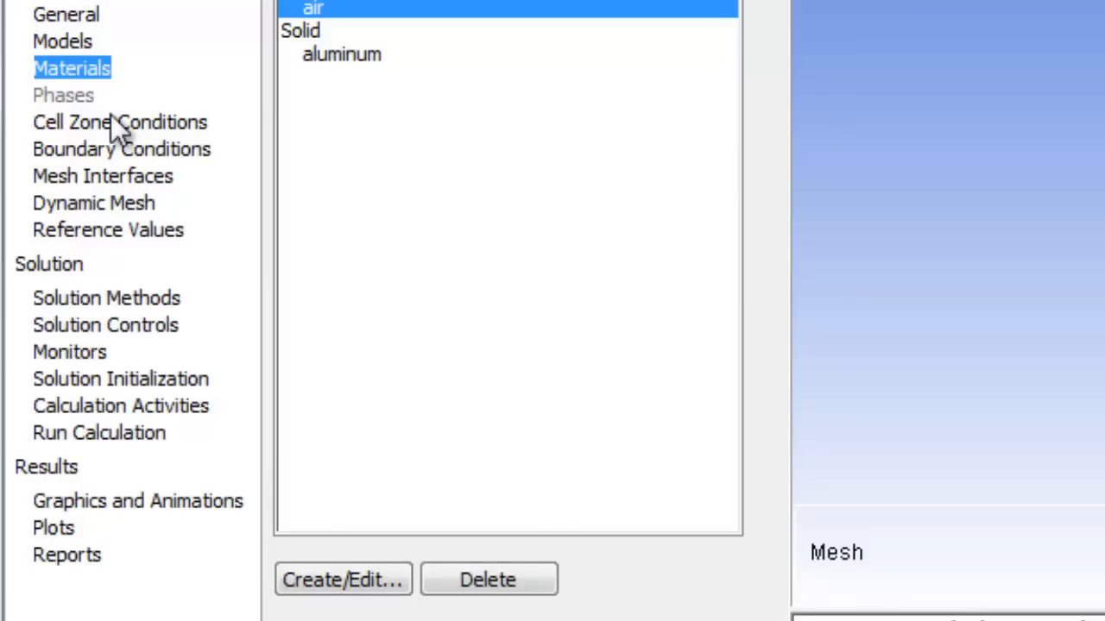
- Enable Fixed Values on the solid zone with a constant temperature of 500 K
click(120, 121)
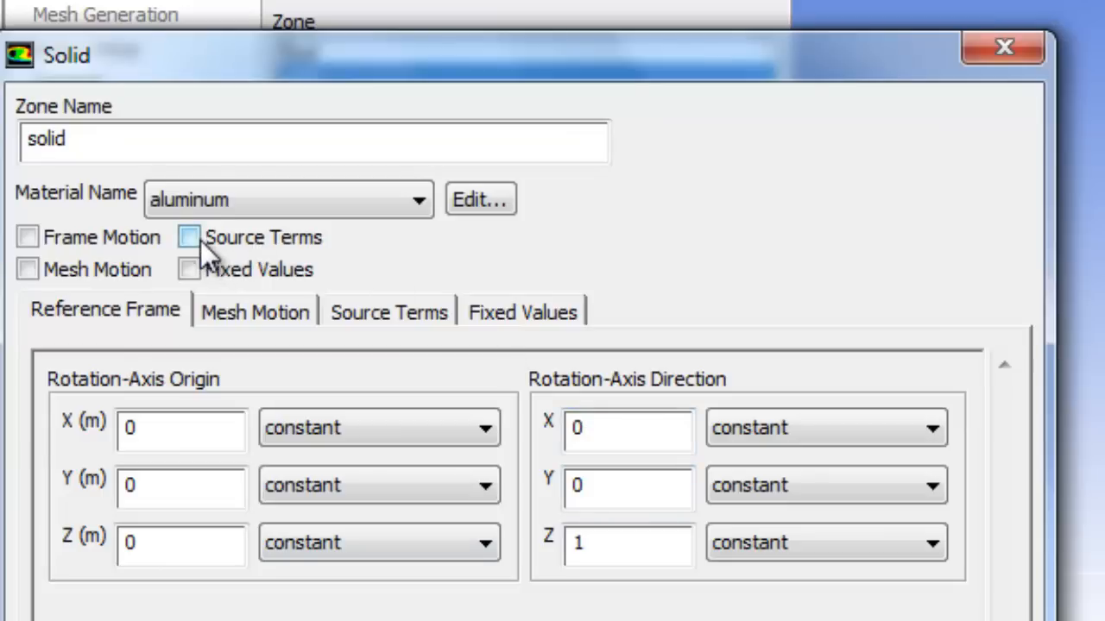
click(190, 269)
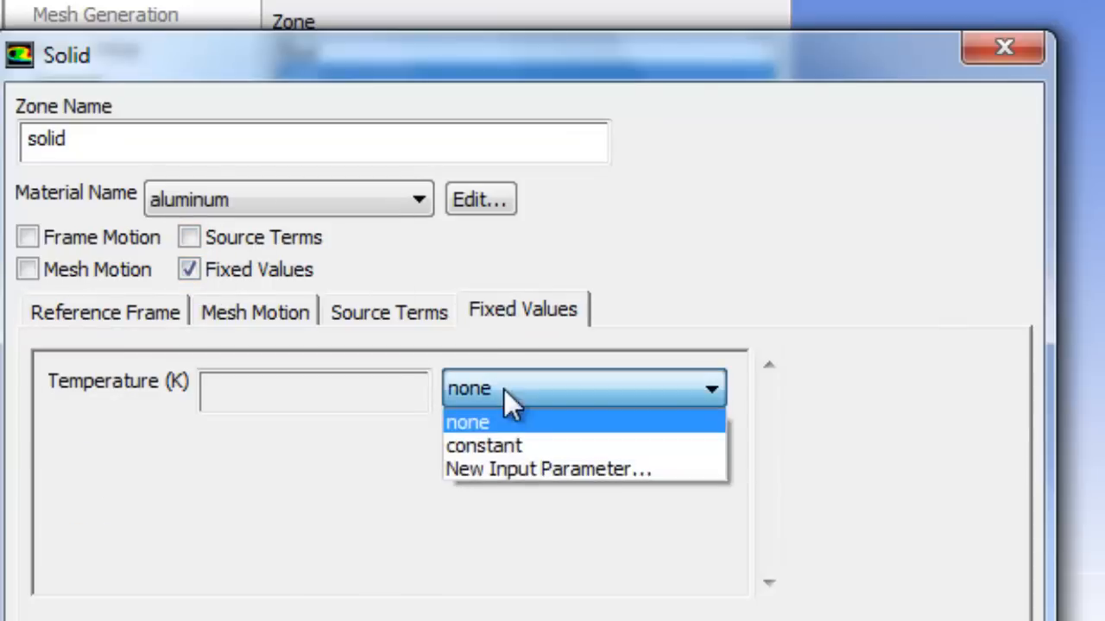
click(483, 445)
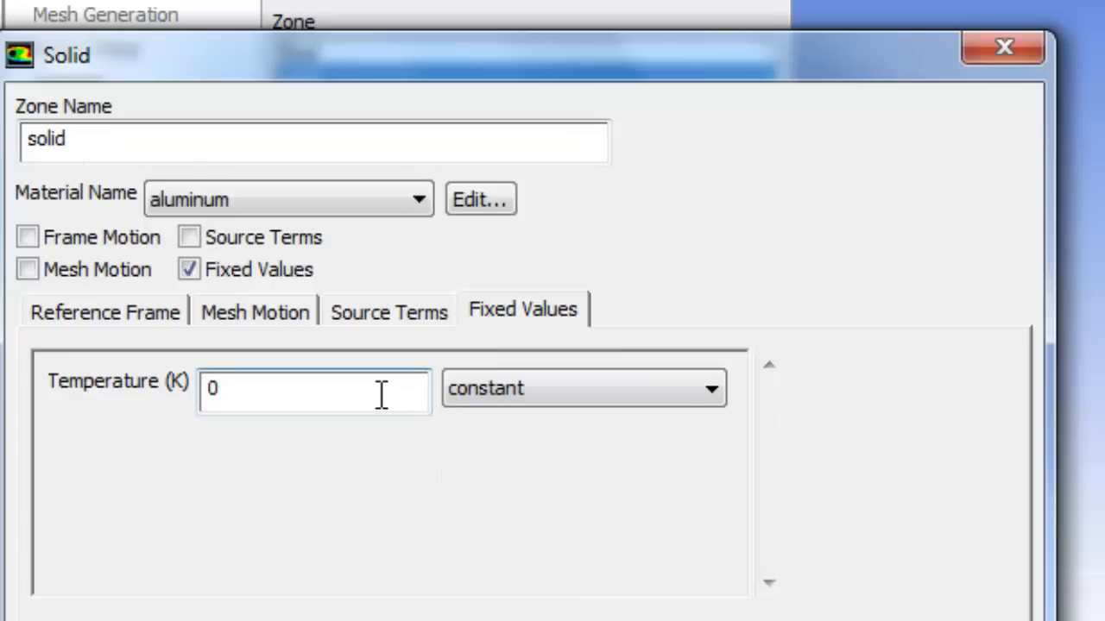
text(500)
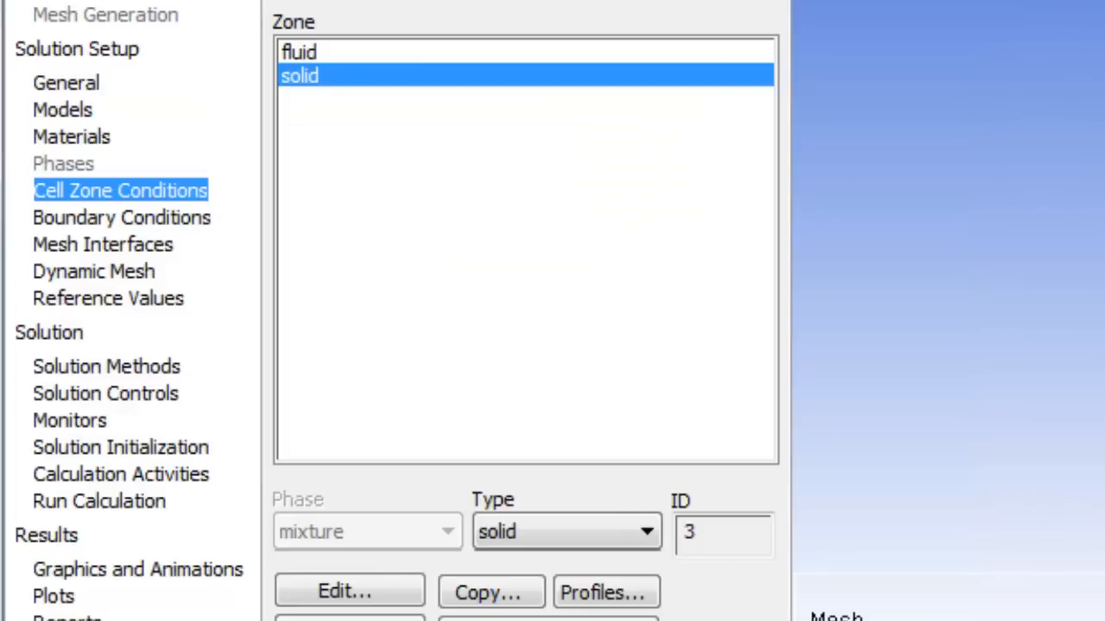
mouse_move(820, 250)
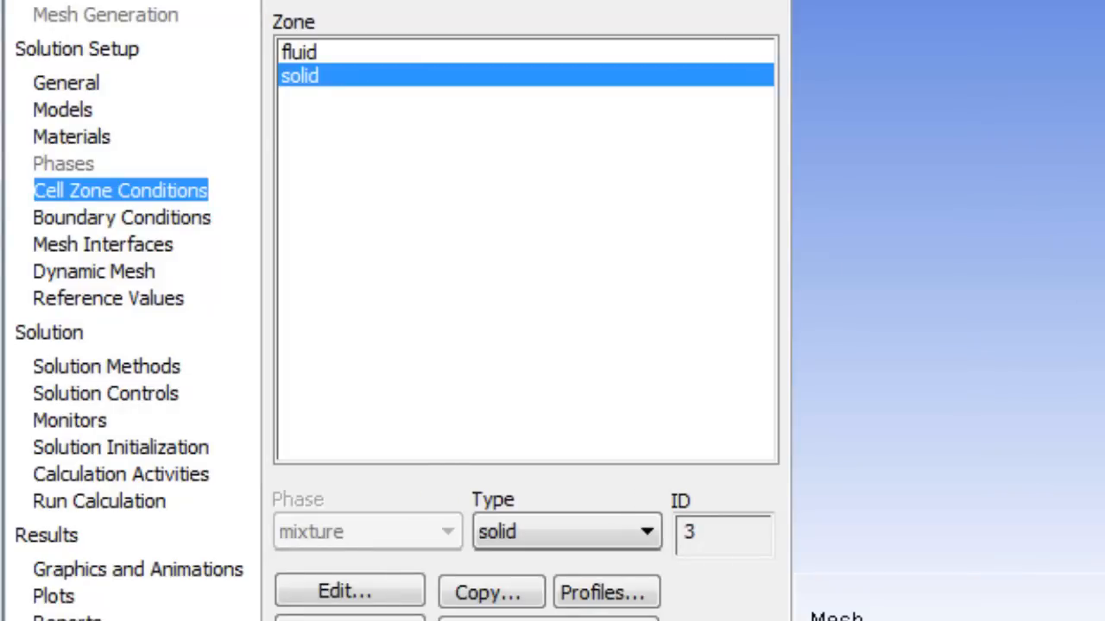
mouse_move(121, 228)
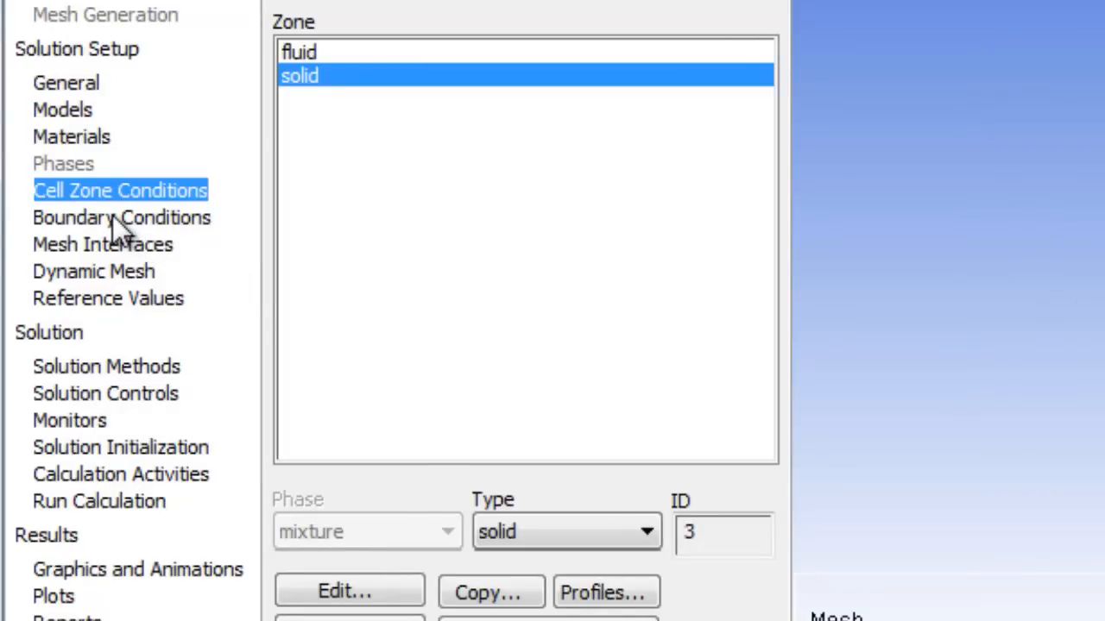
- Review the interface, velocity-outlet and symmetry-fluid zones in Boundary Conditions
click(121, 218)
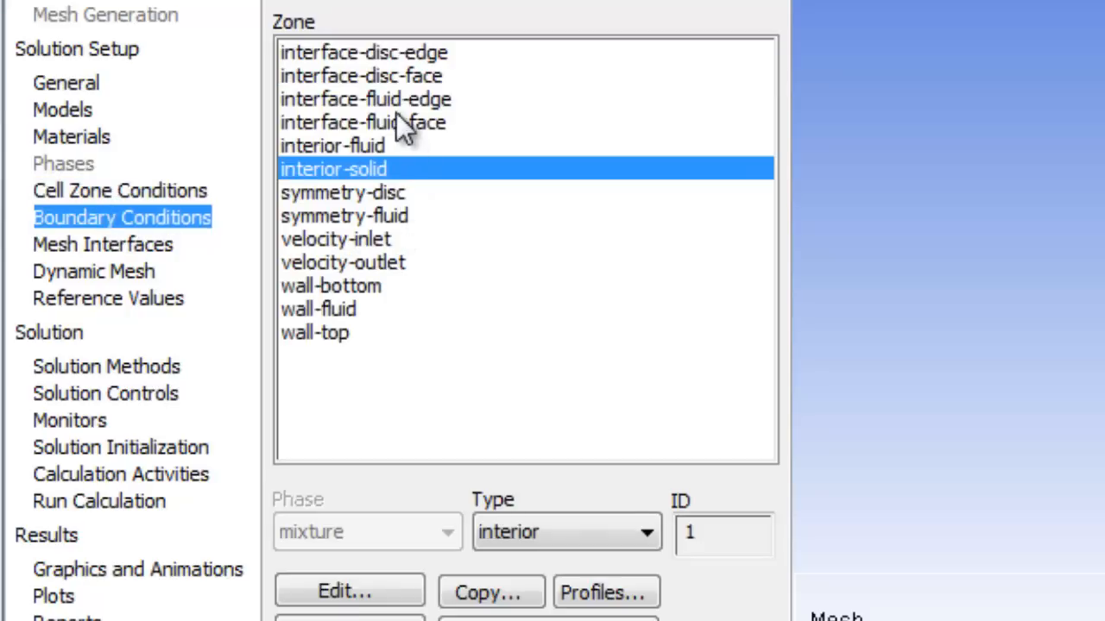
click(362, 51)
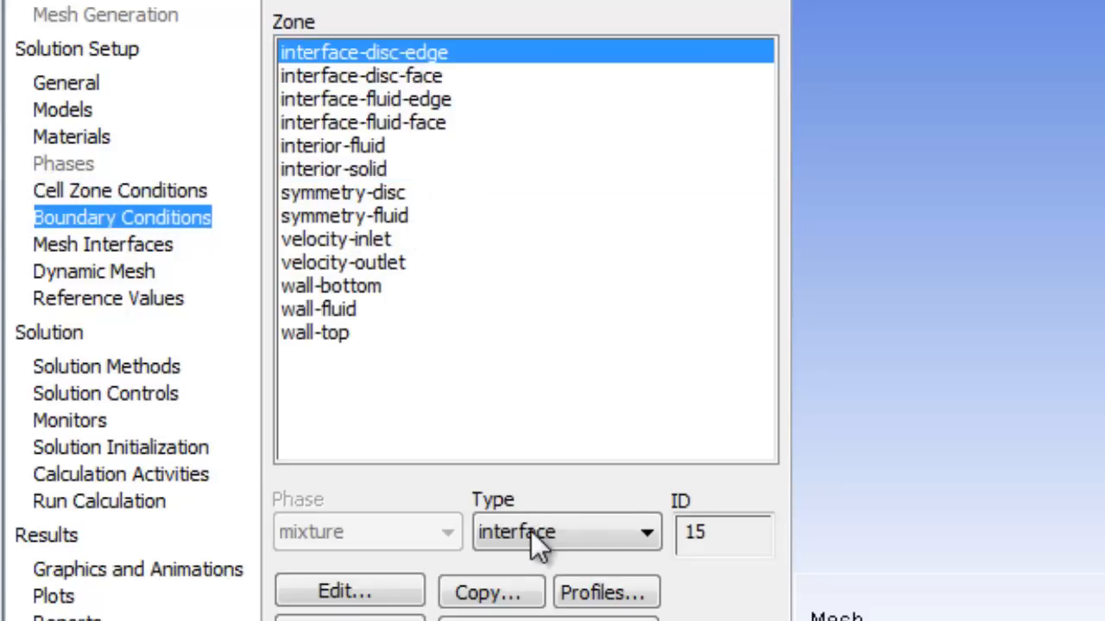
click(366, 98)
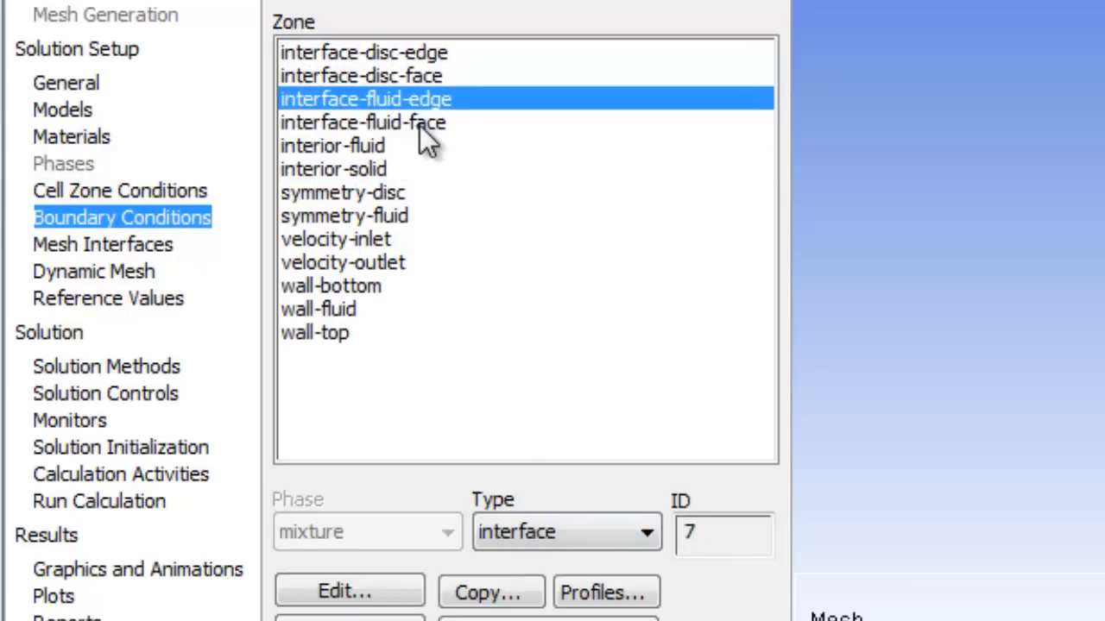
click(362, 121)
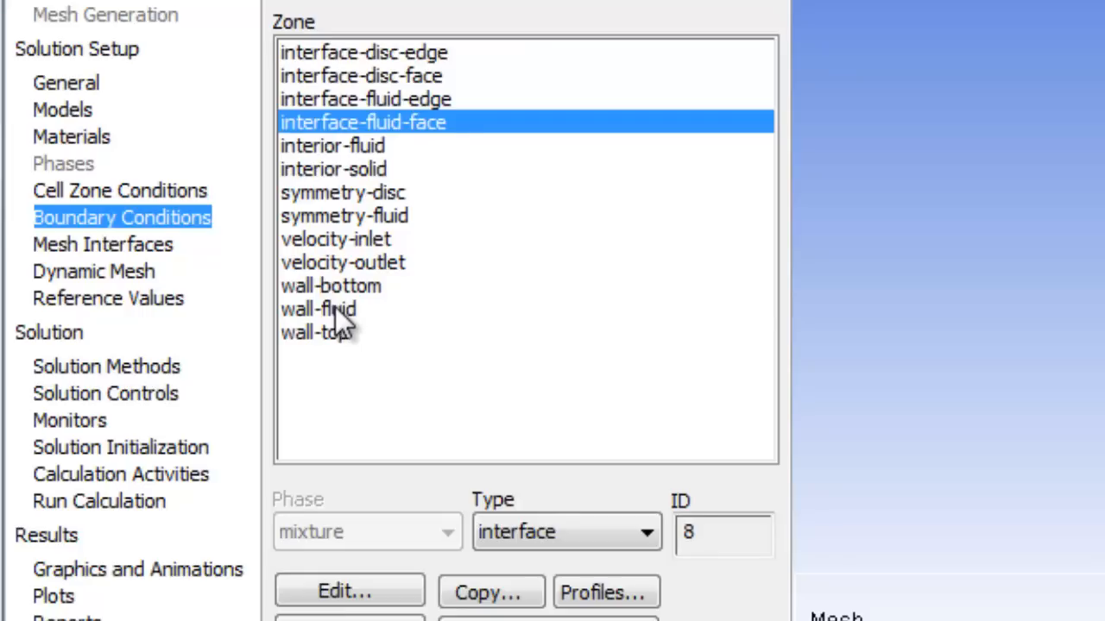
click(342, 262)
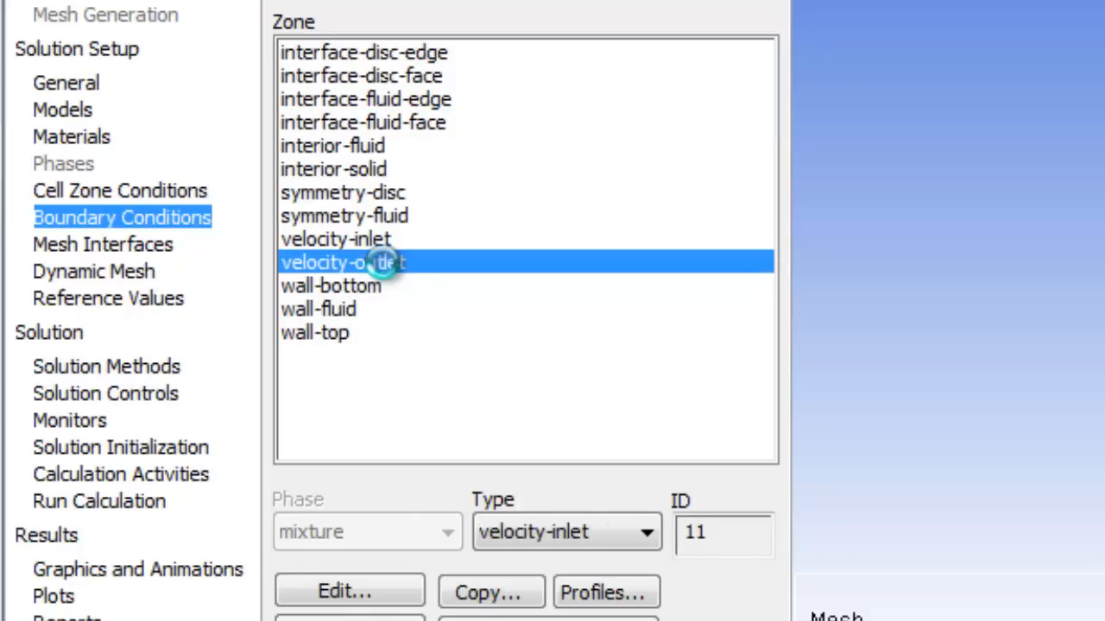
click(343, 215)
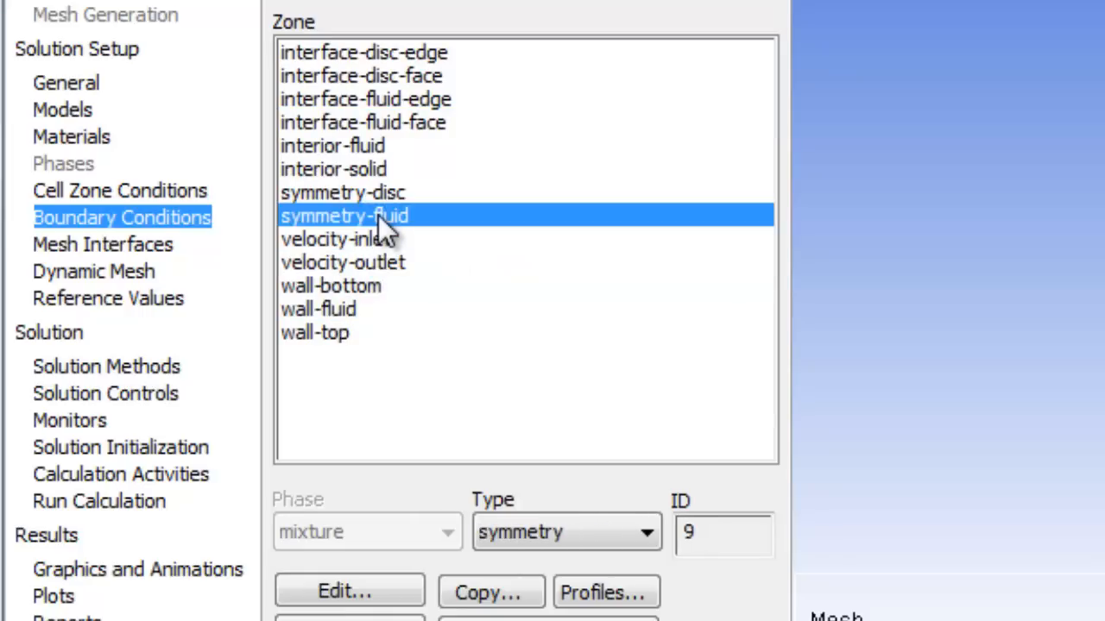
mouse_move(363, 112)
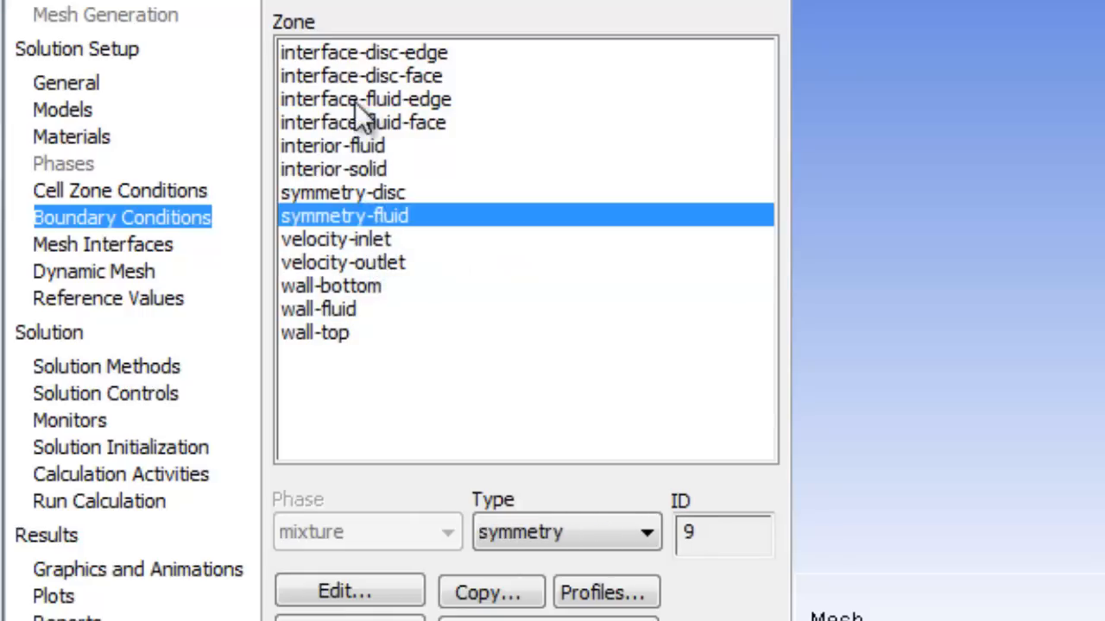
mouse_move(440, 272)
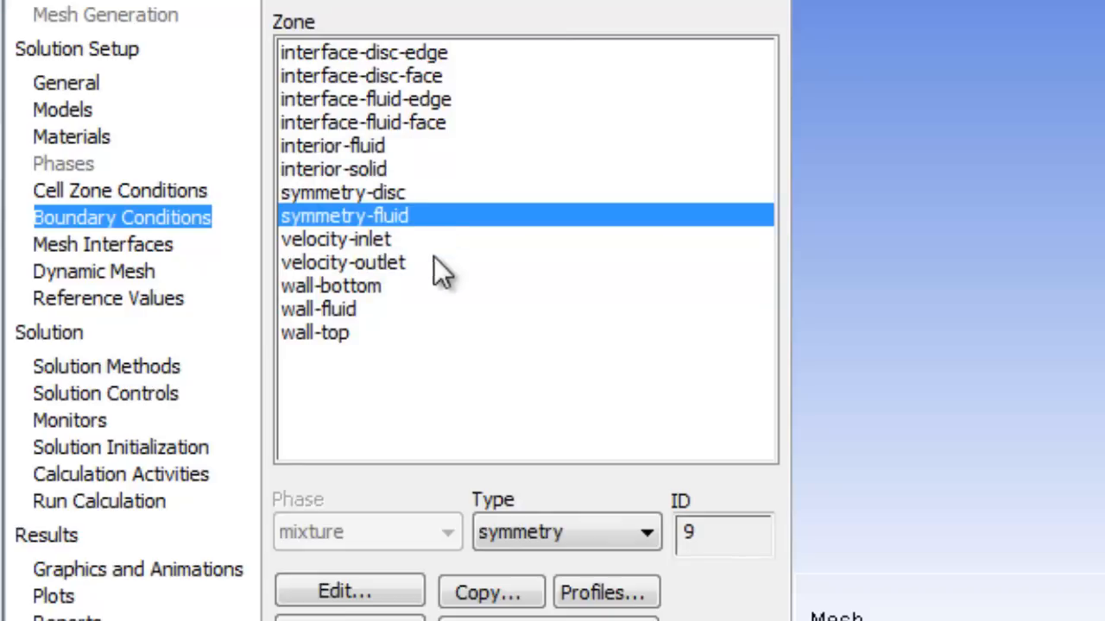
mouse_move(462, 214)
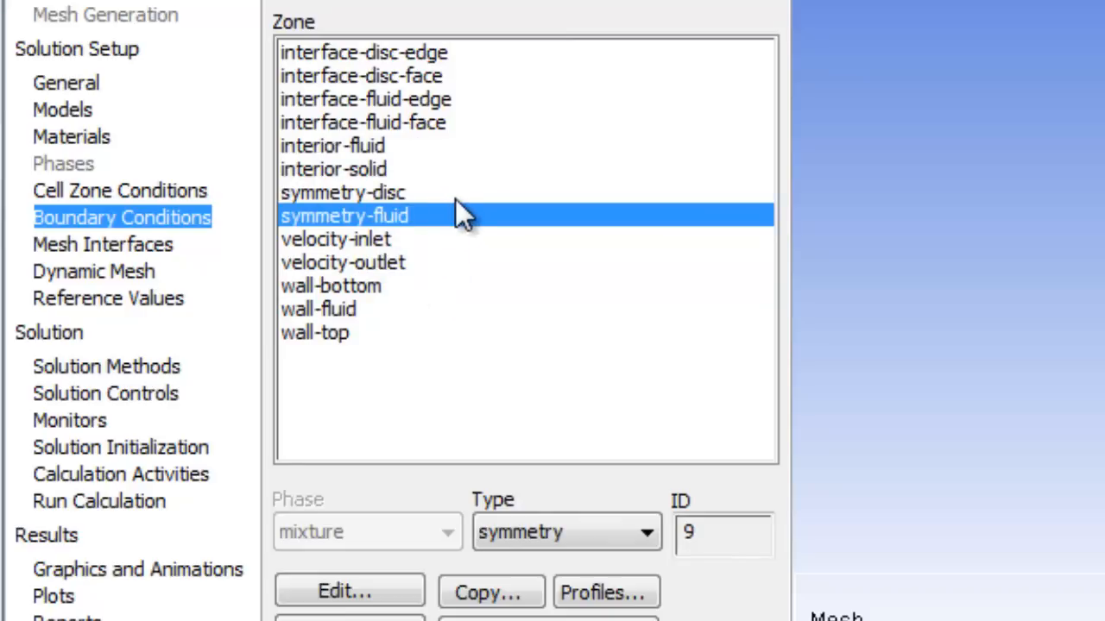
- Check interface-disc-edge and interface-disc-face again, then show the Mesh Interfaces settings
click(102, 246)
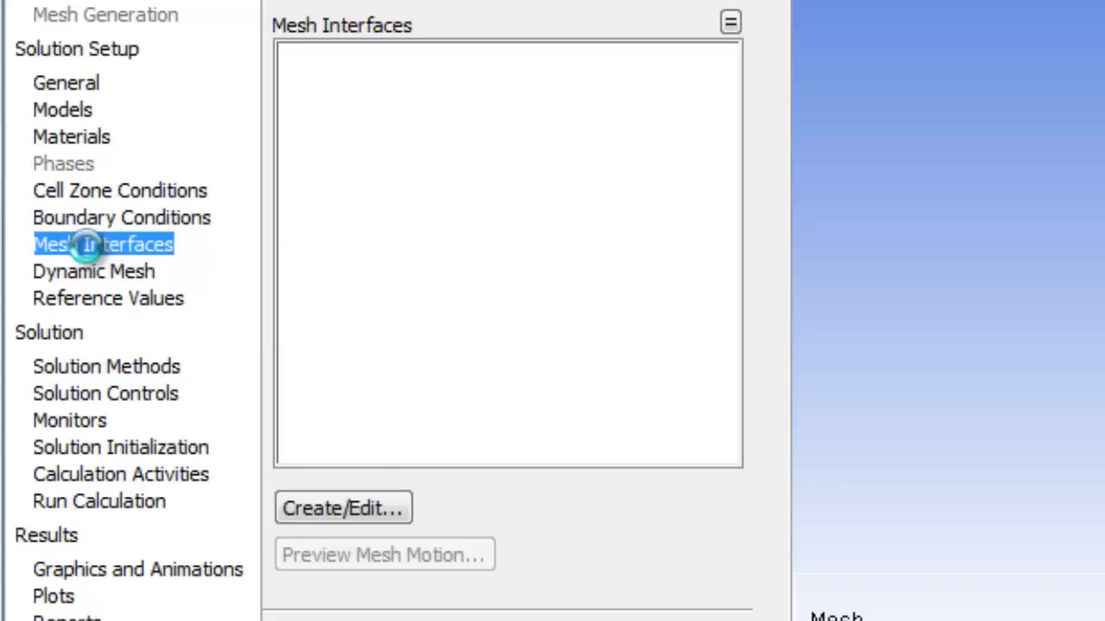
click(121, 218)
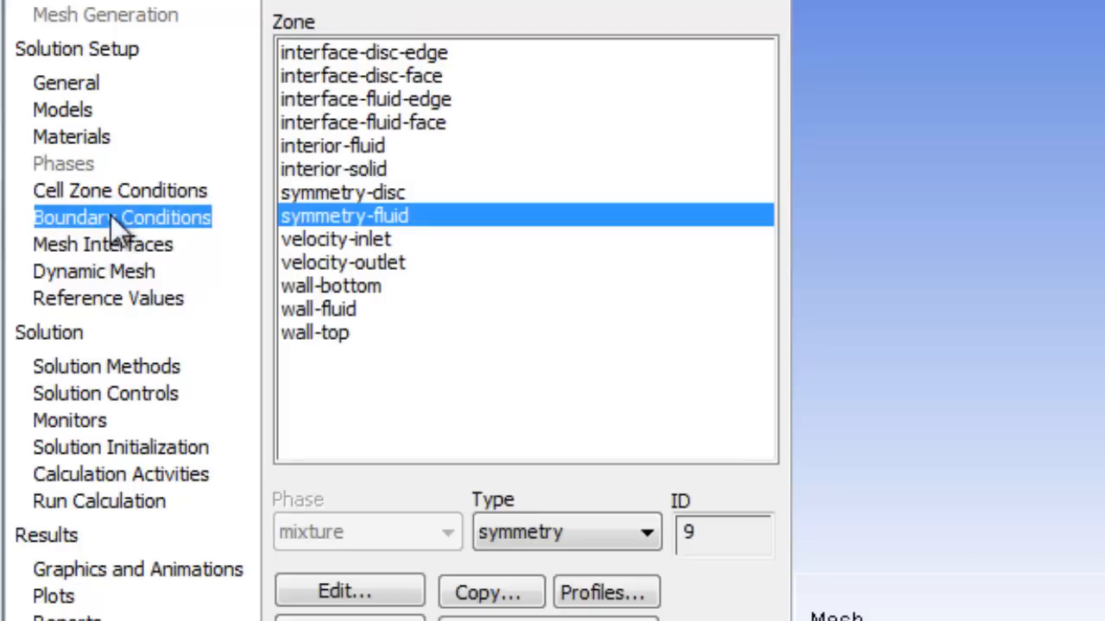
click(363, 52)
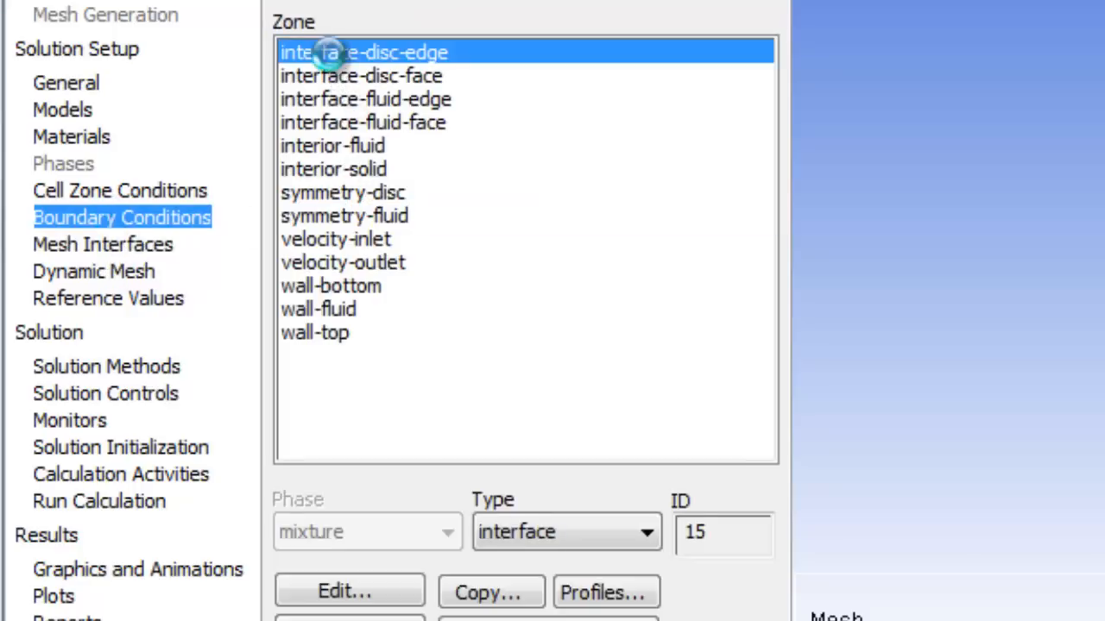
click(361, 76)
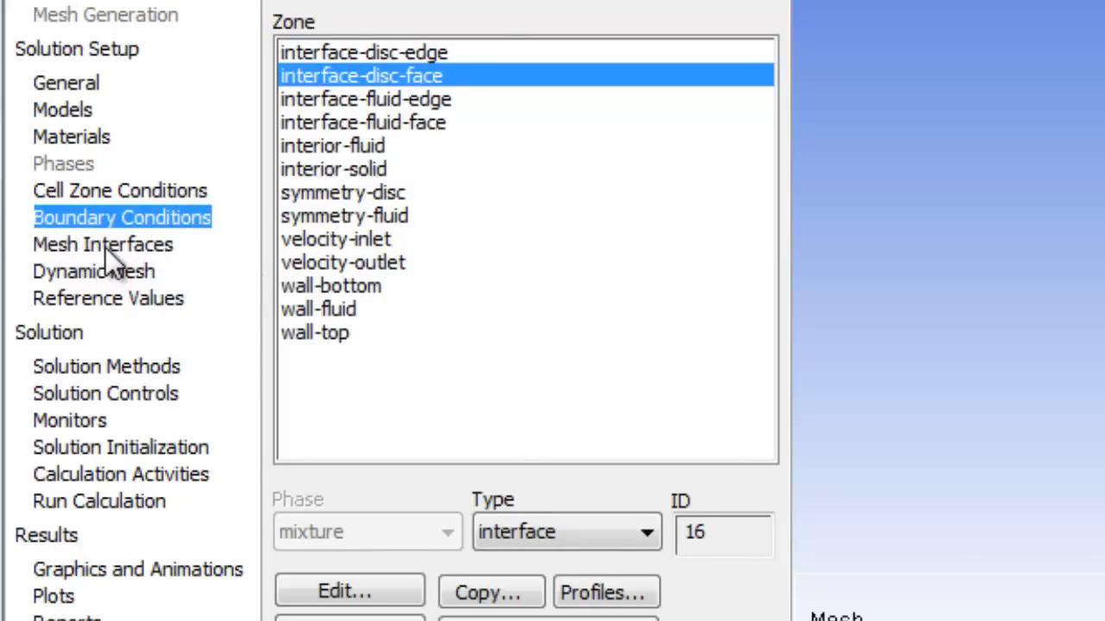
mouse_move(83, 189)
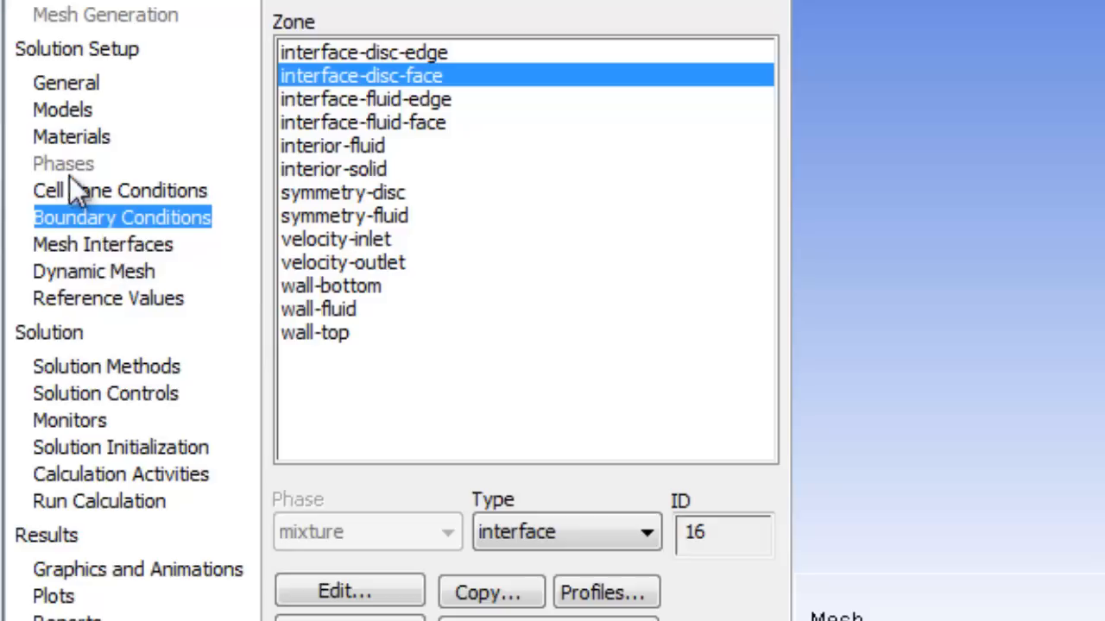
mouse_move(101, 255)
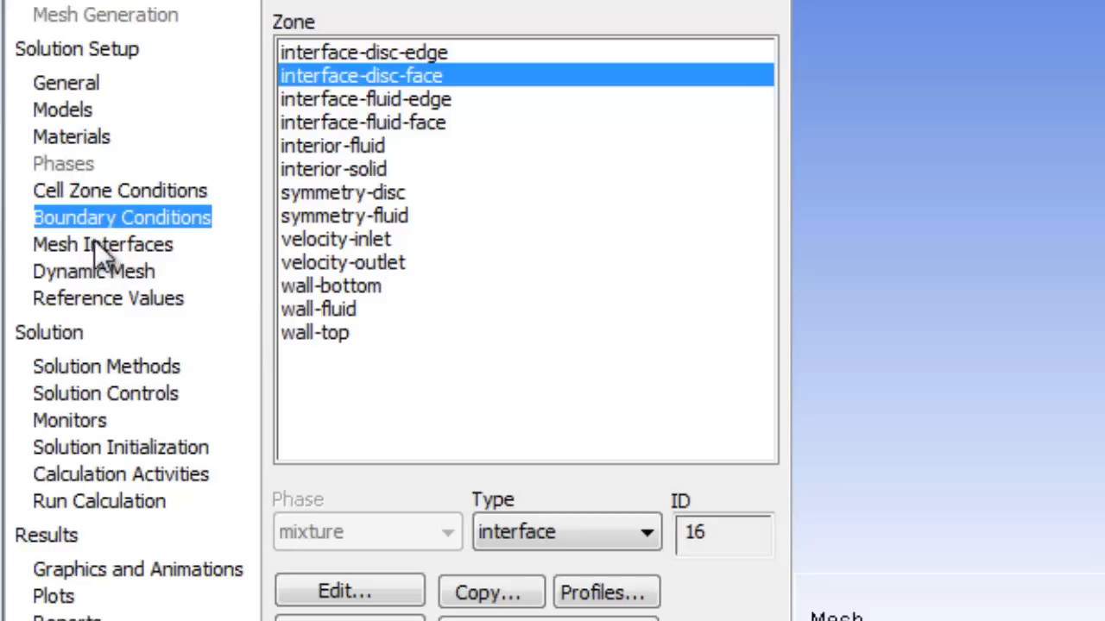
click(104, 244)
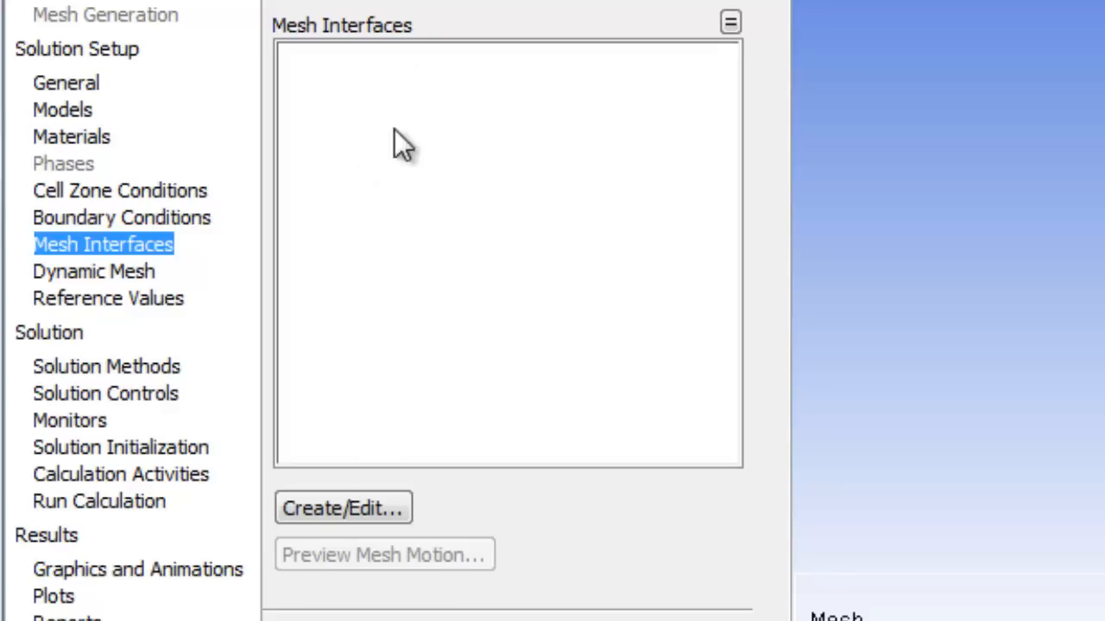
mouse_move(396, 263)
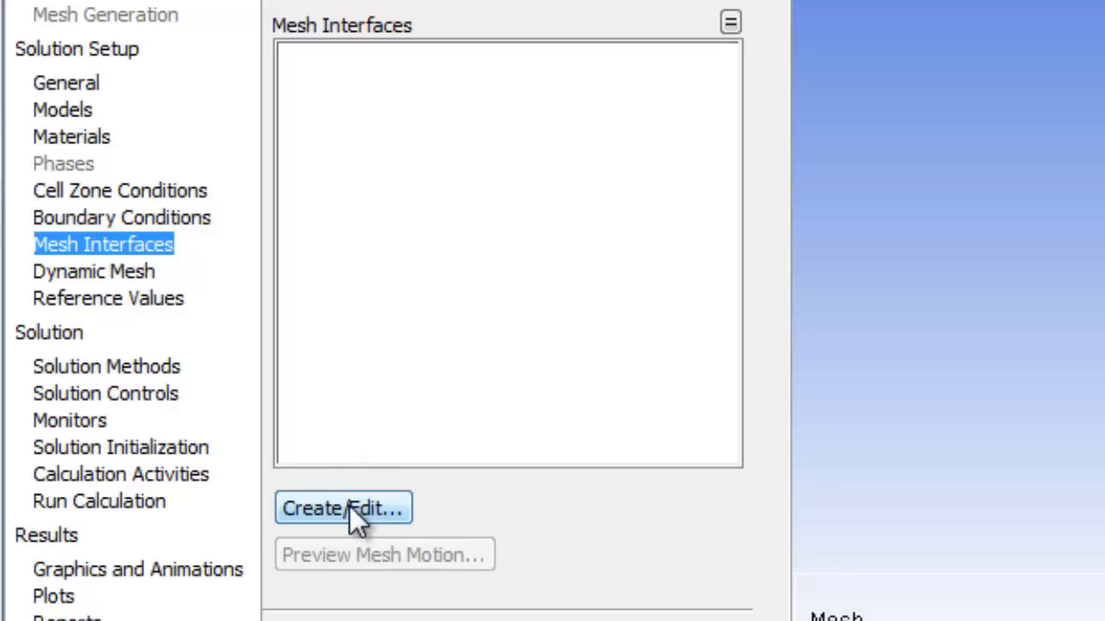
- Create coupled-wall mesh interface 'face' pairing interface-disc-face with interface-fluid-face
click(342, 507)
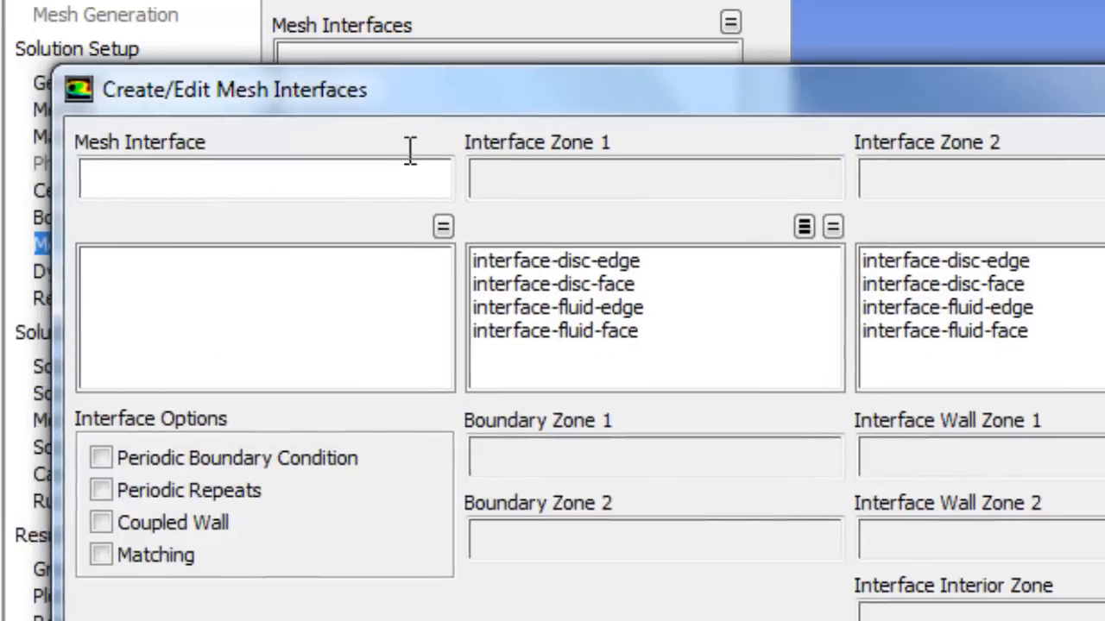
text(face)
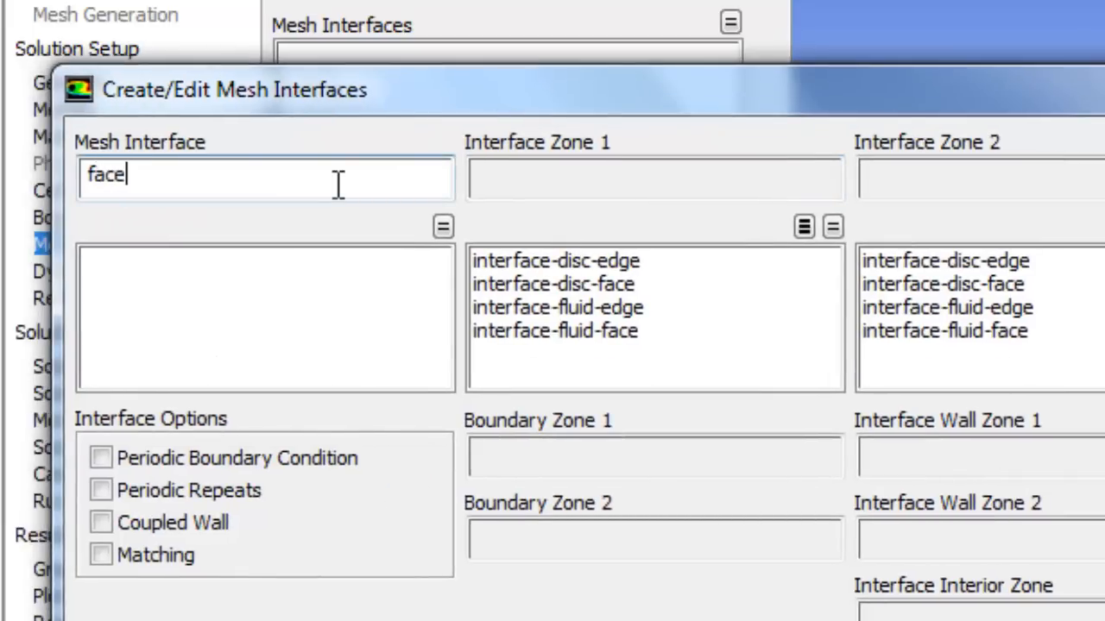
click(100, 521)
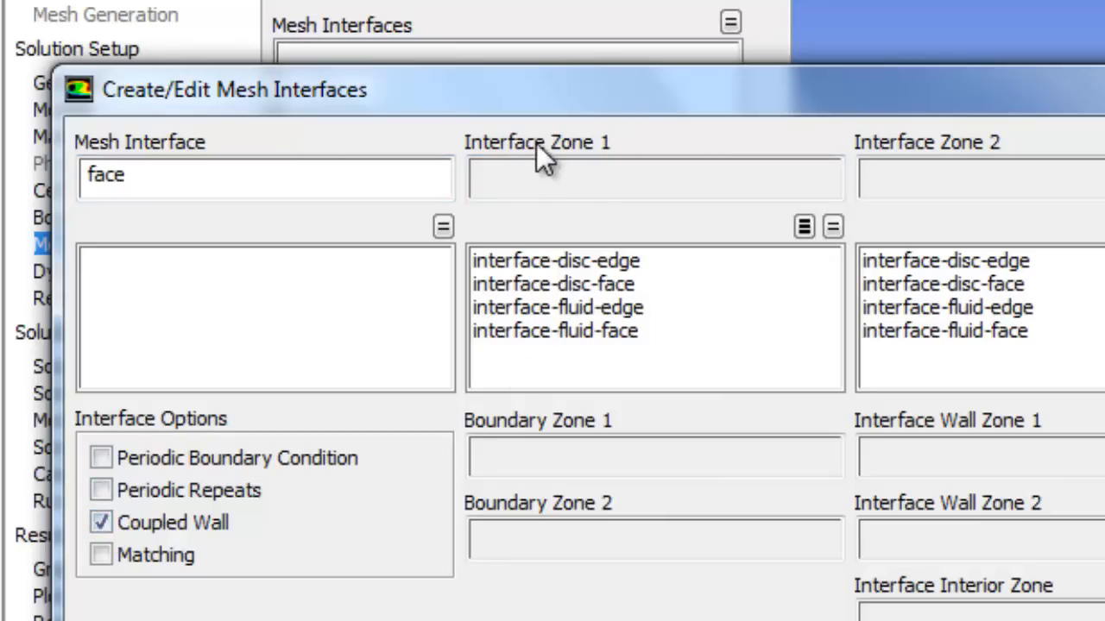
mouse_move(587, 290)
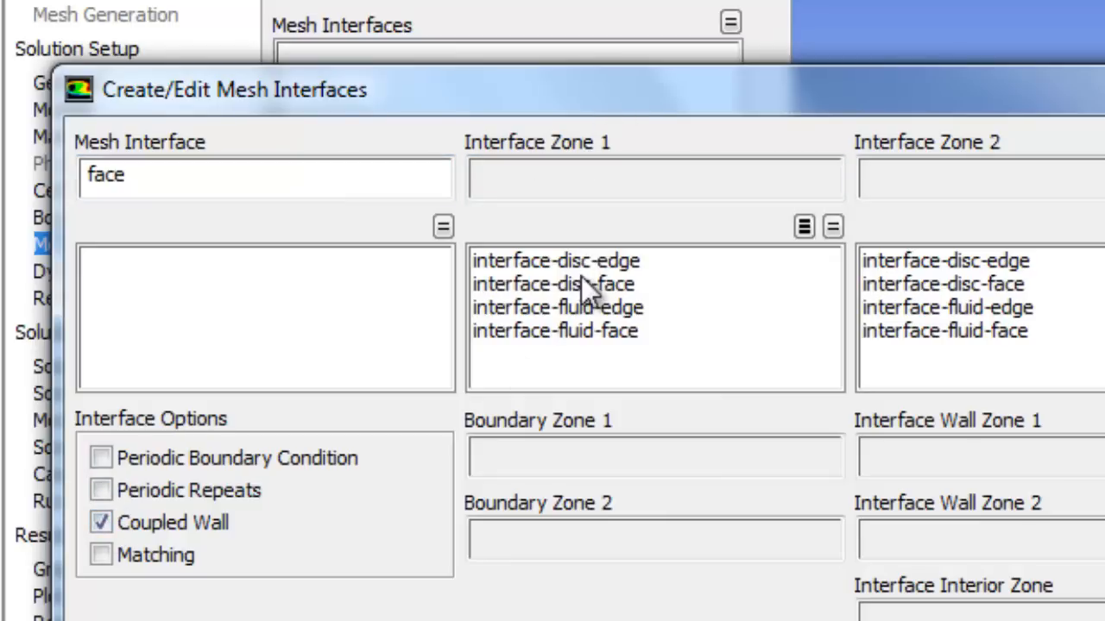
click(556, 283)
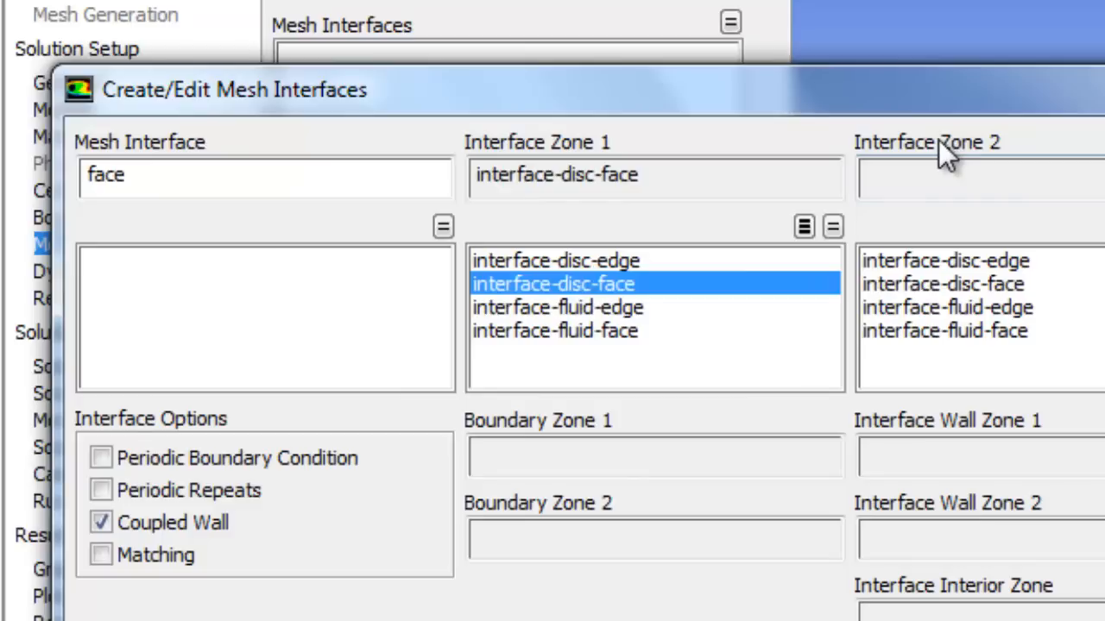
mouse_move(987, 342)
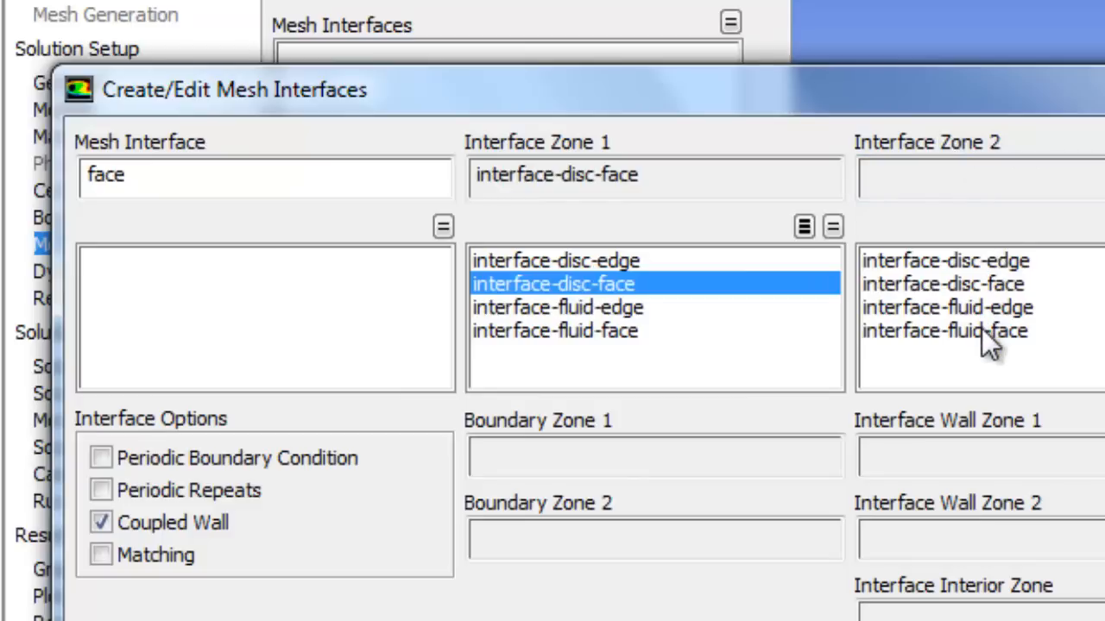
click(943, 332)
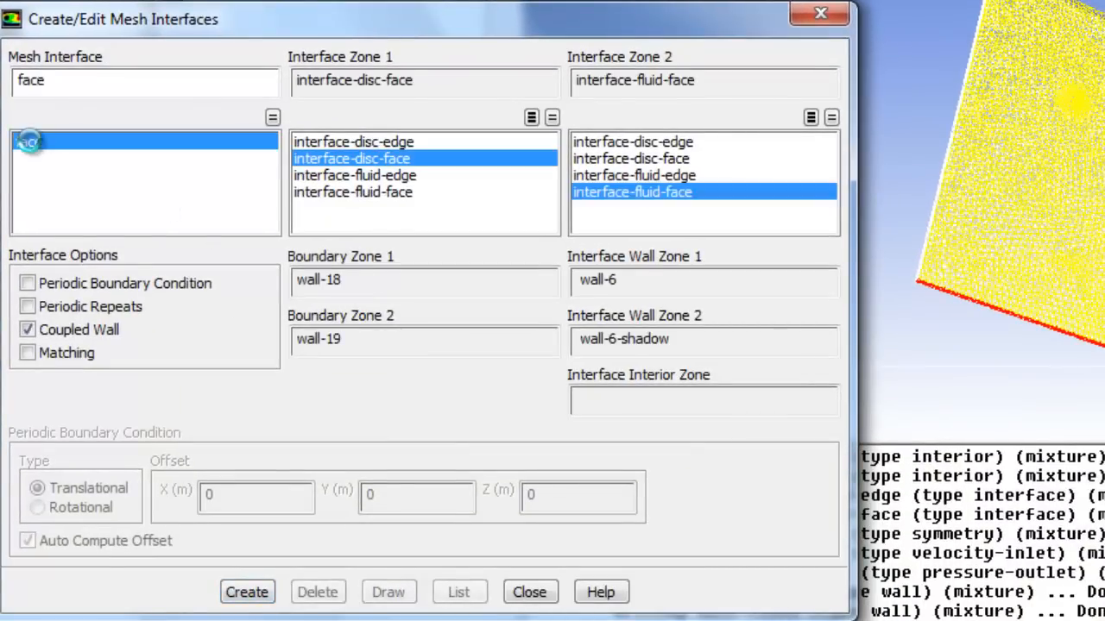
click(247, 592)
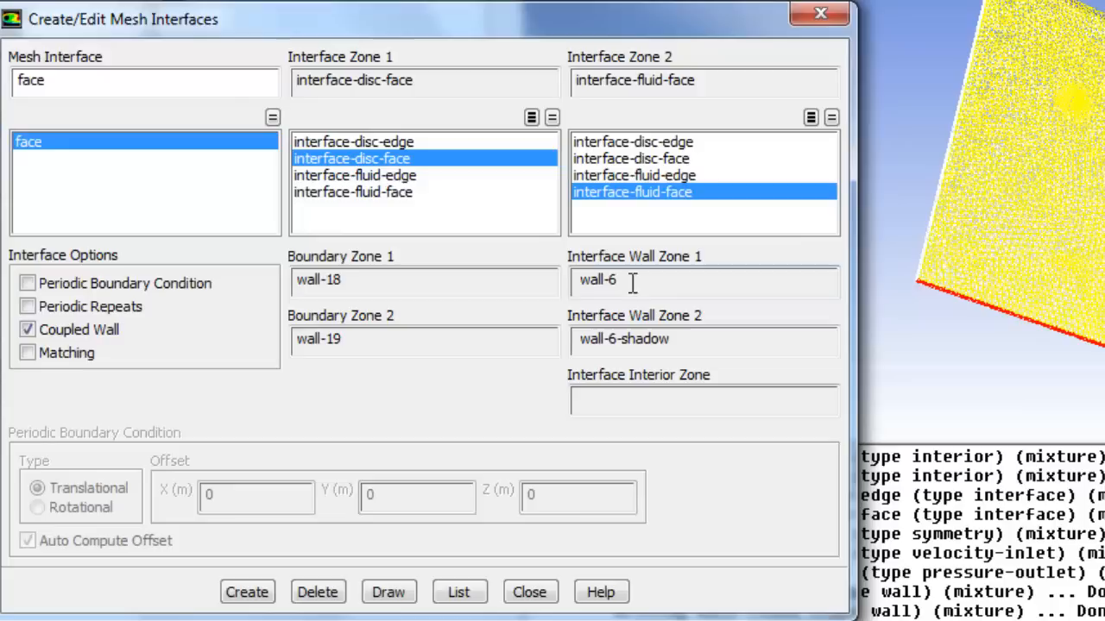
double_click(598, 280)
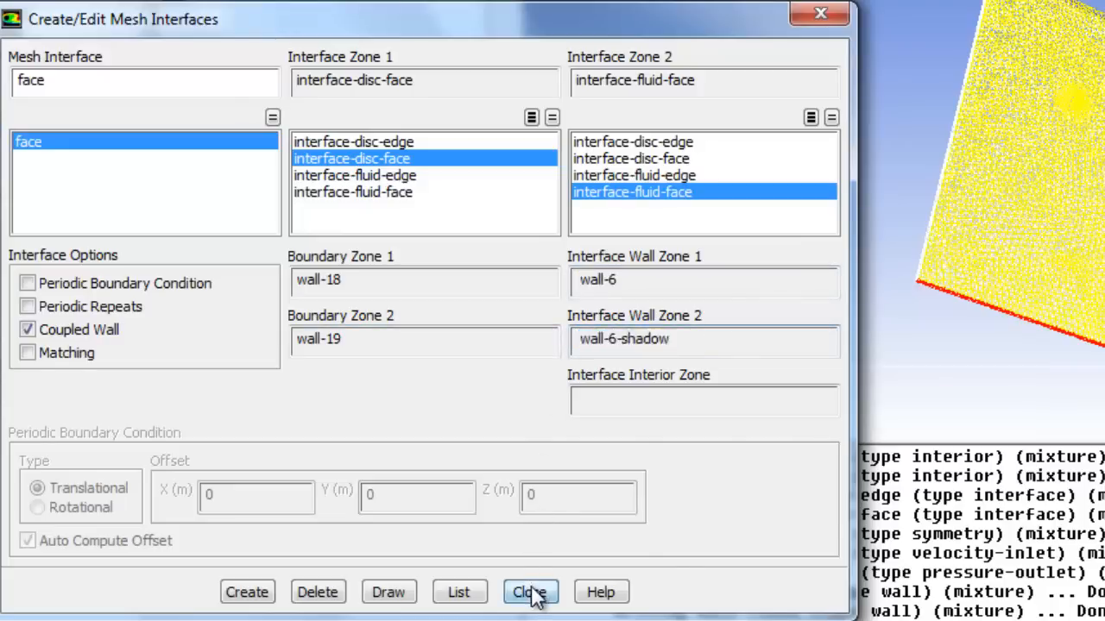
- Check the new wall-6 and wall-6-shadow zones and return to the Mesh Interfaces list
click(529, 592)
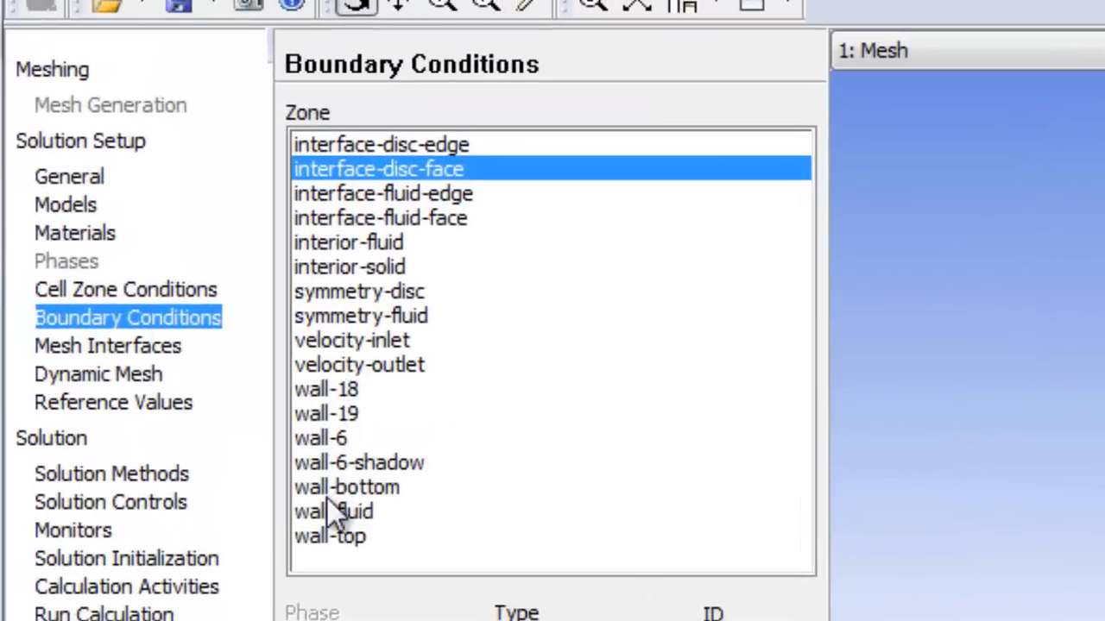
mouse_move(371, 466)
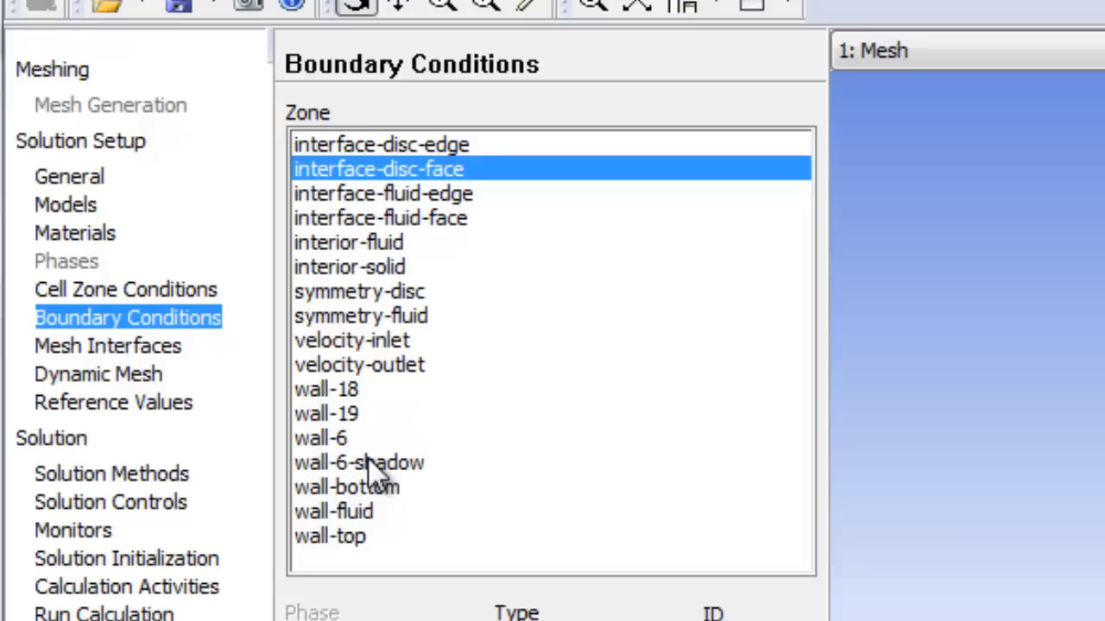
mouse_move(335, 442)
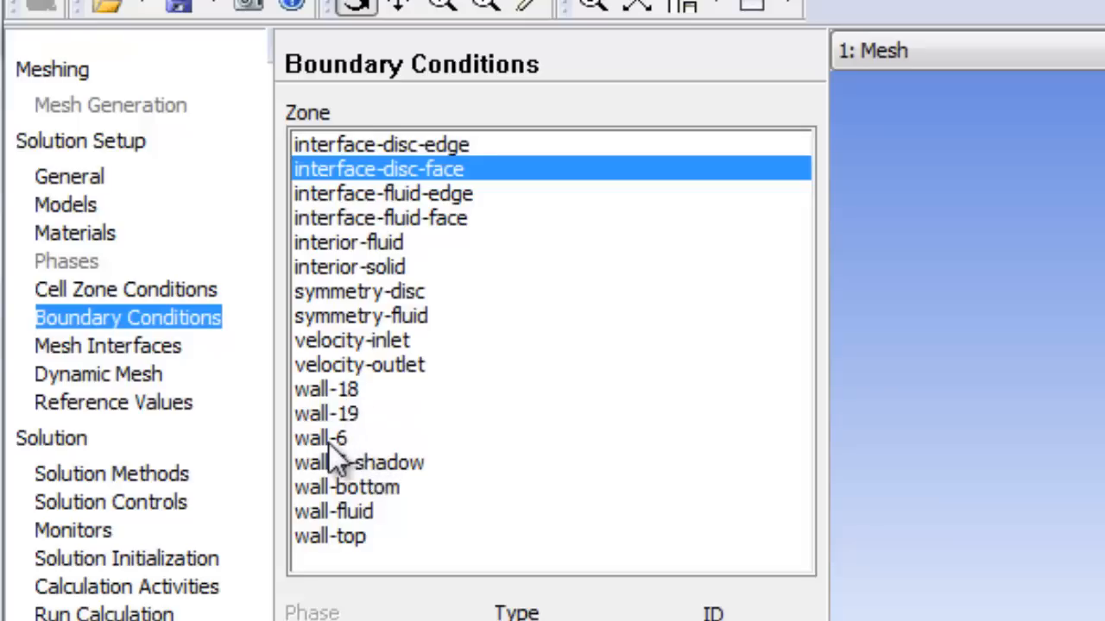
click(321, 438)
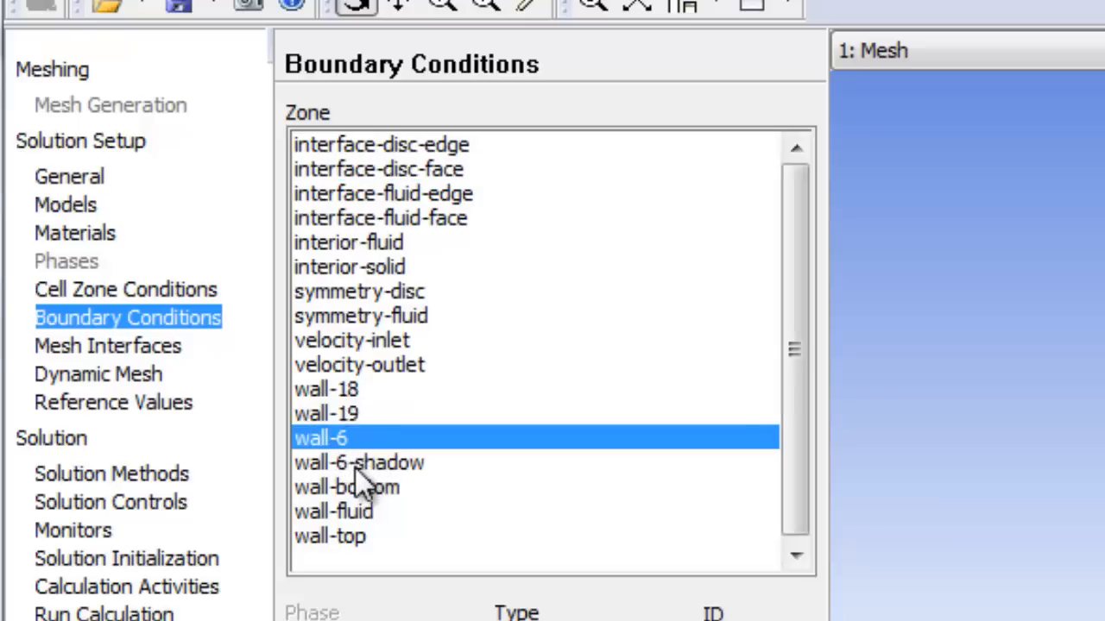
click(359, 462)
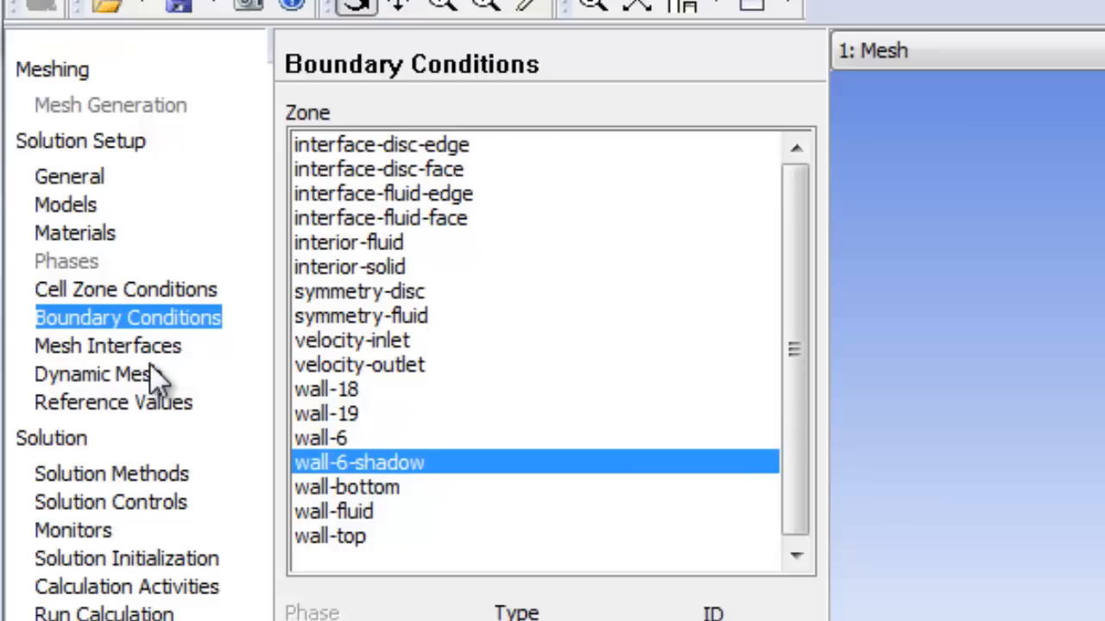
click(107, 345)
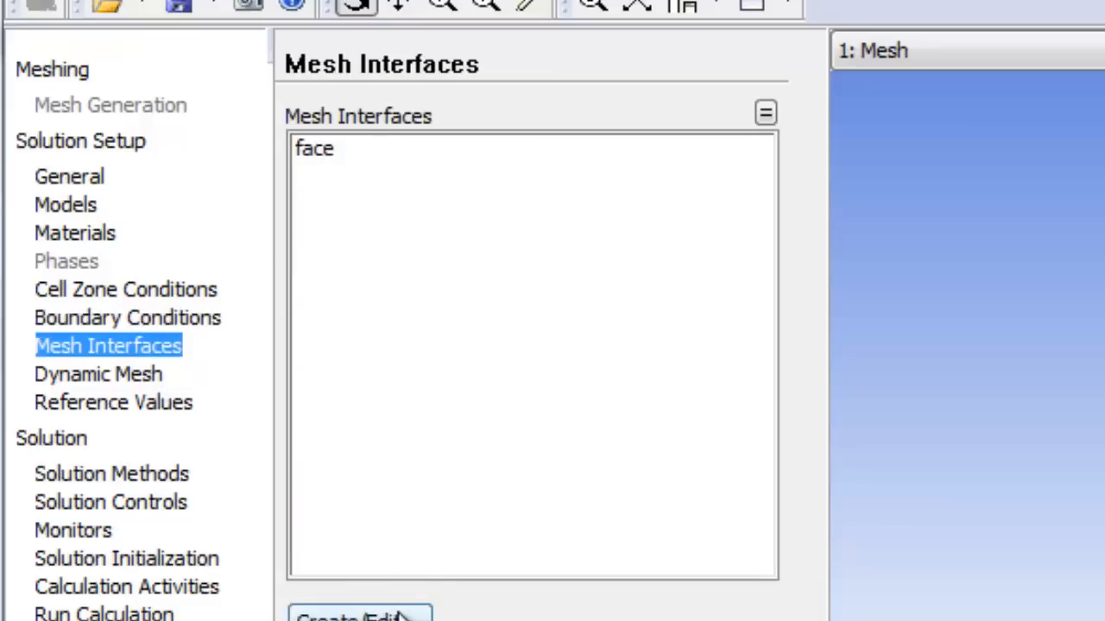
- Create mesh interface 'edge' pairing interface-disc-edge with interface-fluid-edge
click(359, 618)
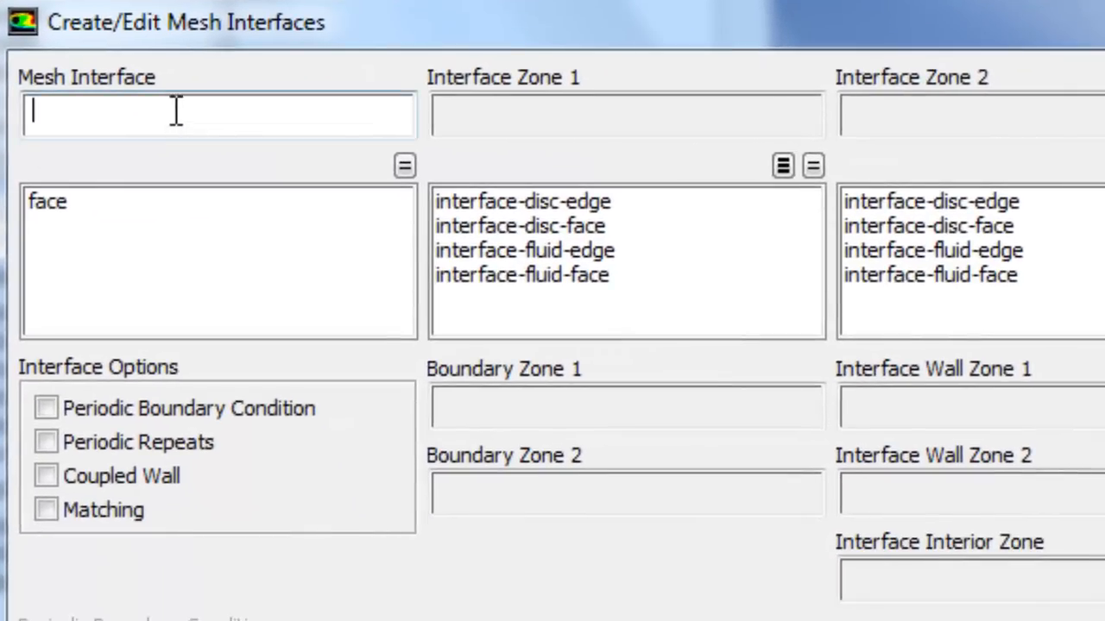
text(edge)
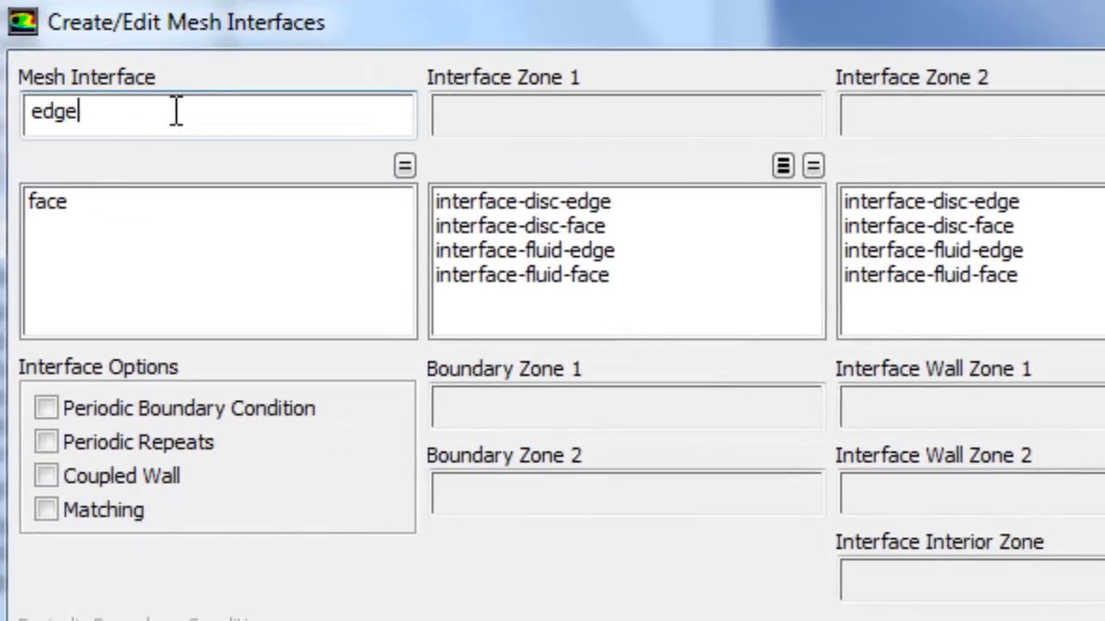
mouse_move(590, 226)
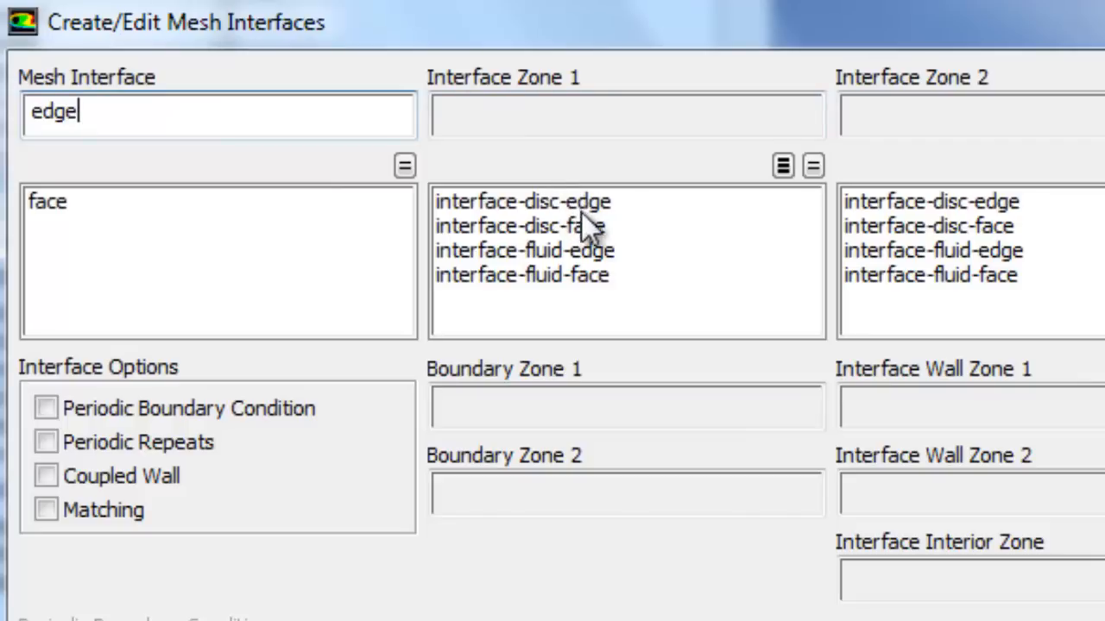
click(523, 200)
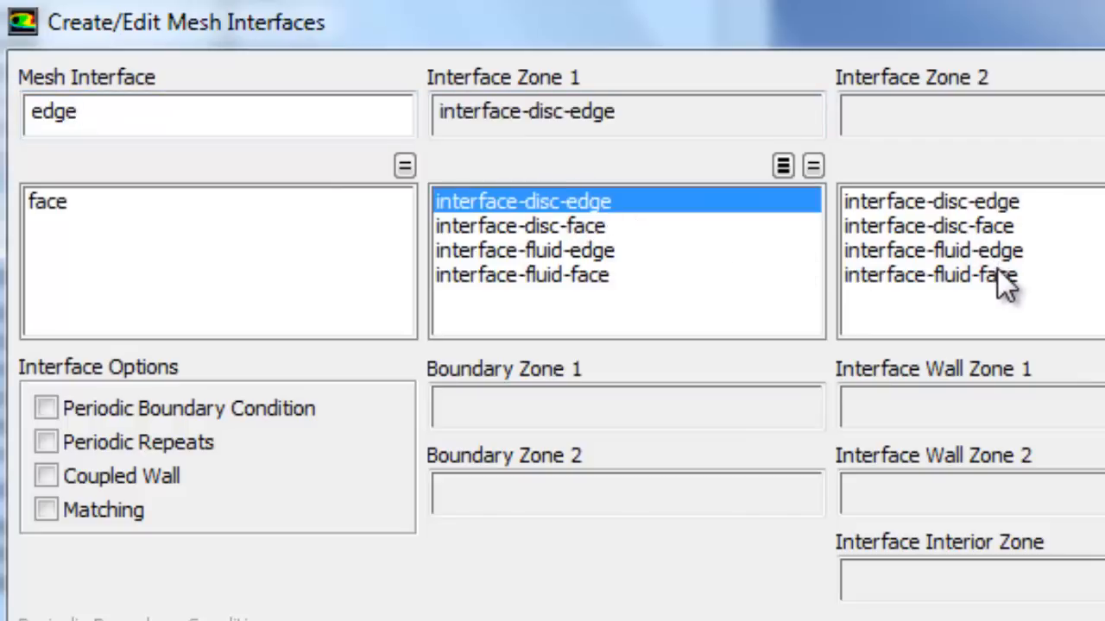
click(932, 250)
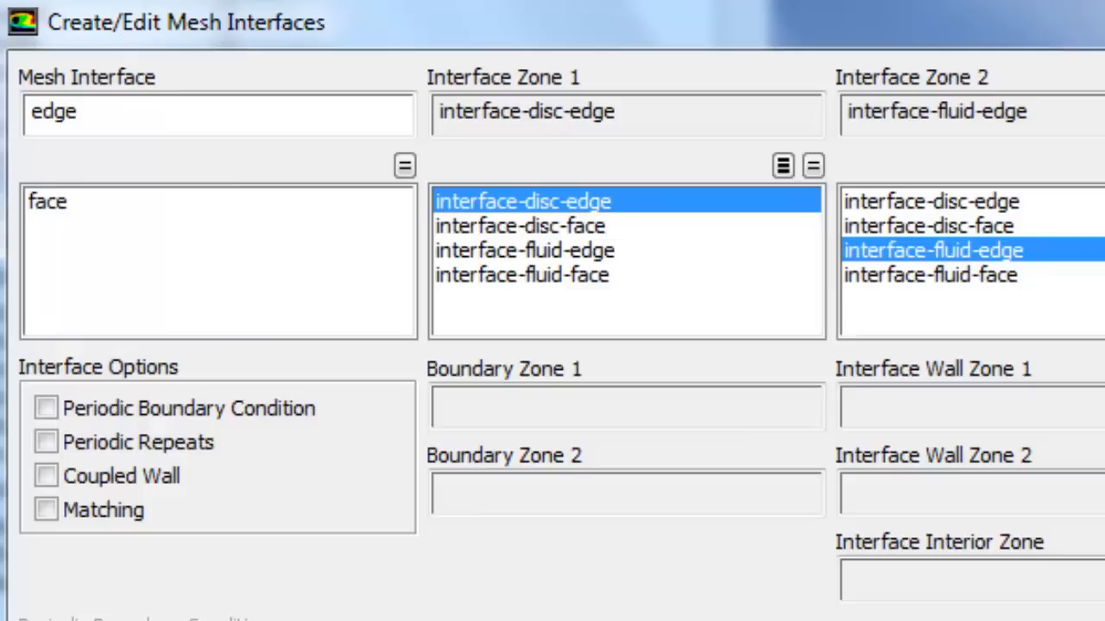
click(45, 477)
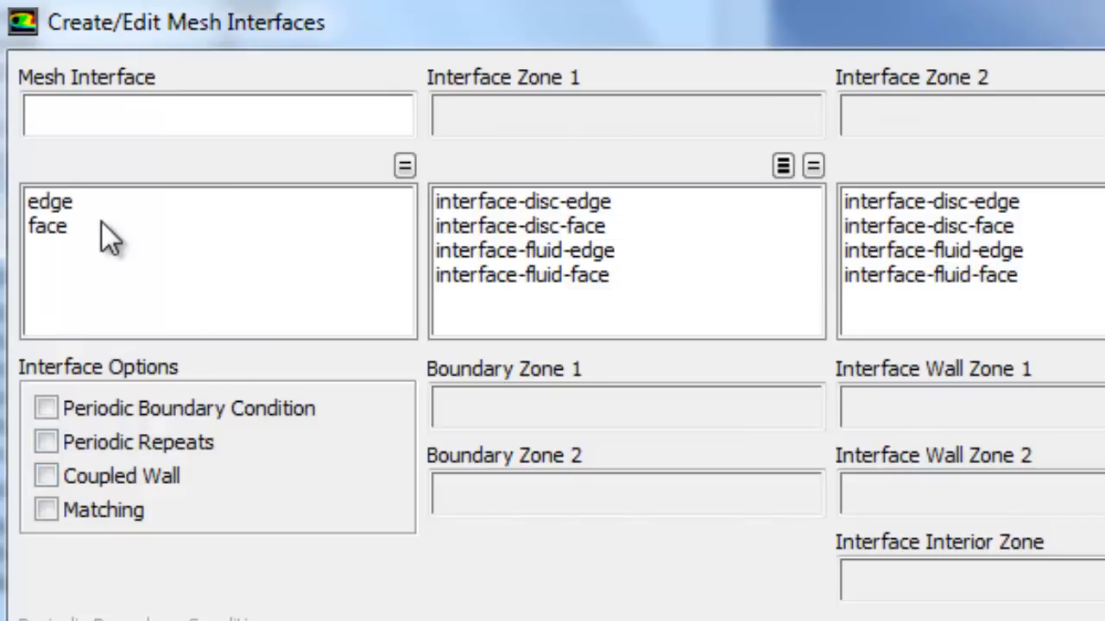
click(50, 200)
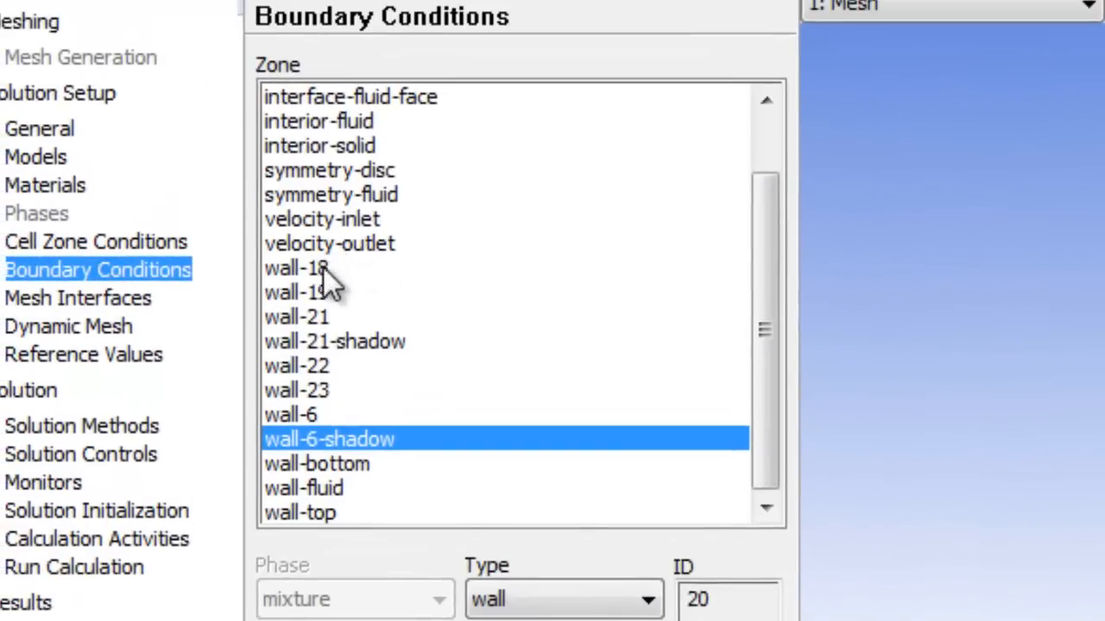
mouse_move(361, 331)
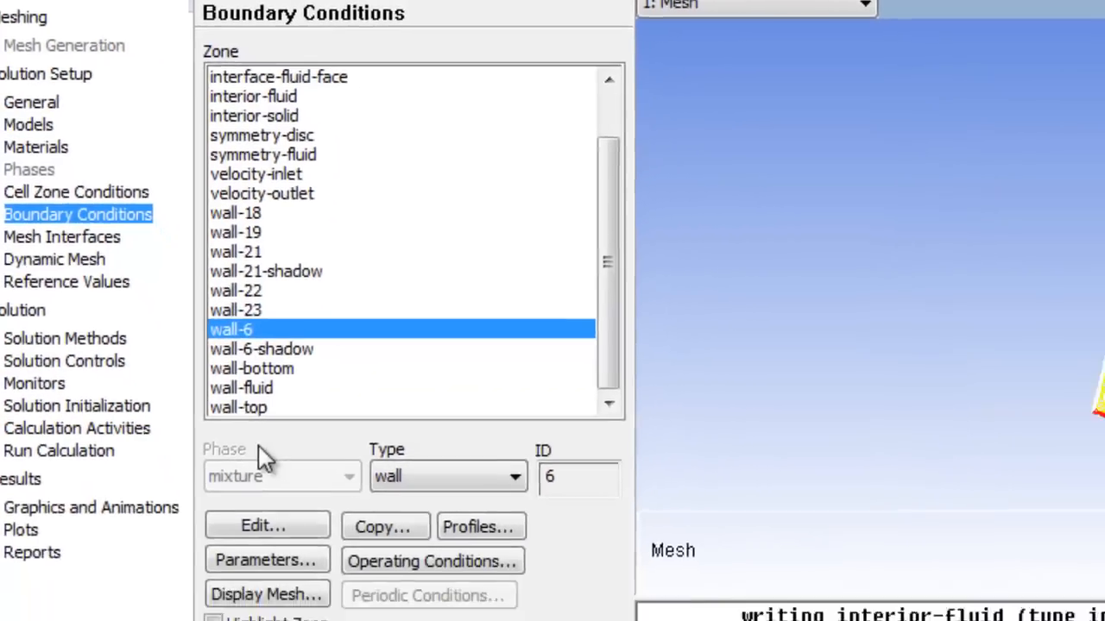
- Review the wall-6 boundary, then bring up the wall-6-shadow zone settings
click(266, 524)
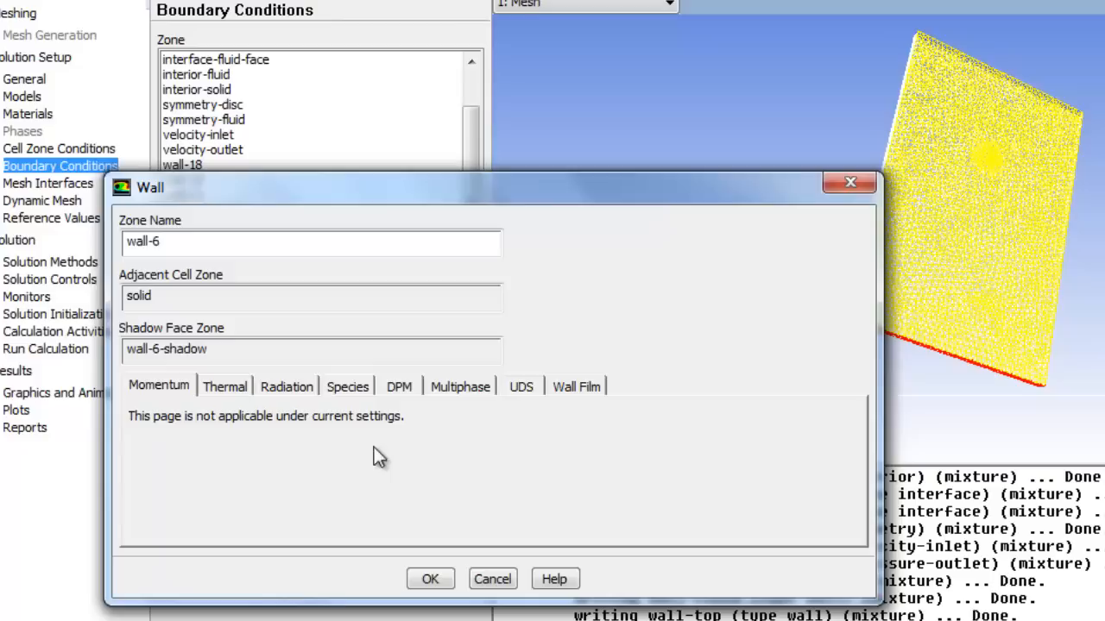
click(225, 387)
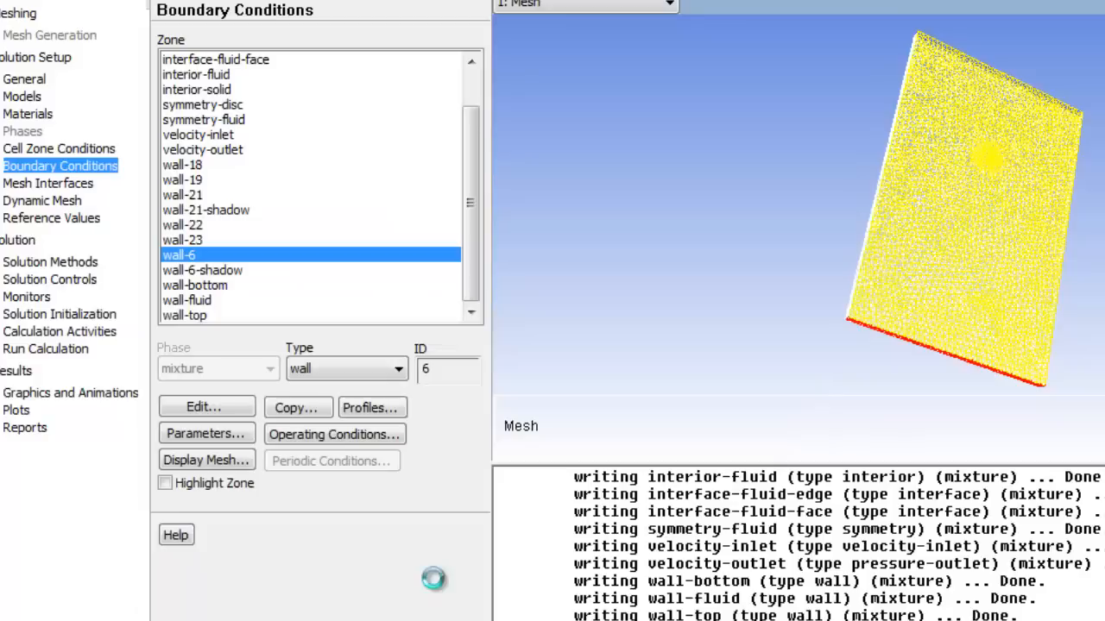
click(202, 269)
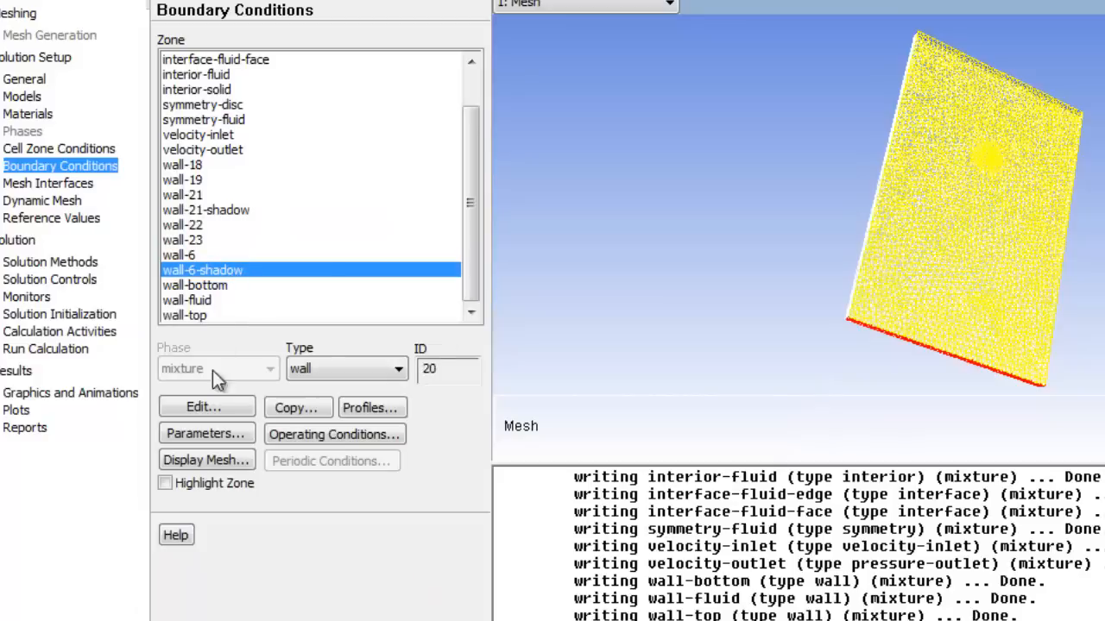
click(203, 408)
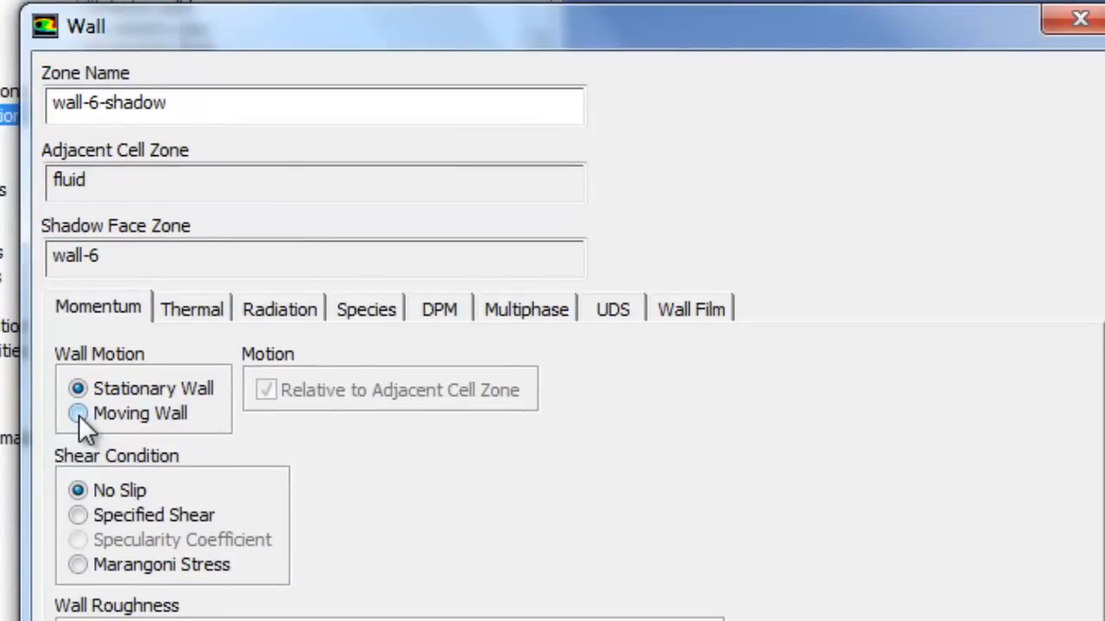
- Make wall-6-shadow a moving wall rotating at 40 rad/s about the Z axis (Z=1) and apply
click(78, 414)
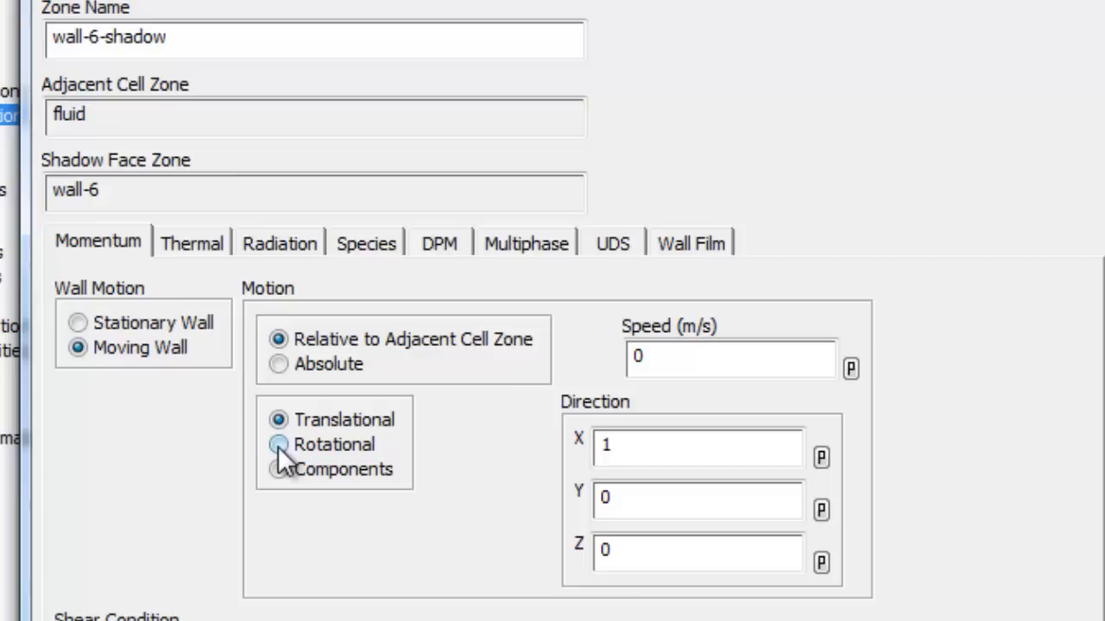
click(280, 444)
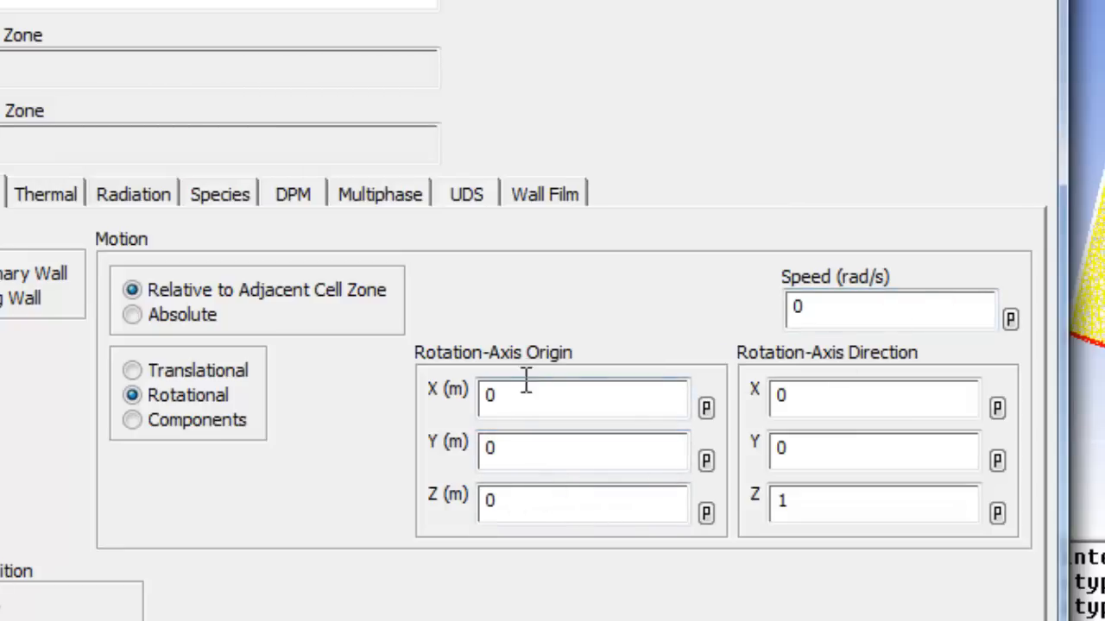
click(584, 502)
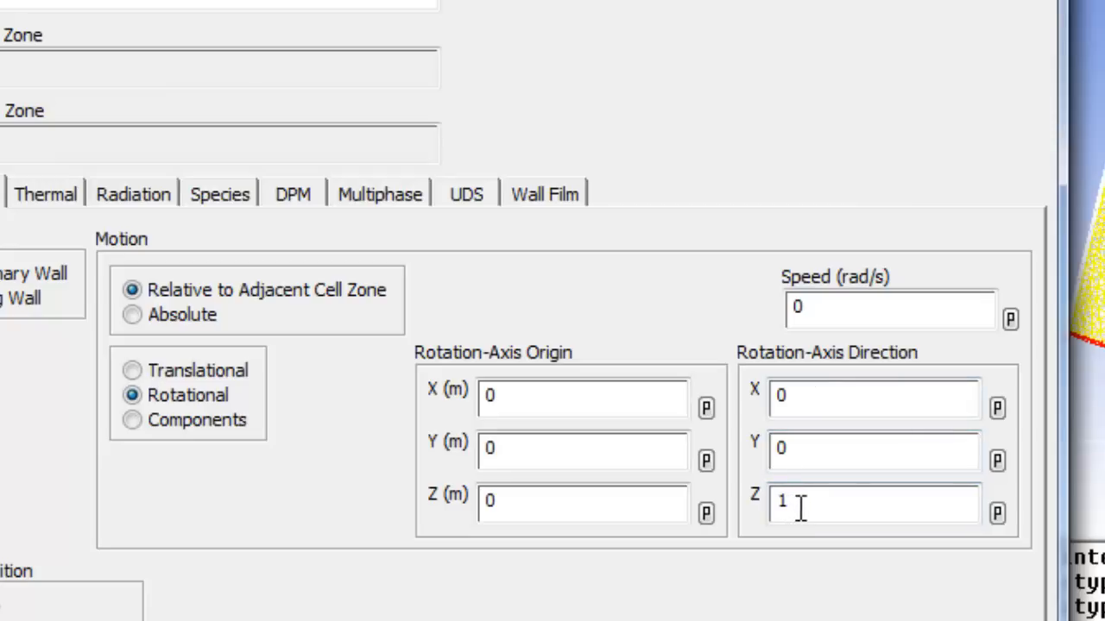
click(889, 309)
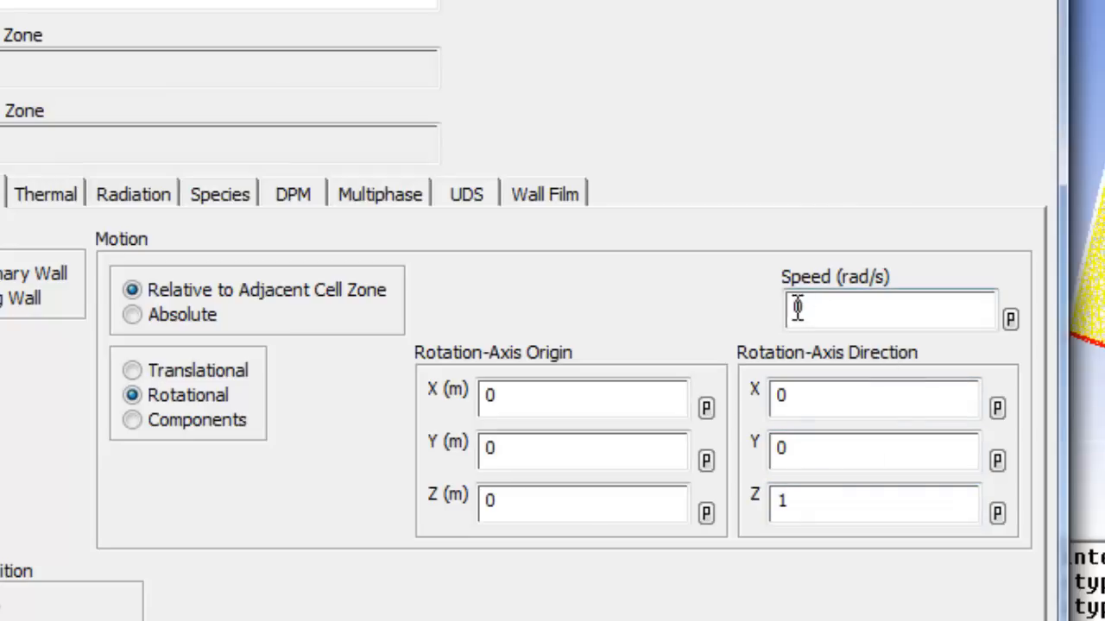
text(40)
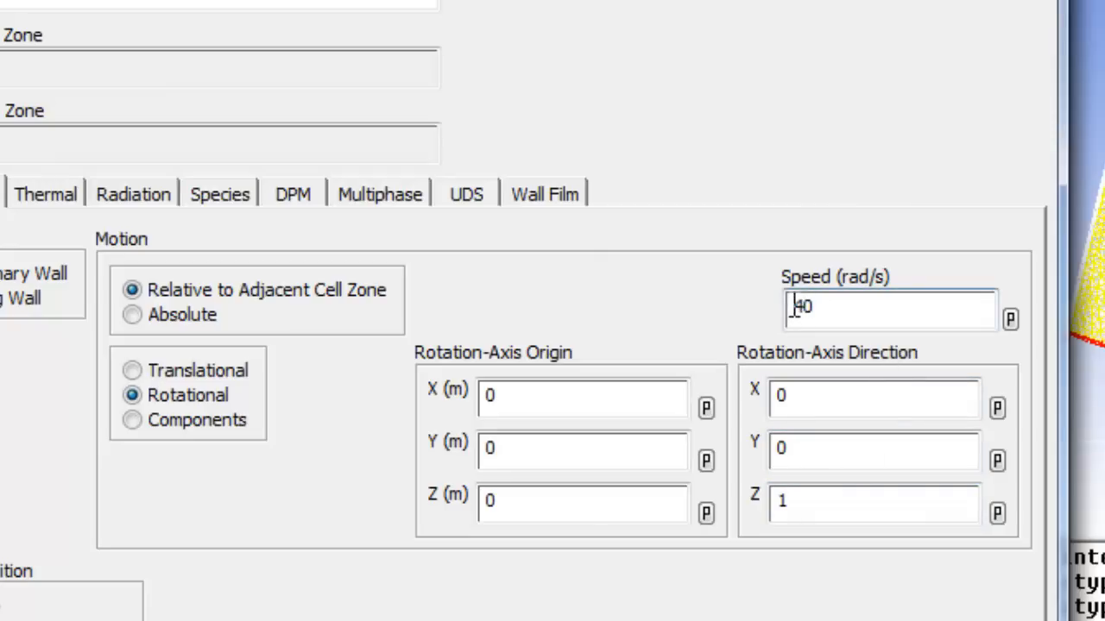
scroll(down, 3)
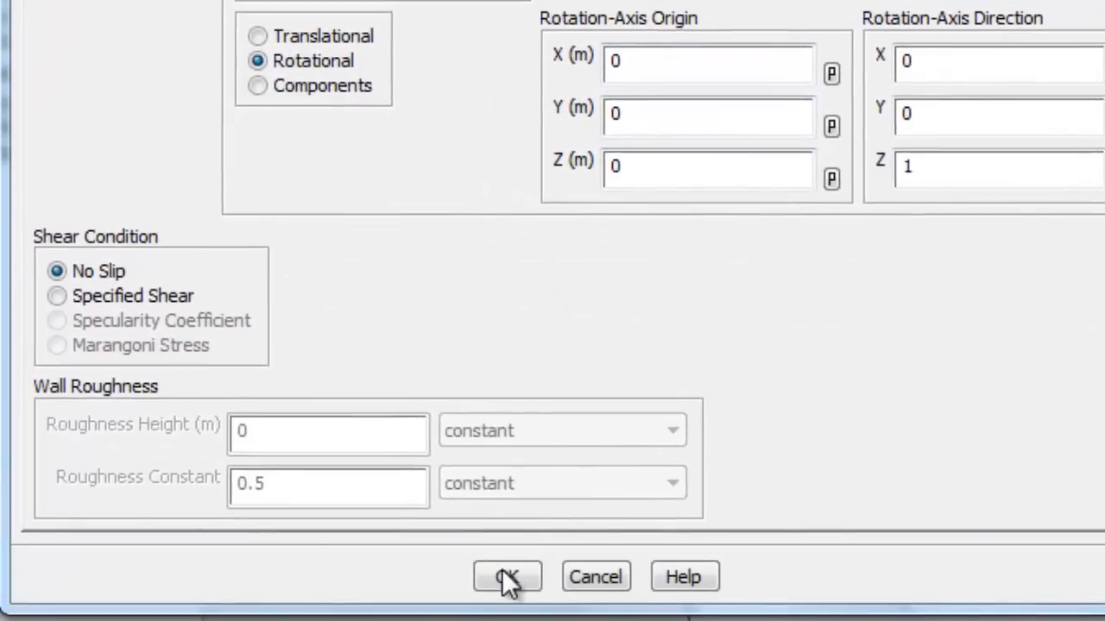
click(508, 576)
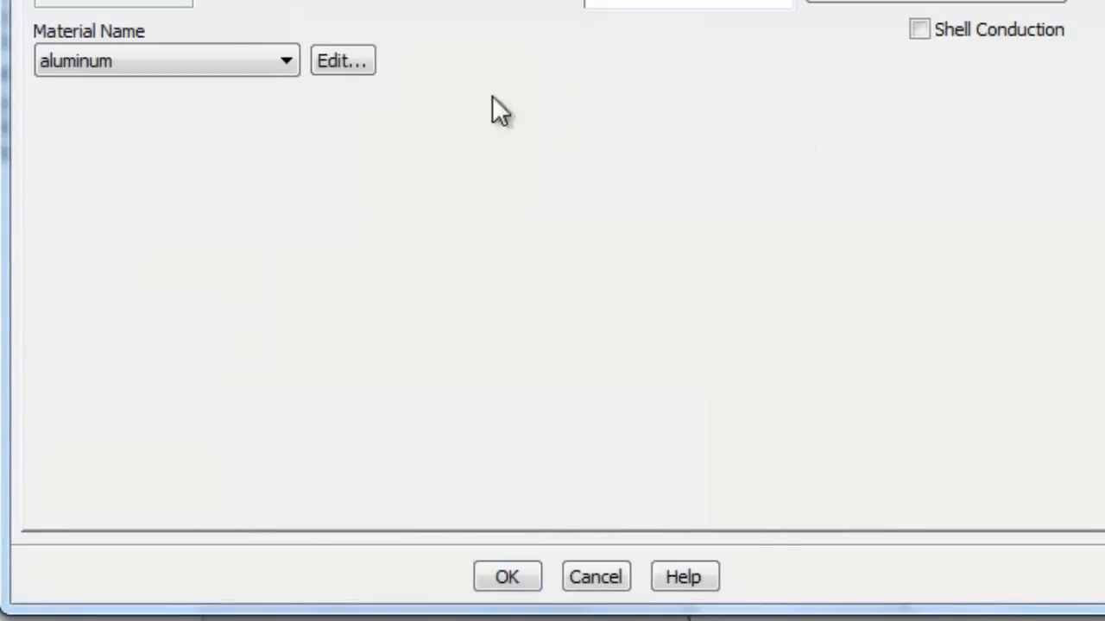
mouse_move(536, 578)
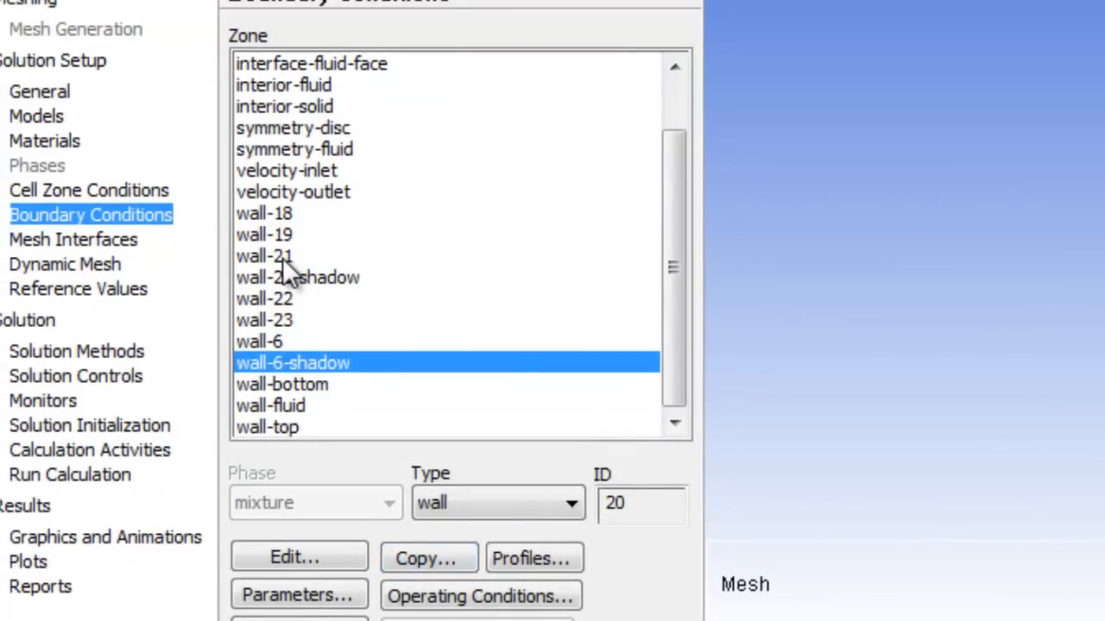
- Review wall-21's settings including its thermal conditions, then close them
click(266, 255)
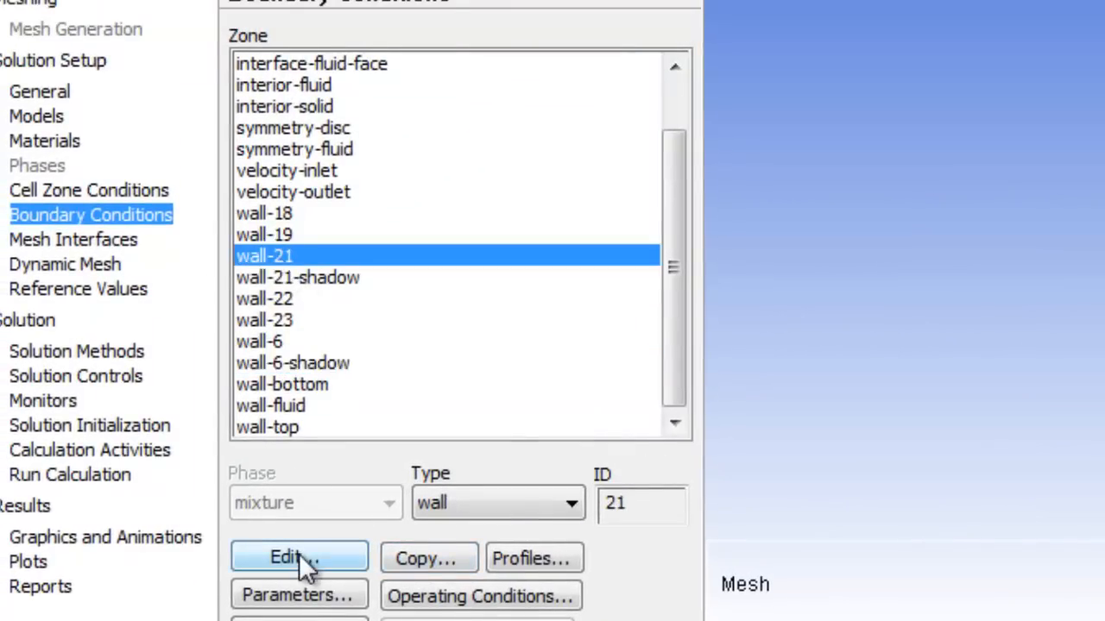
click(298, 555)
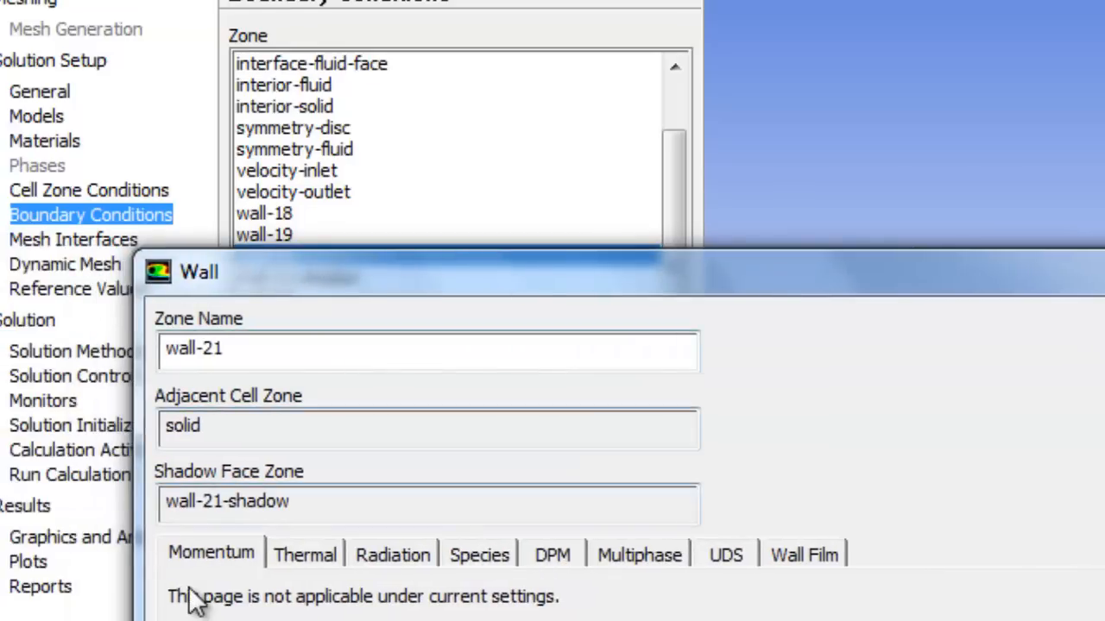
click(304, 554)
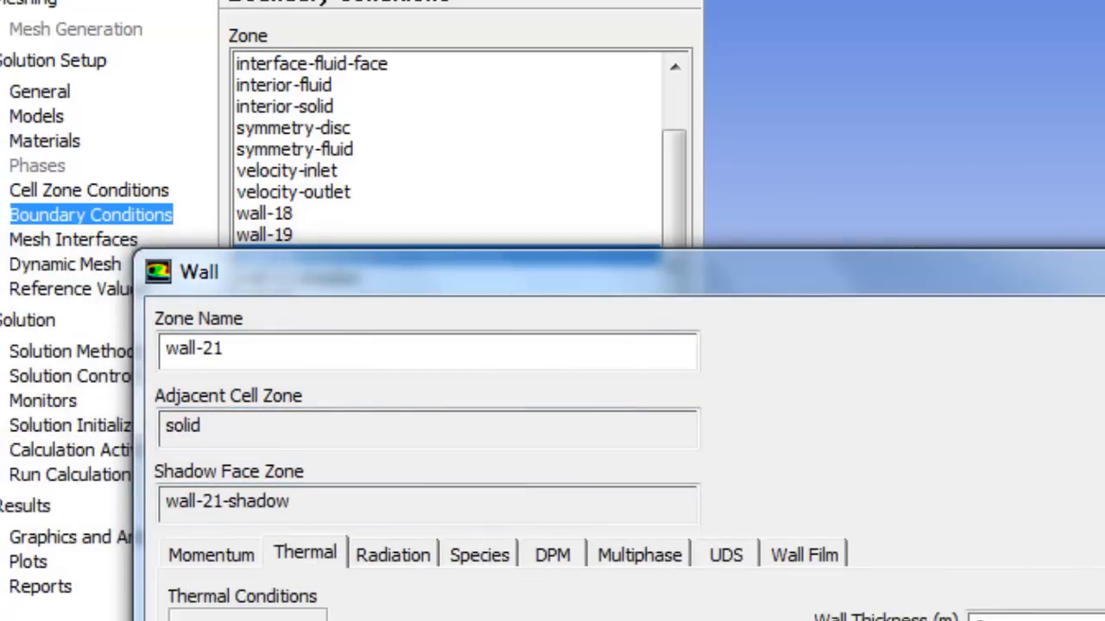
click(297, 276)
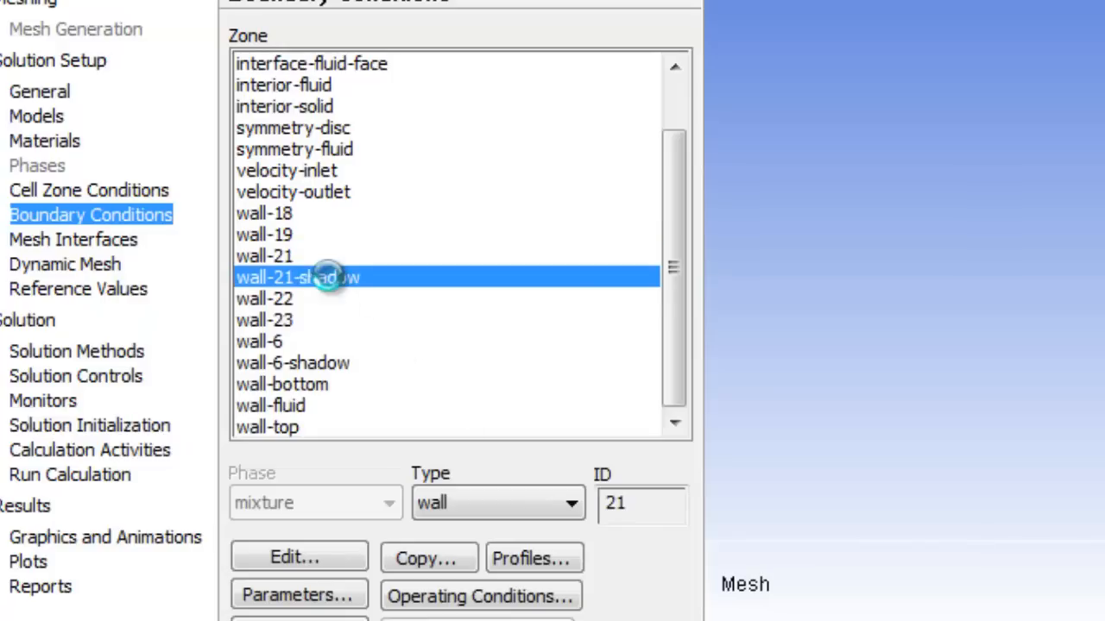
- Switch wall-21-shadow to a moving wall under Momentum
double_click(297, 276)
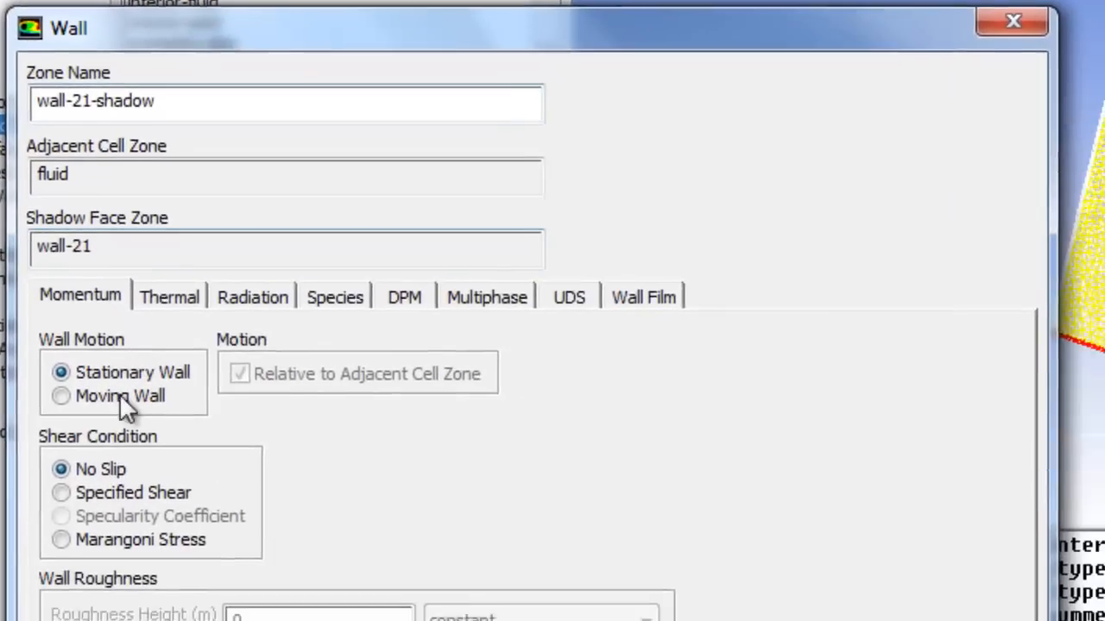
click(61, 396)
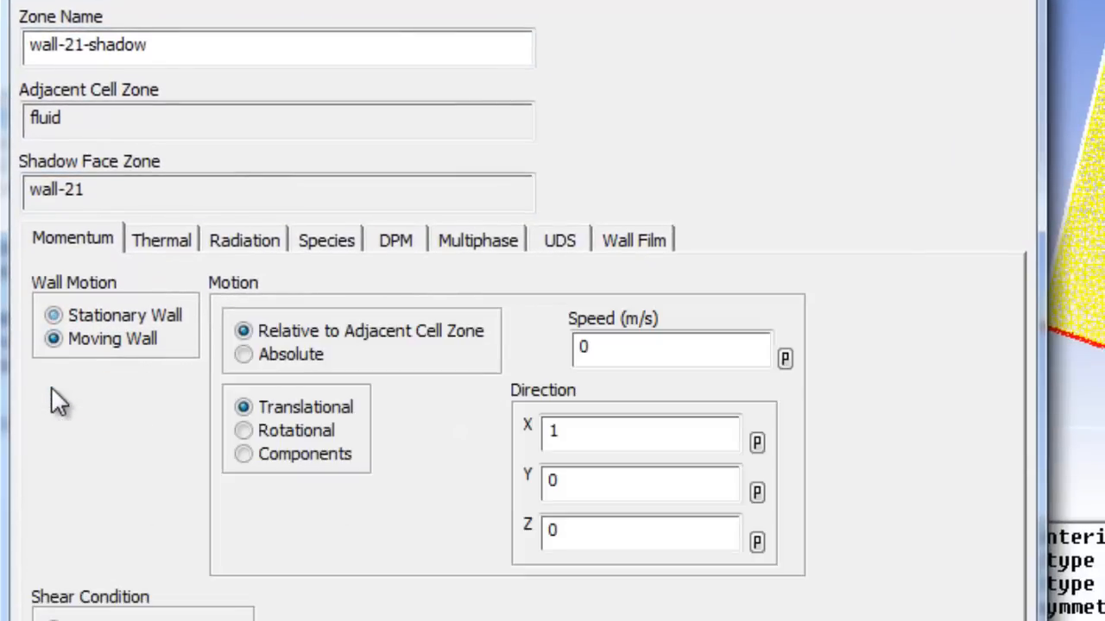
click(243, 431)
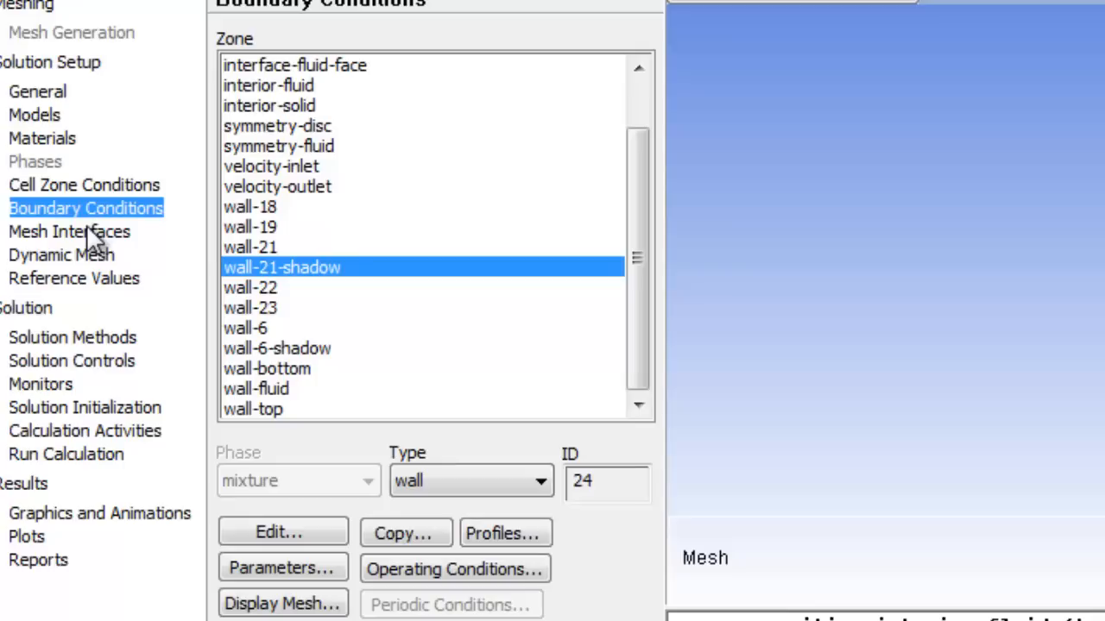
mouse_move(156, 256)
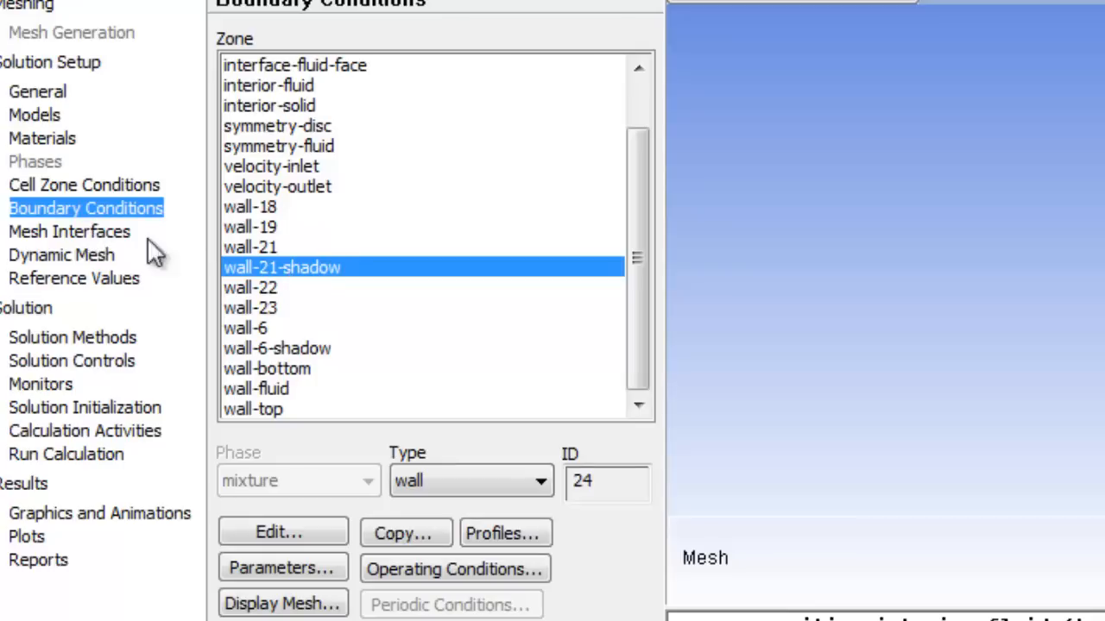
mouse_move(73, 341)
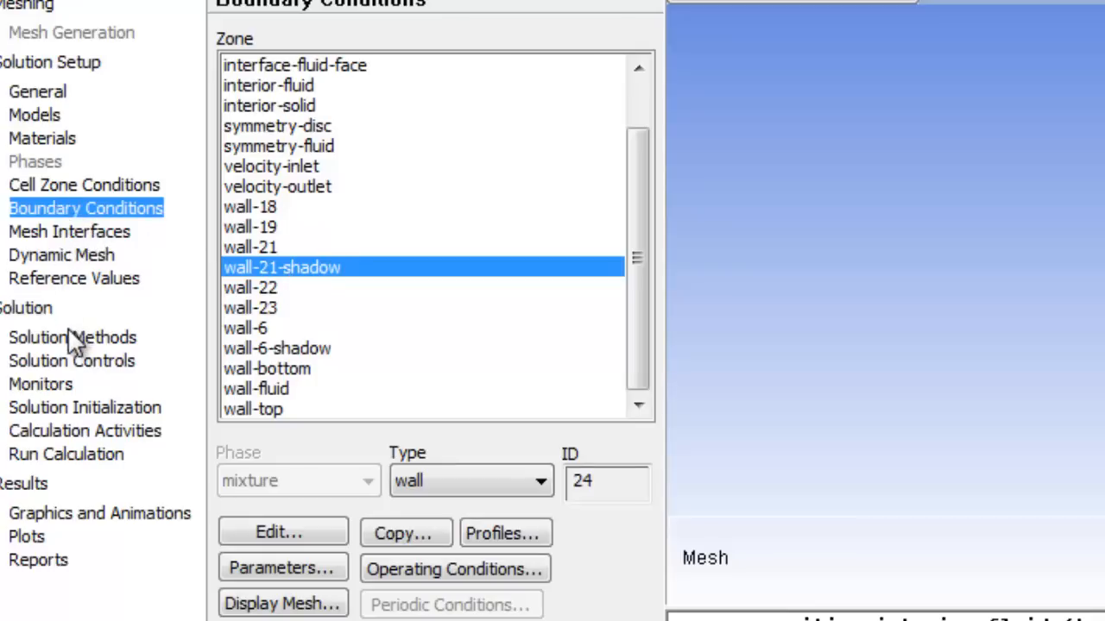
- Review Solution Methods, run hybrid initialization, then go to Run Calculation
click(73, 336)
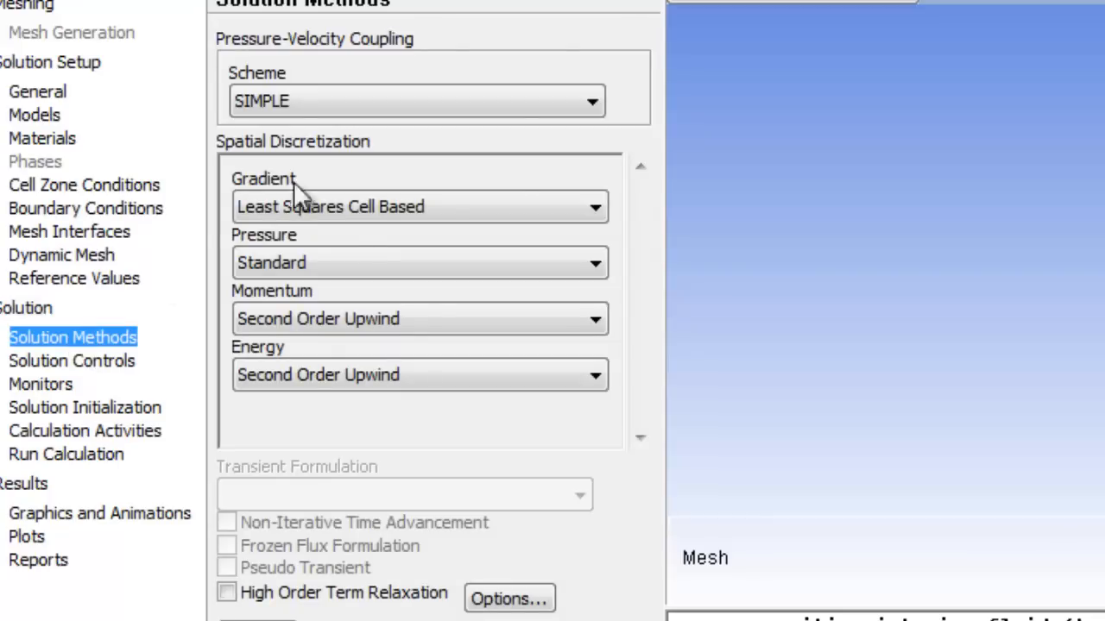
mouse_move(34, 342)
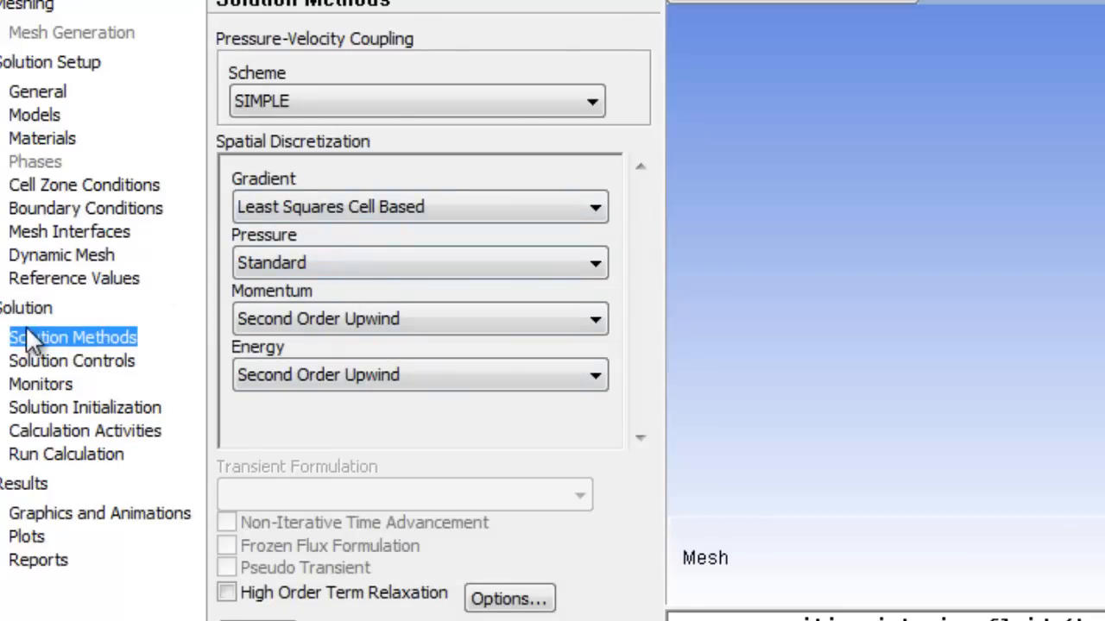
click(84, 407)
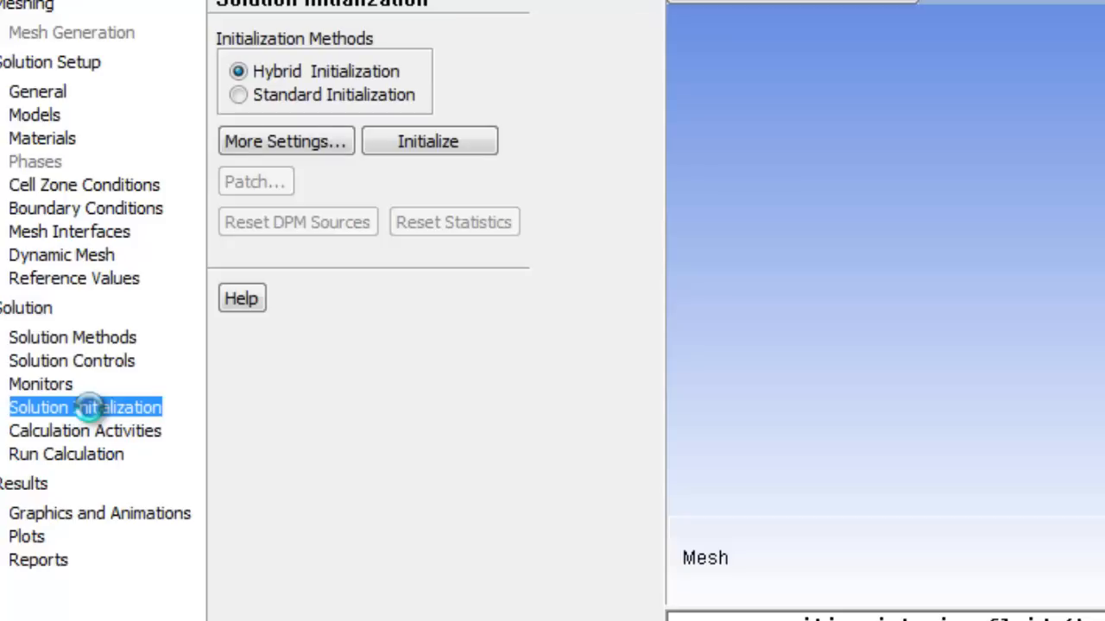
click(428, 141)
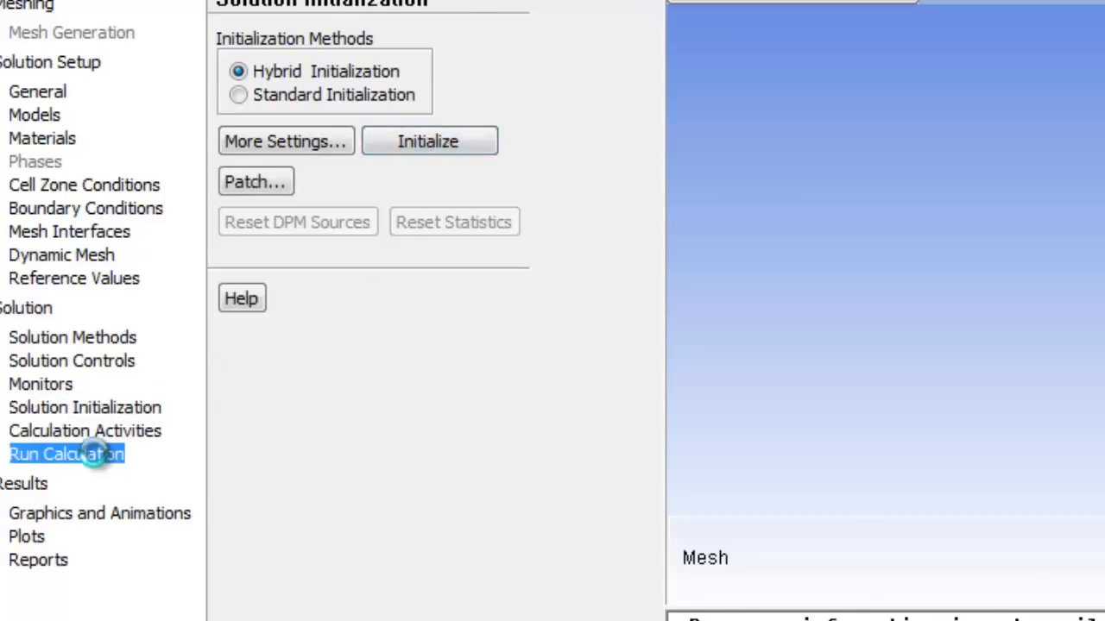
click(65, 454)
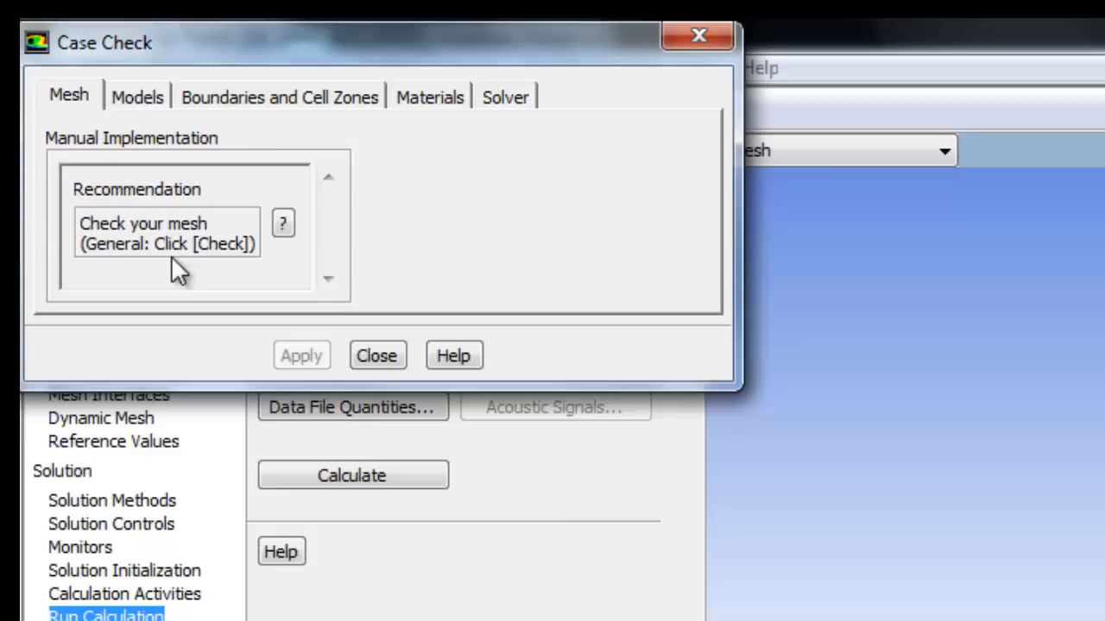
mouse_move(155, 107)
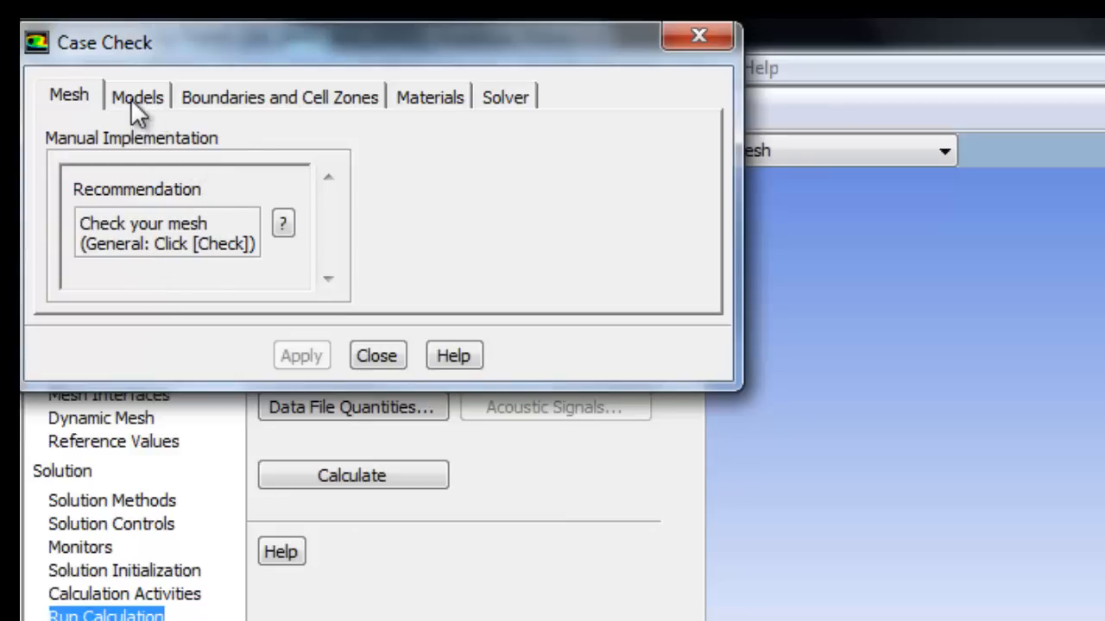
click(279, 95)
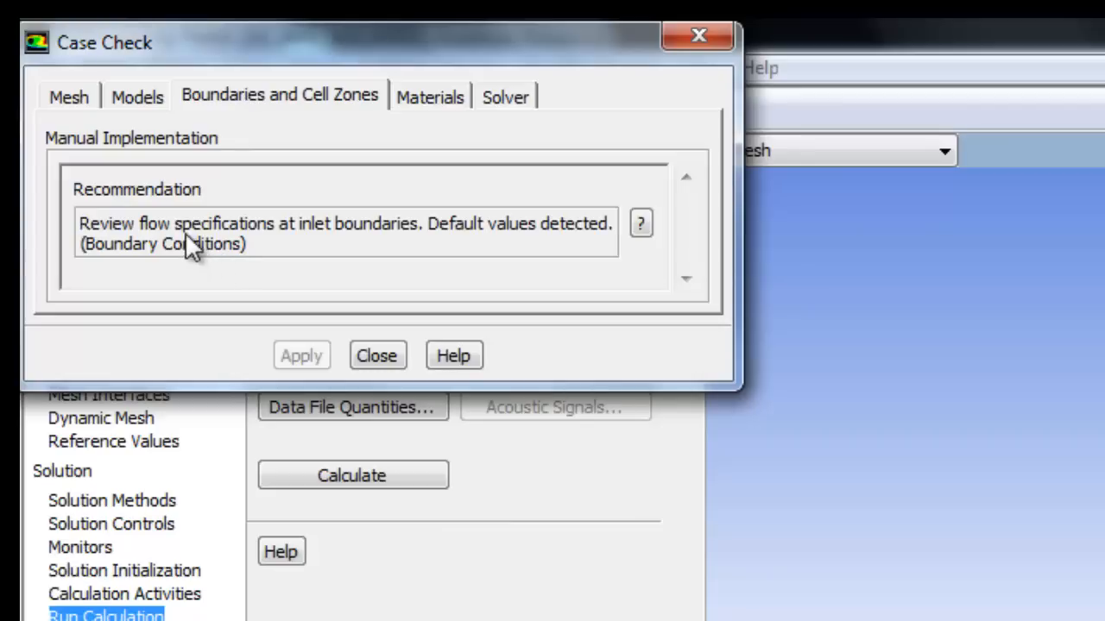
mouse_move(251, 290)
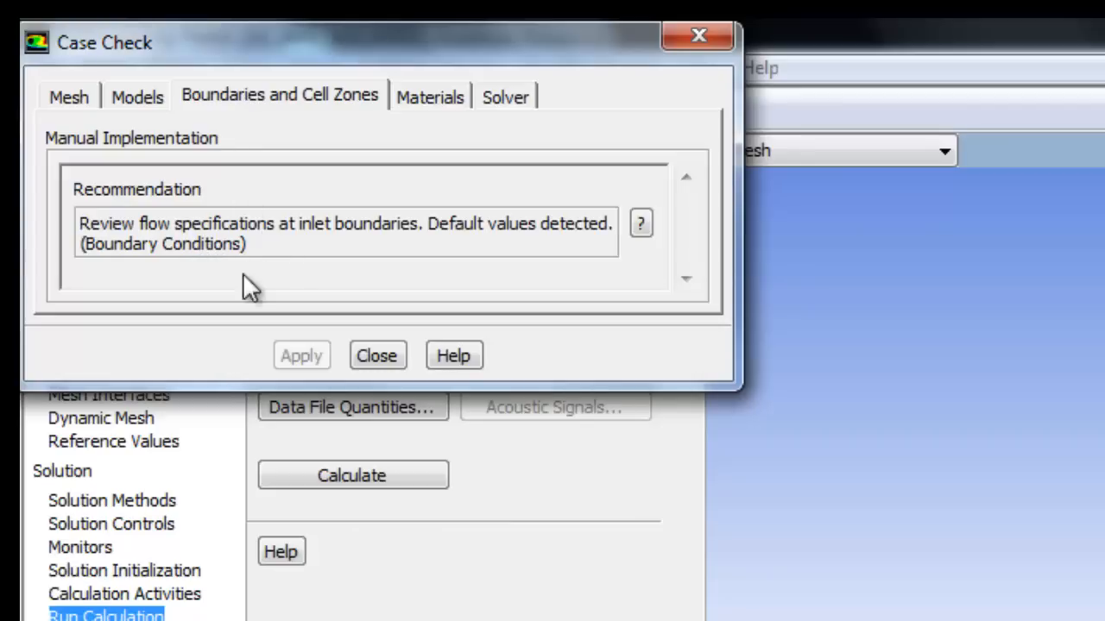
mouse_move(259, 266)
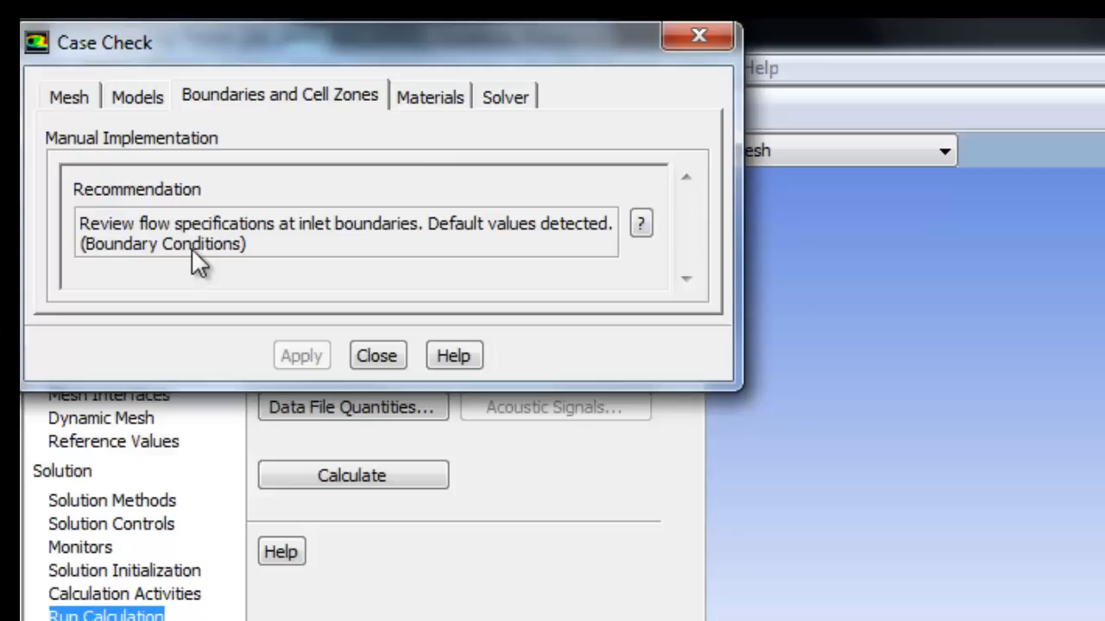
click(431, 97)
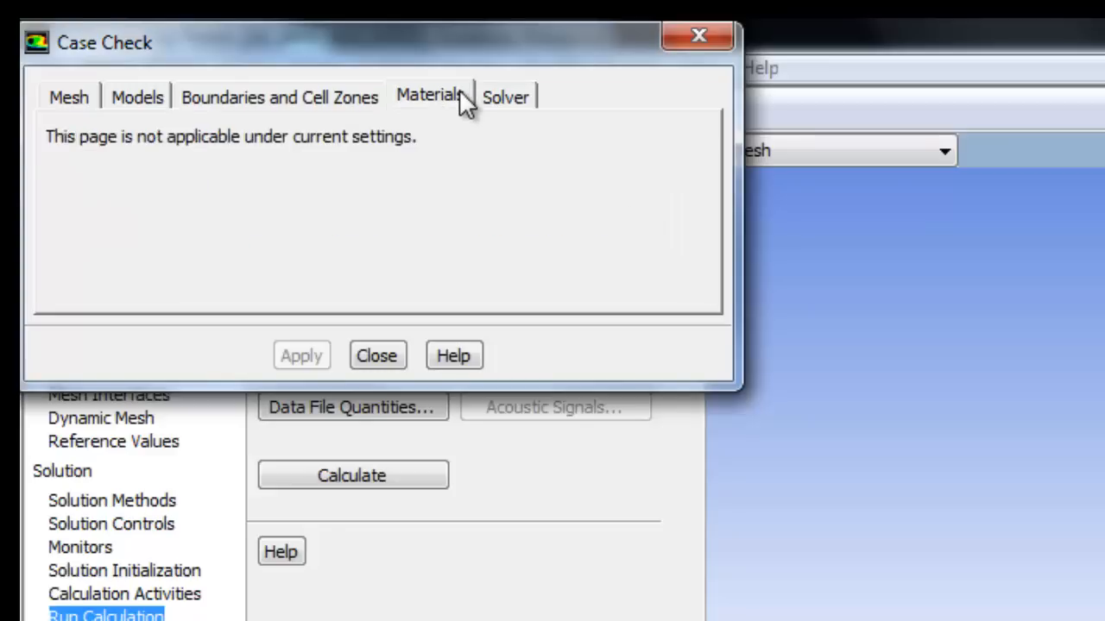
click(377, 356)
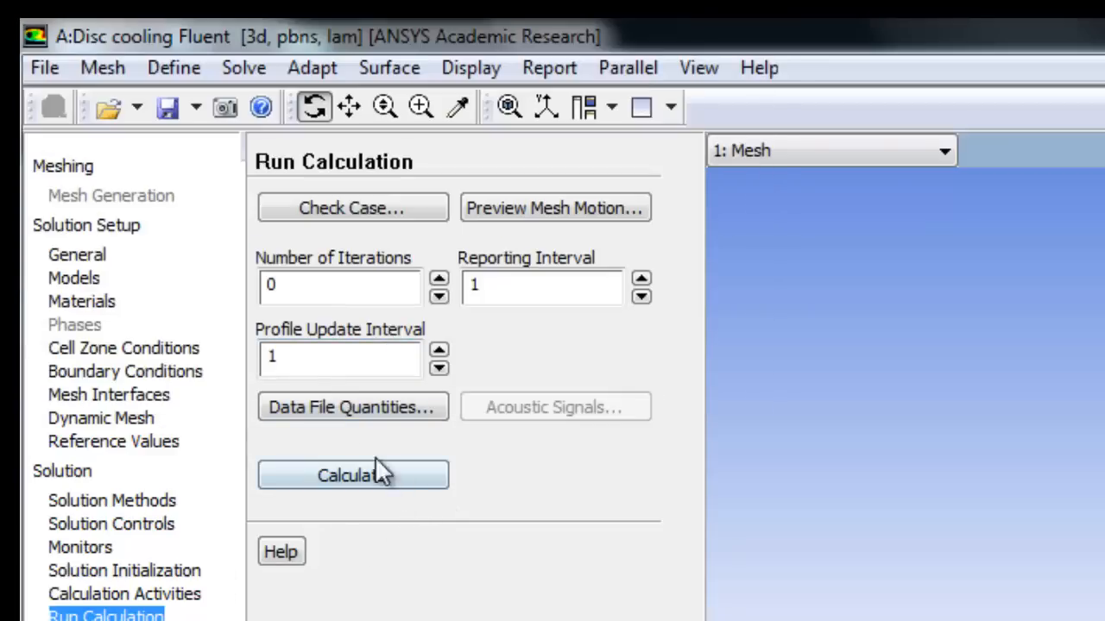
click(336, 286)
text(220)
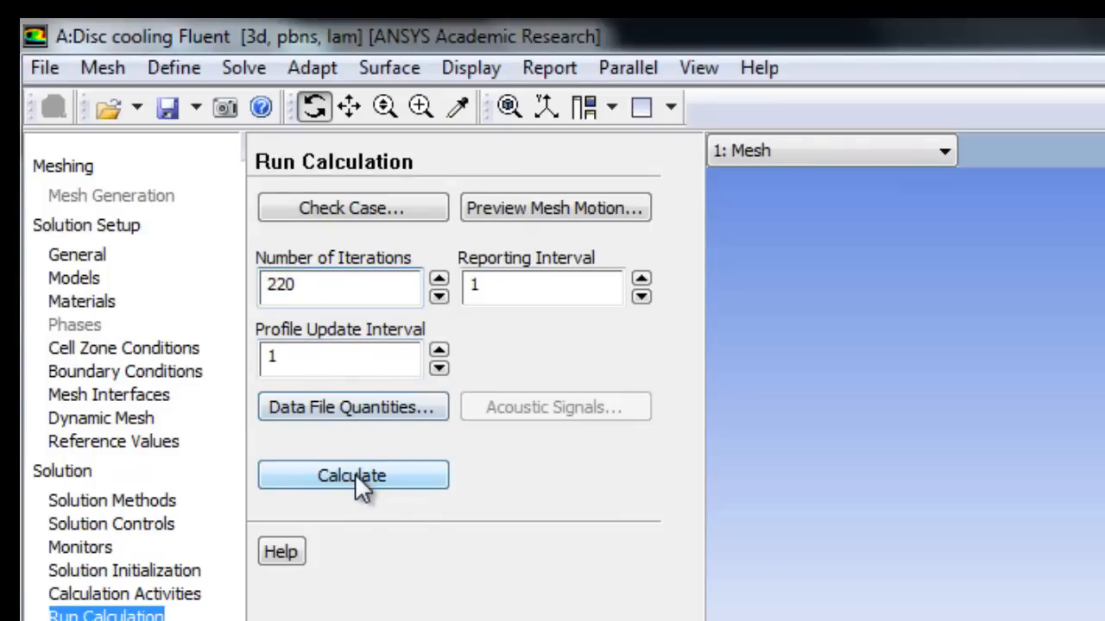
click(352, 474)
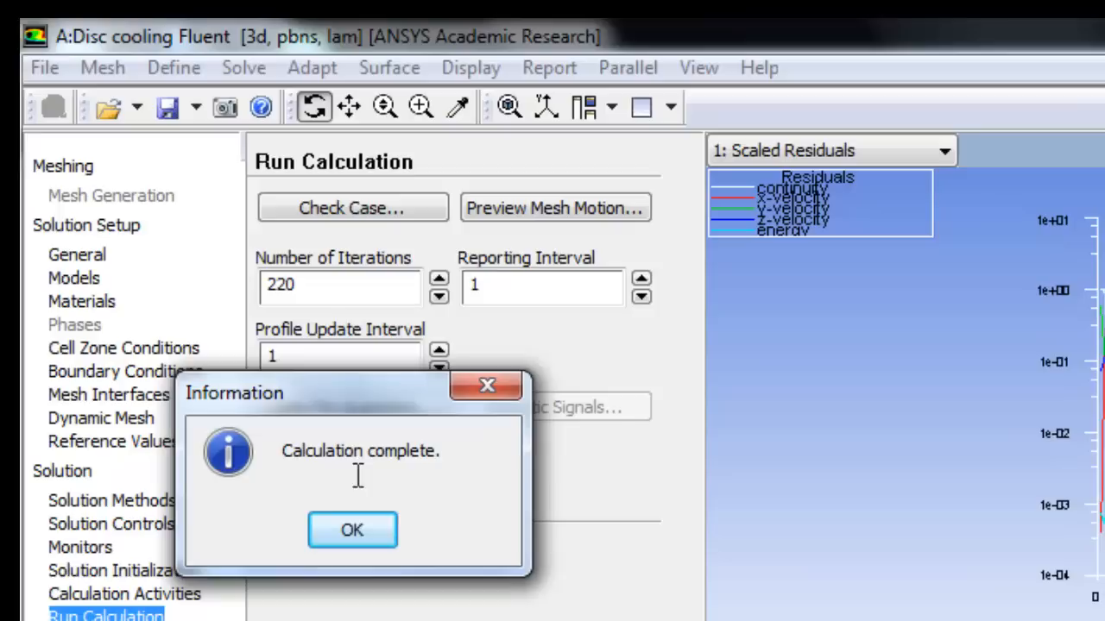
click(352, 530)
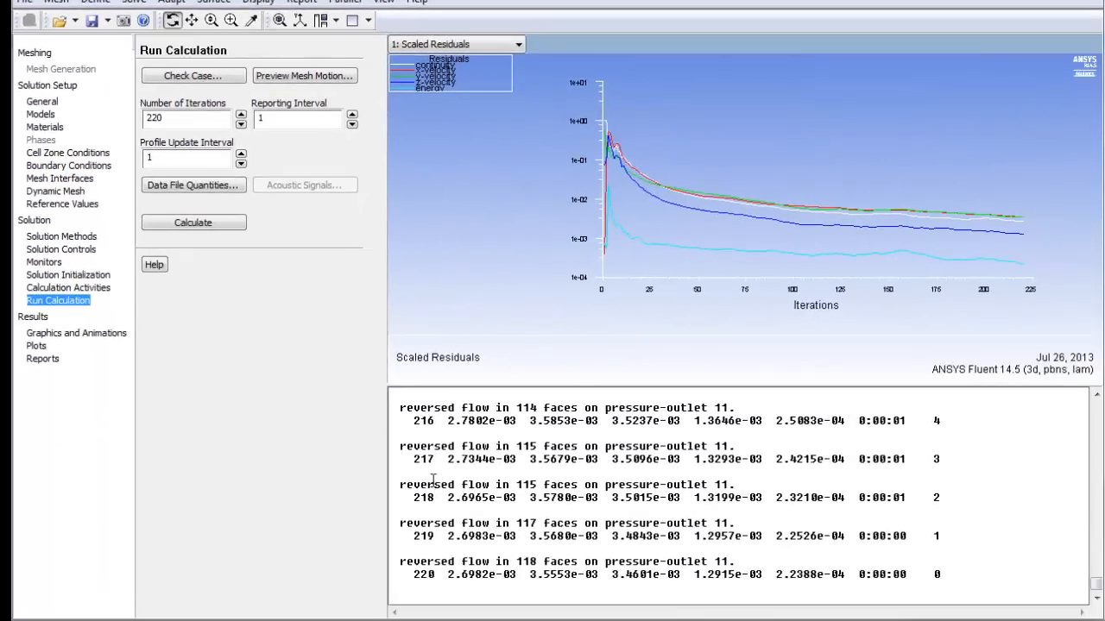
double_click(422, 573)
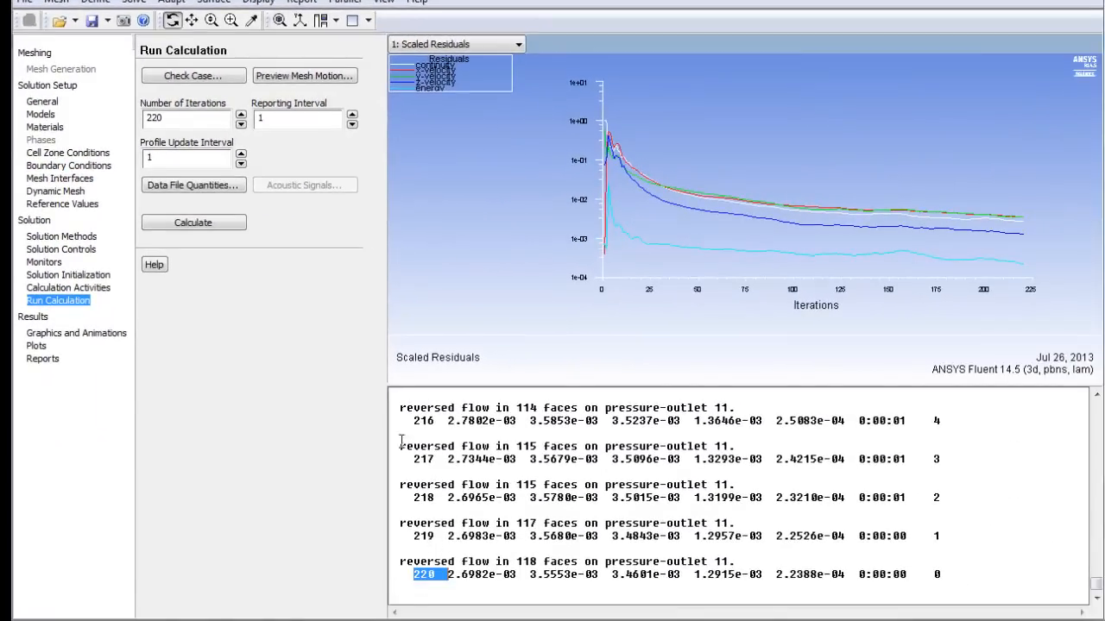
click(185, 117)
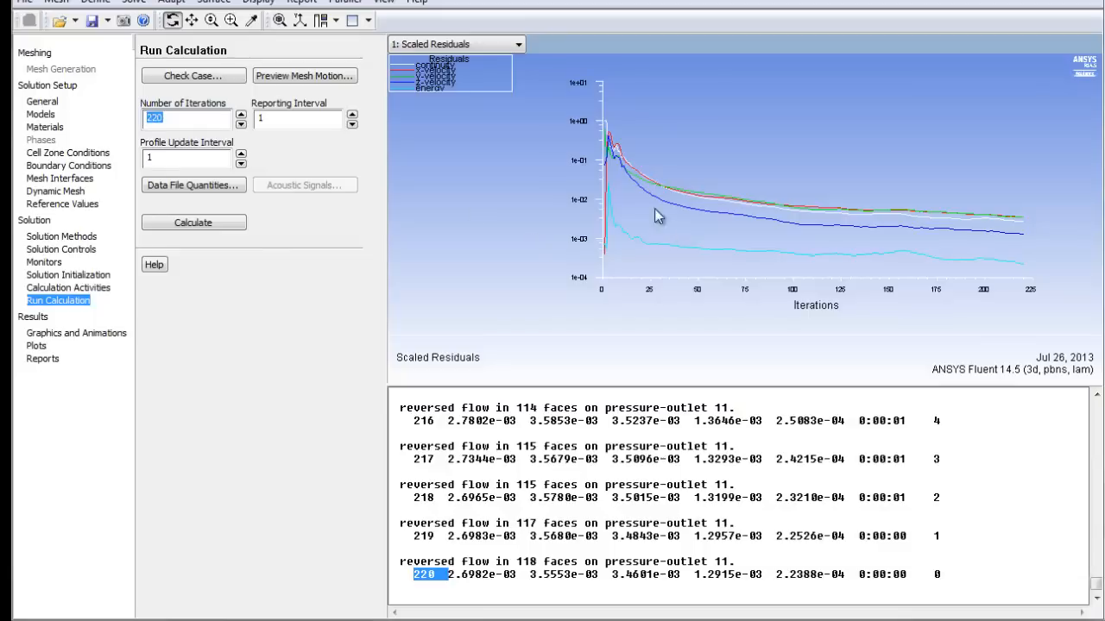
mouse_move(877, 235)
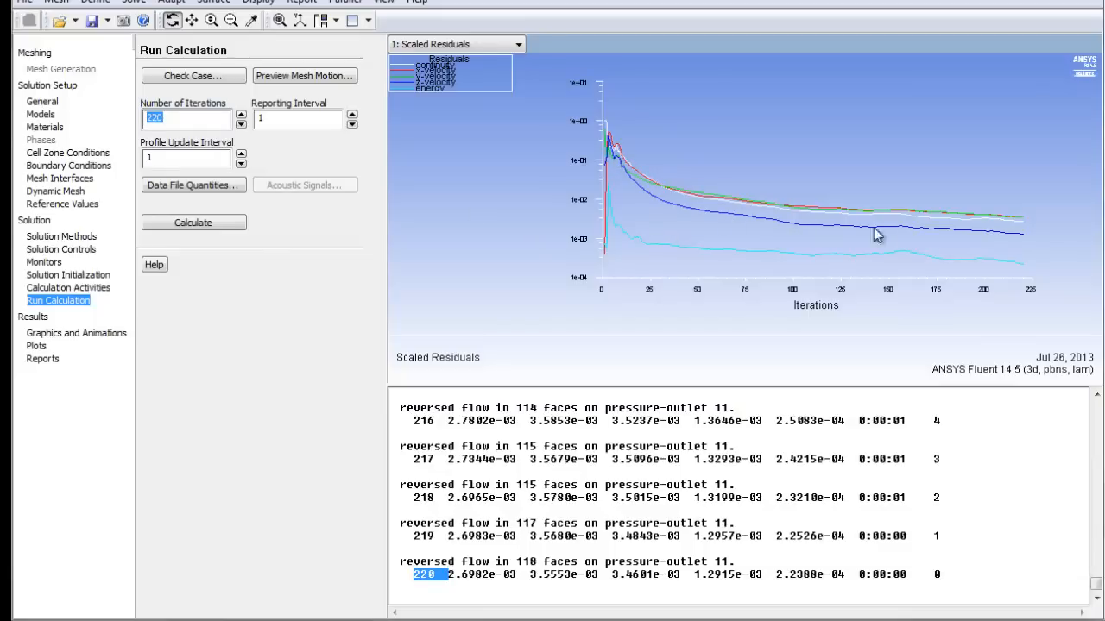
mouse_move(1036, 235)
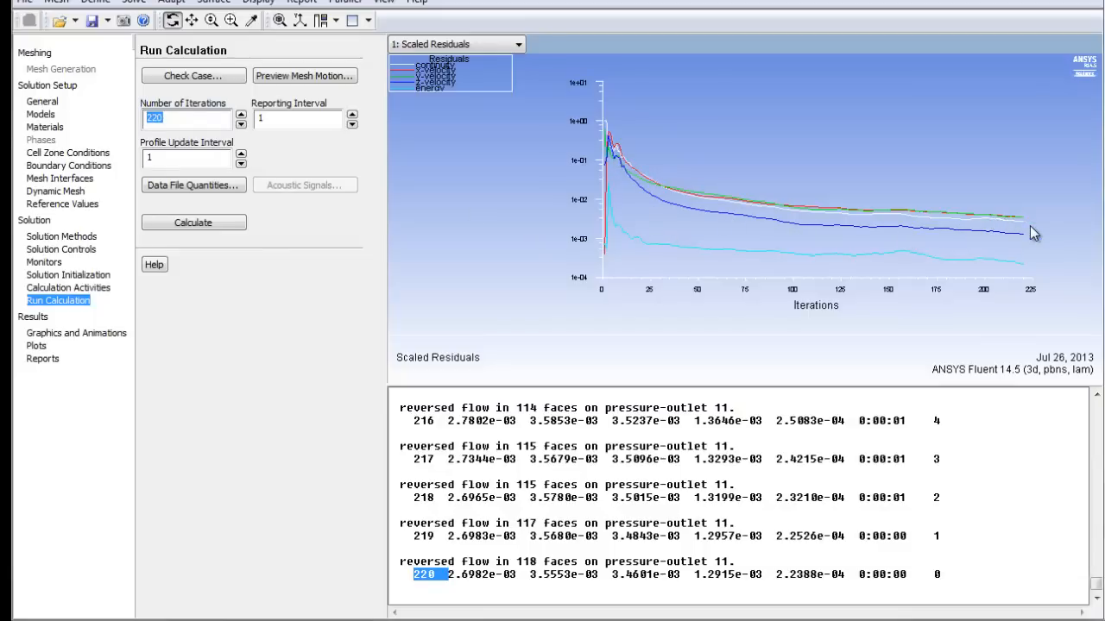
mouse_move(1003, 283)
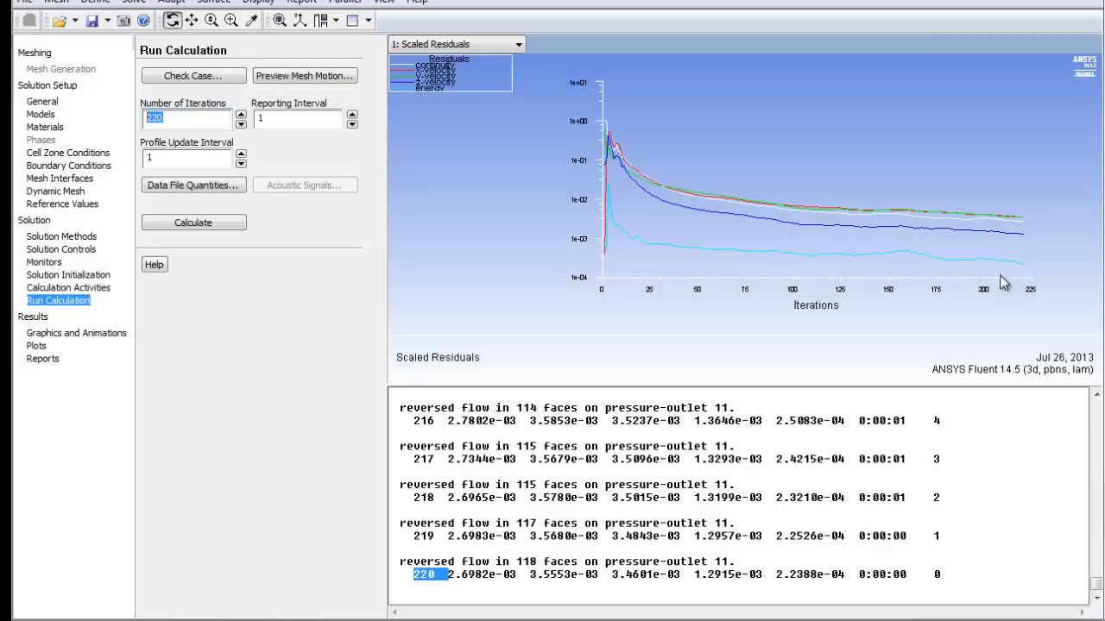
mouse_move(980, 214)
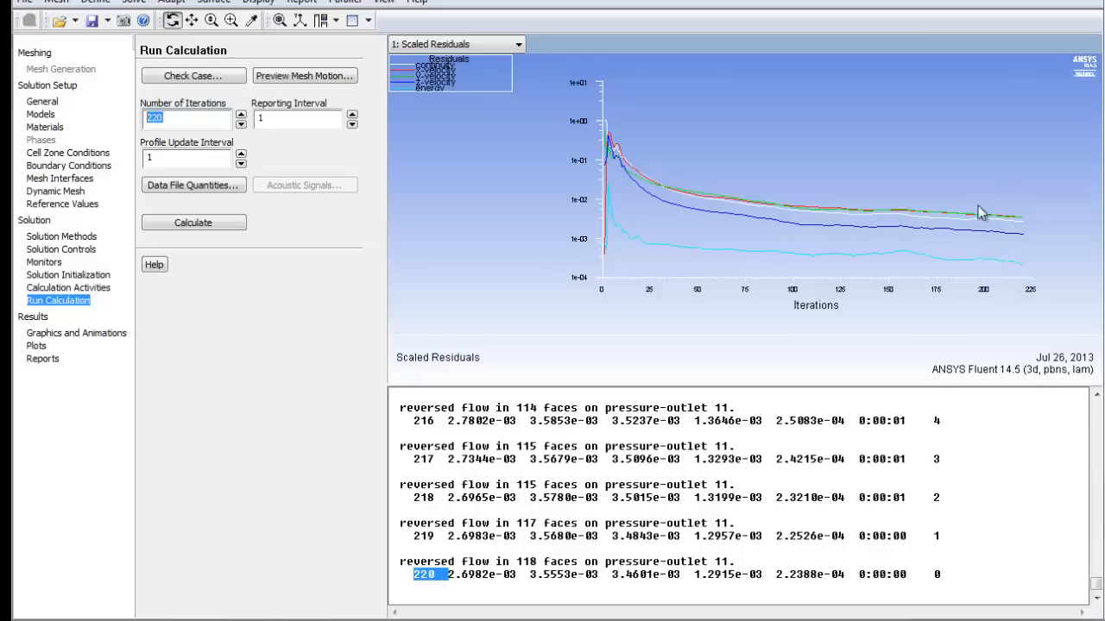
mouse_move(953, 242)
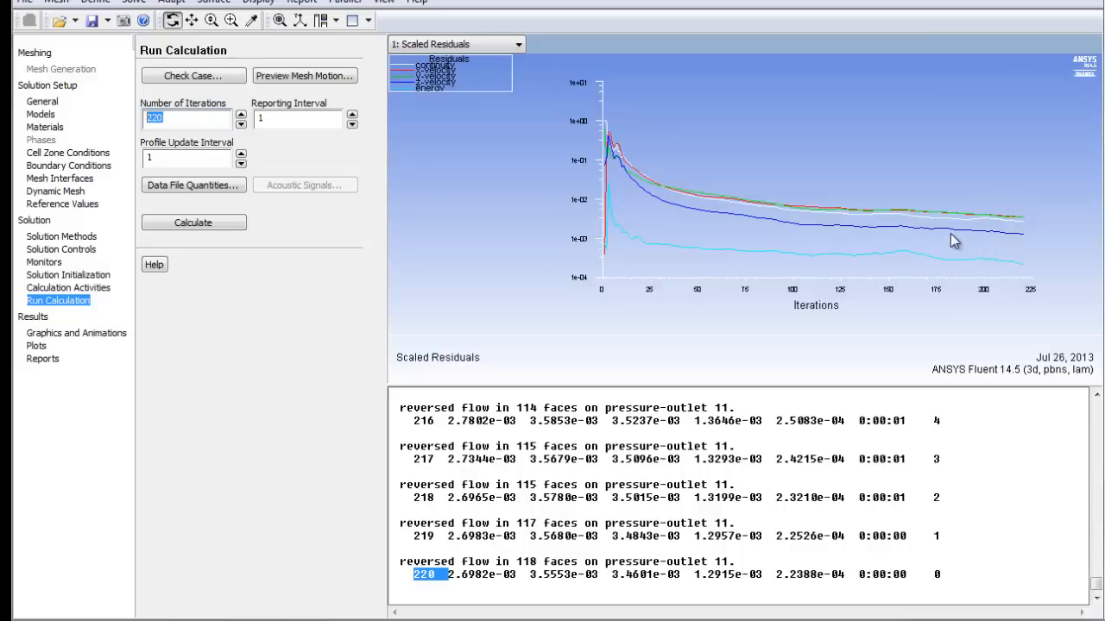
mouse_move(827, 221)
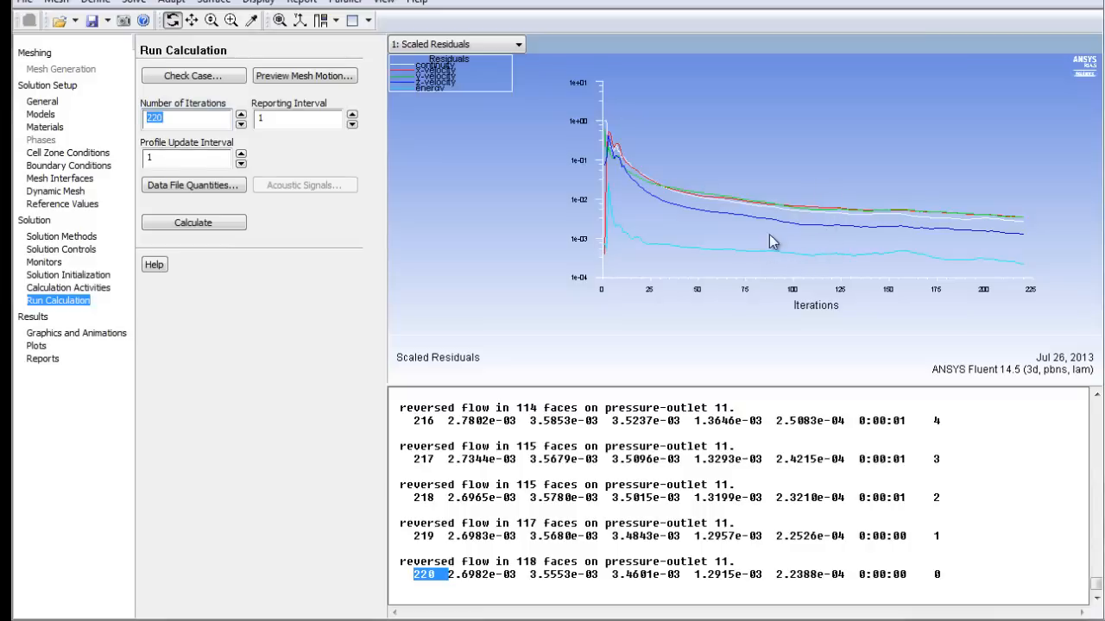
mouse_move(790, 231)
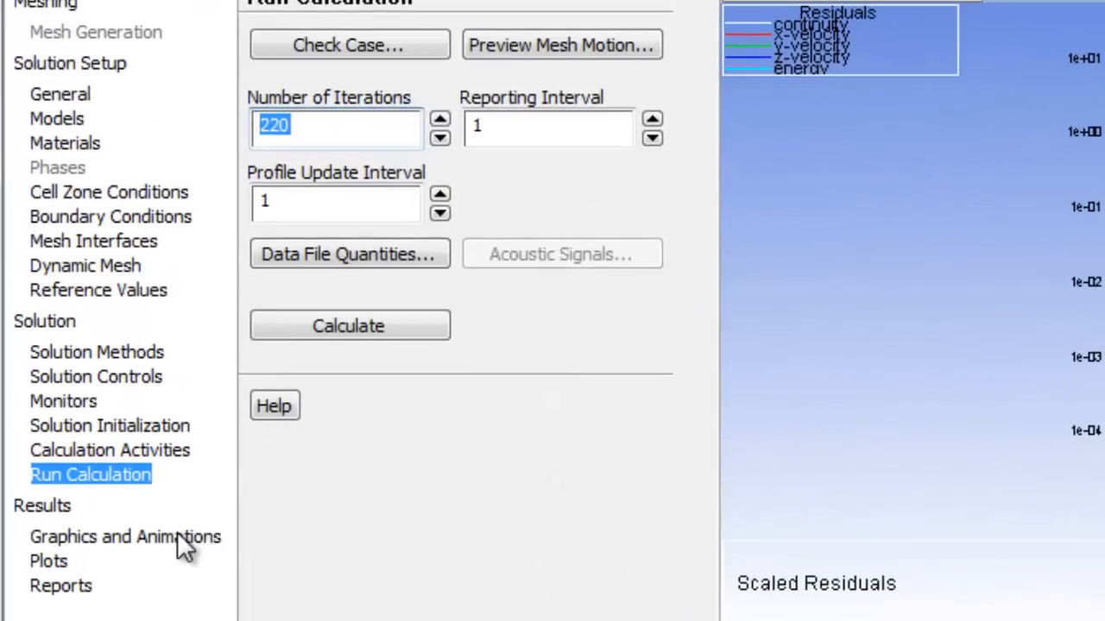
- Set up filled velocity-magnitude contours and display them on interface-disc-face
click(124, 535)
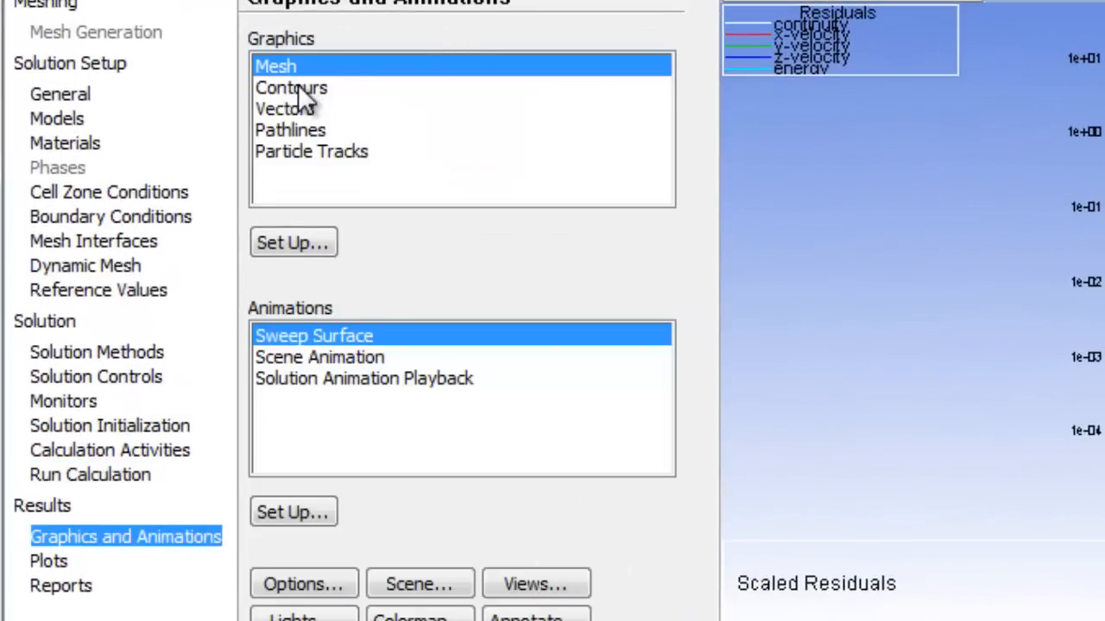
click(290, 86)
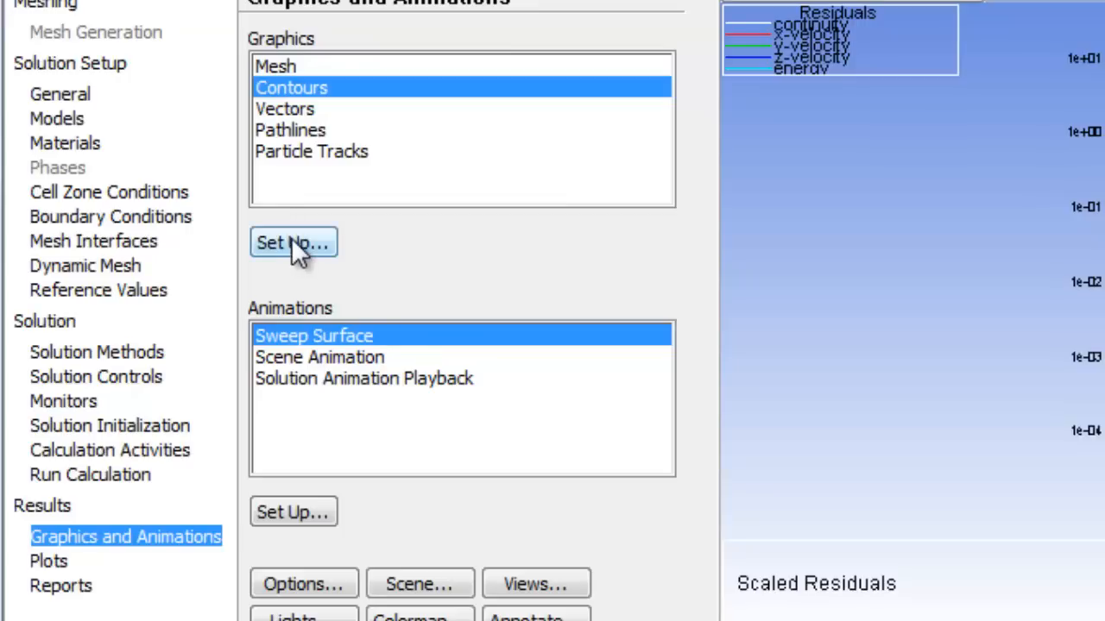
click(293, 242)
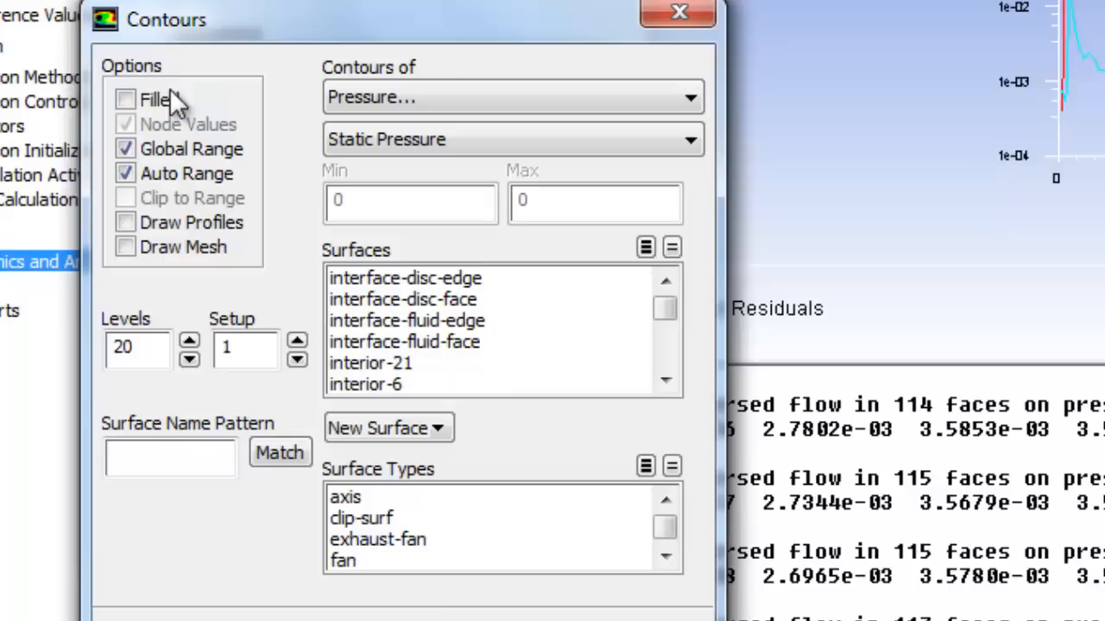
click(124, 98)
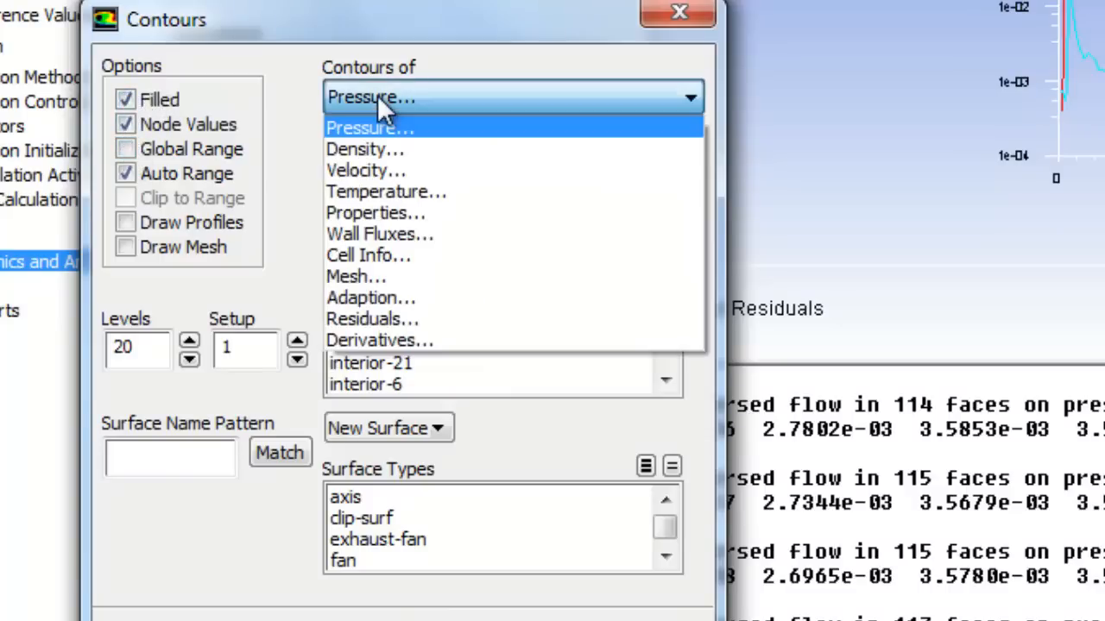
click(366, 171)
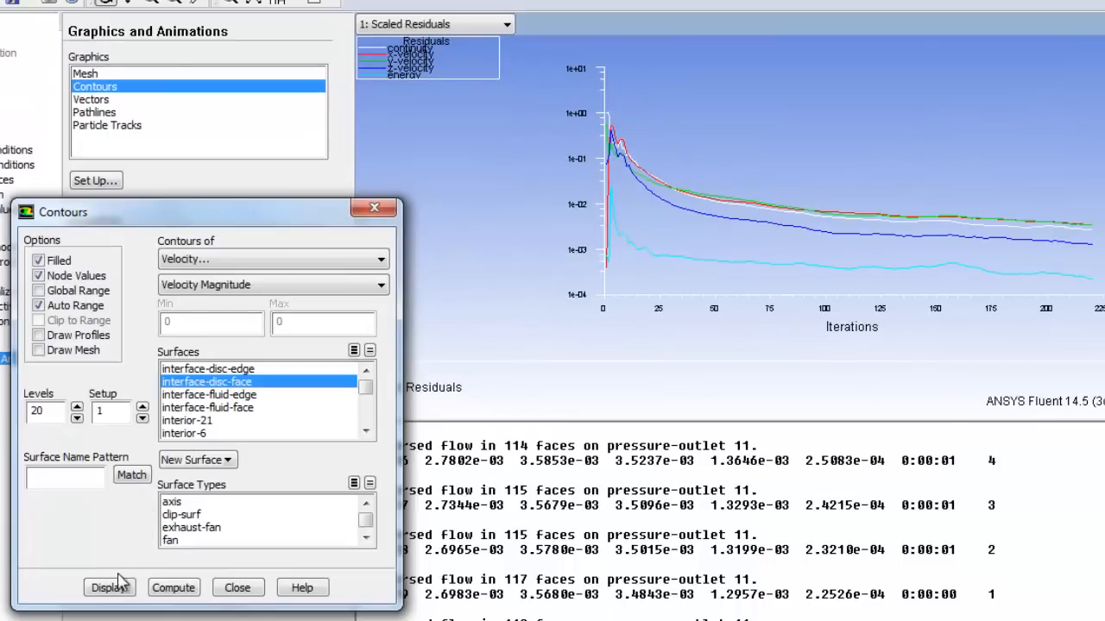
click(109, 587)
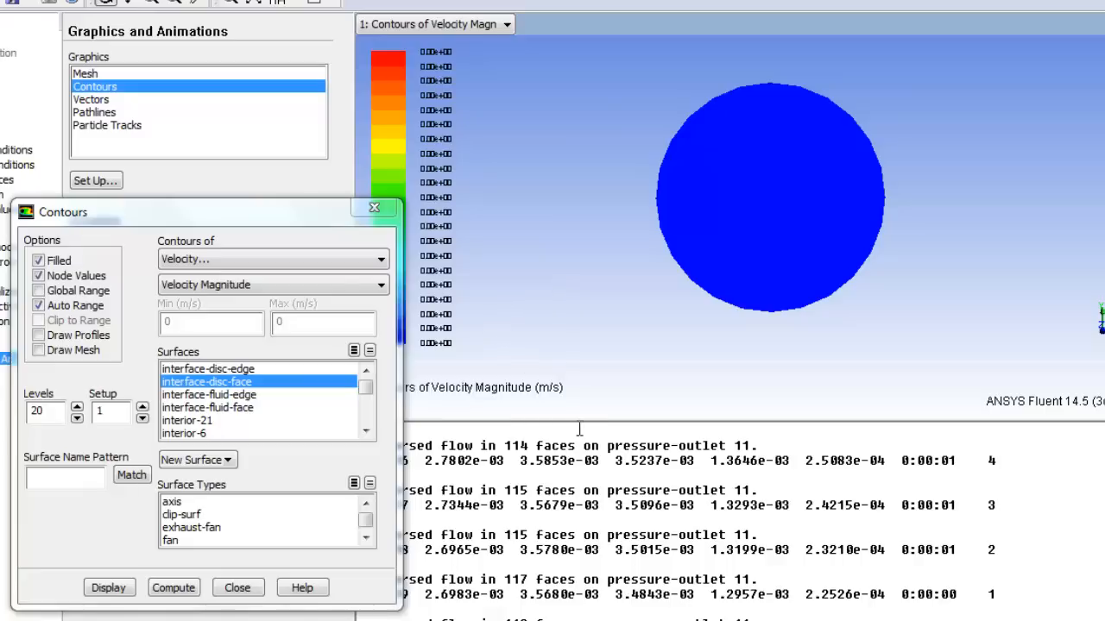
mouse_move(580, 532)
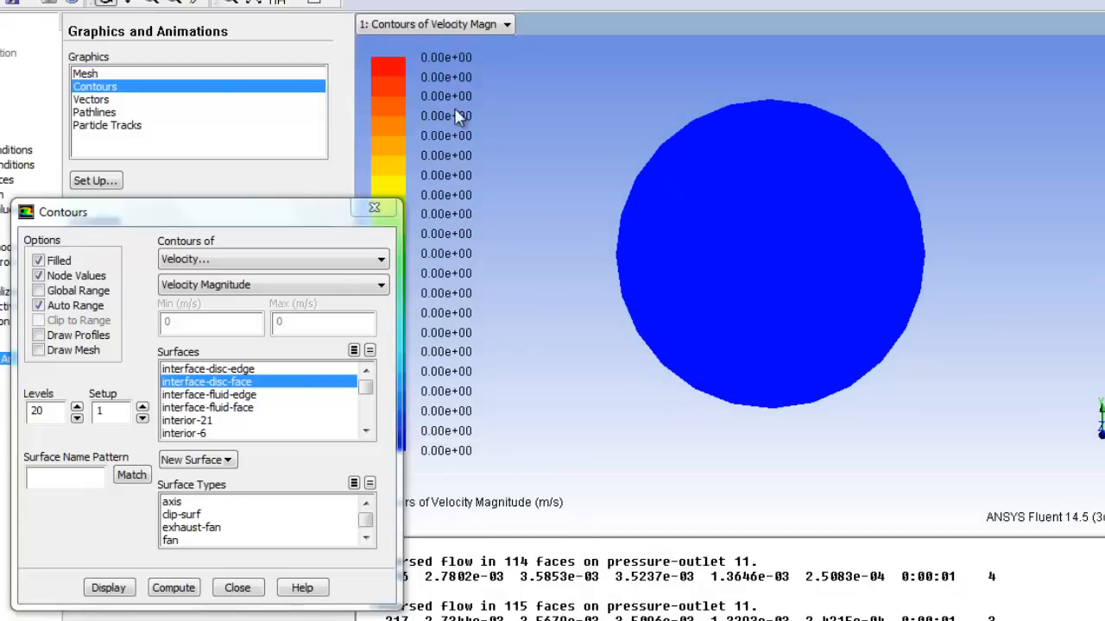
mouse_move(802, 238)
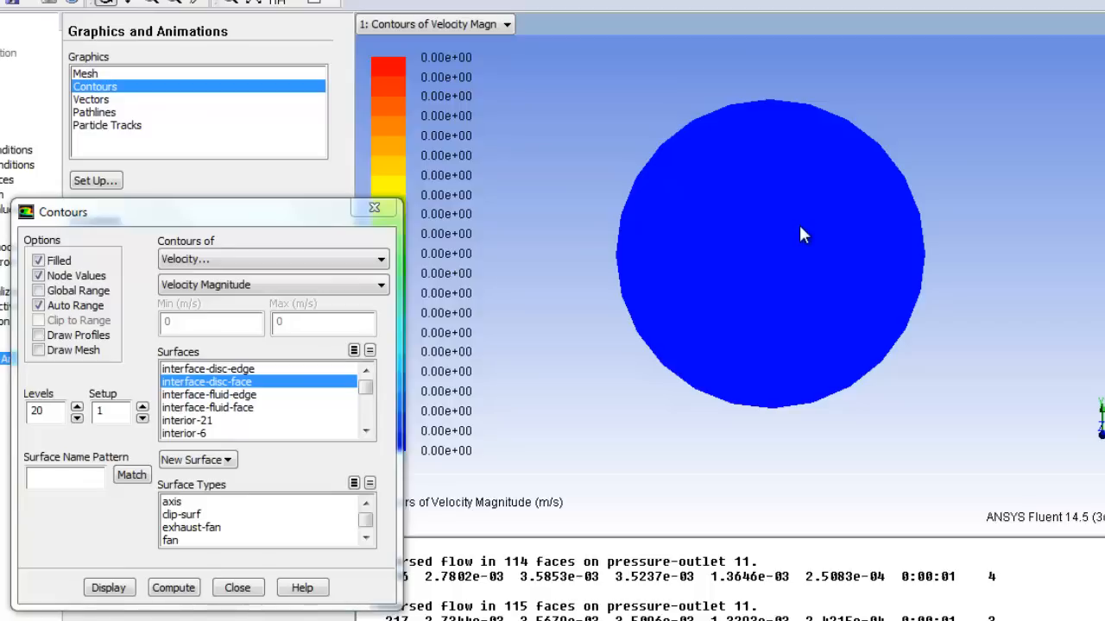
mouse_move(793, 240)
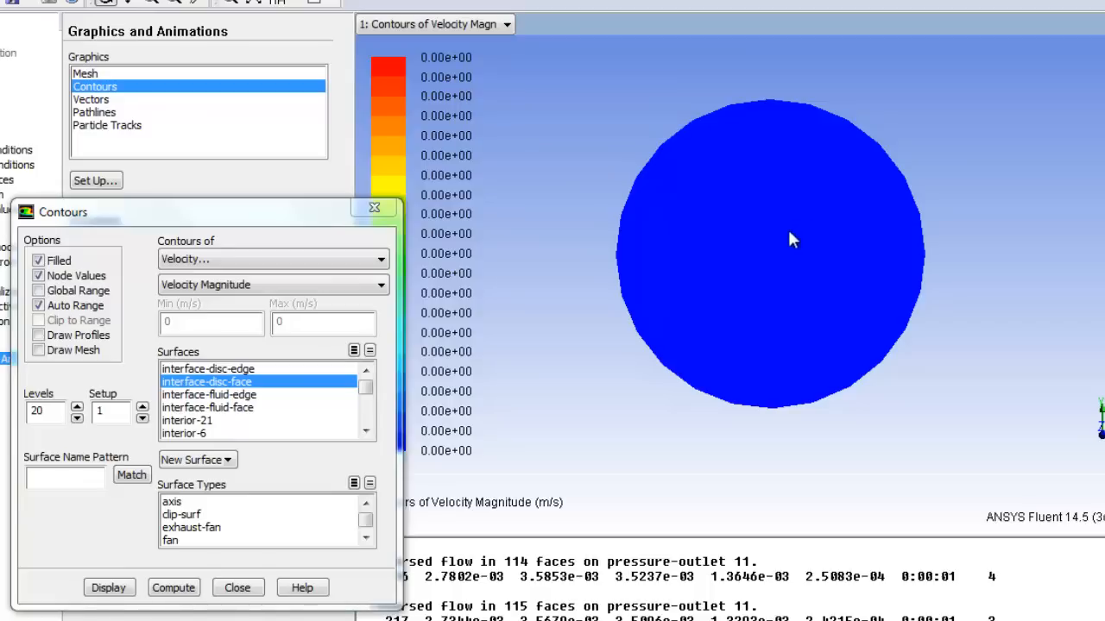
mouse_move(228, 416)
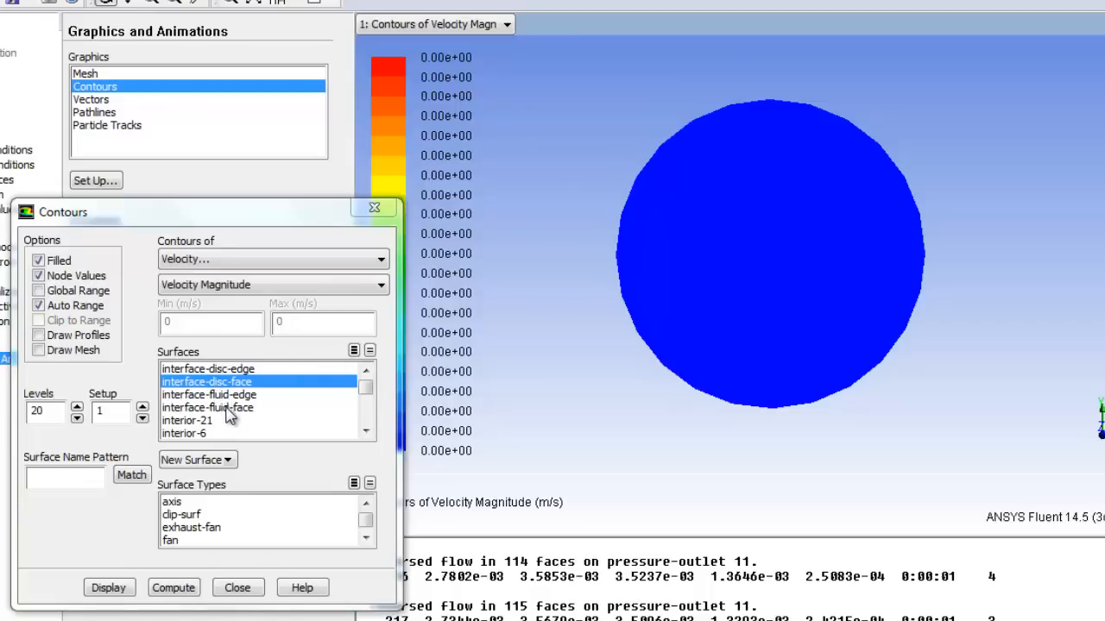
- Display the velocity-magnitude contours on interface-fluid-face (about 0.82 to 4.43 m/s)
click(207, 407)
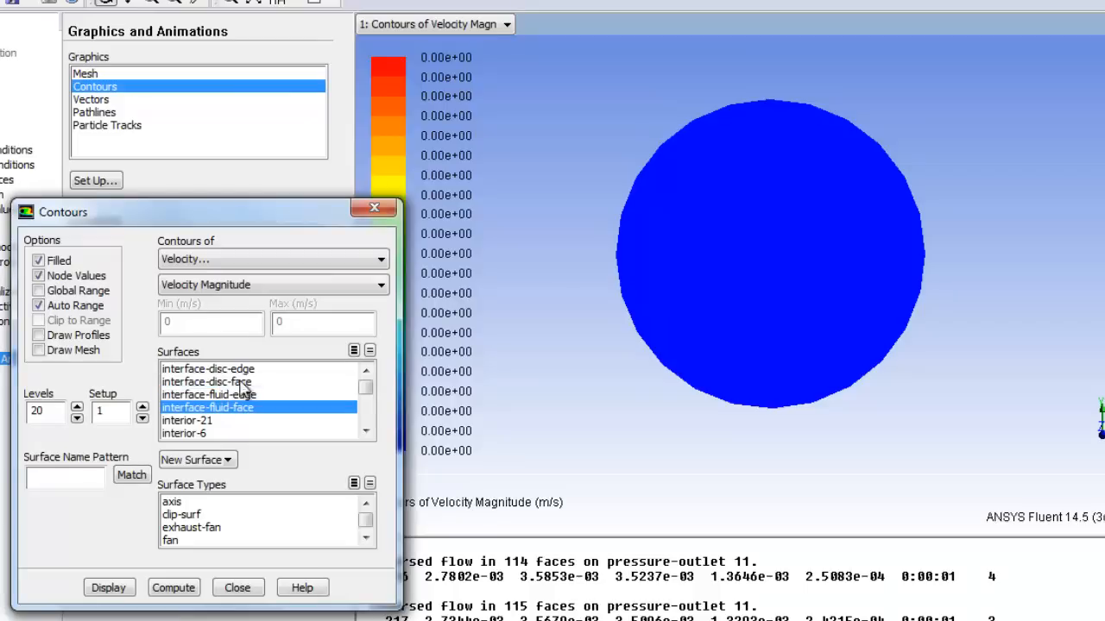
mouse_move(159, 441)
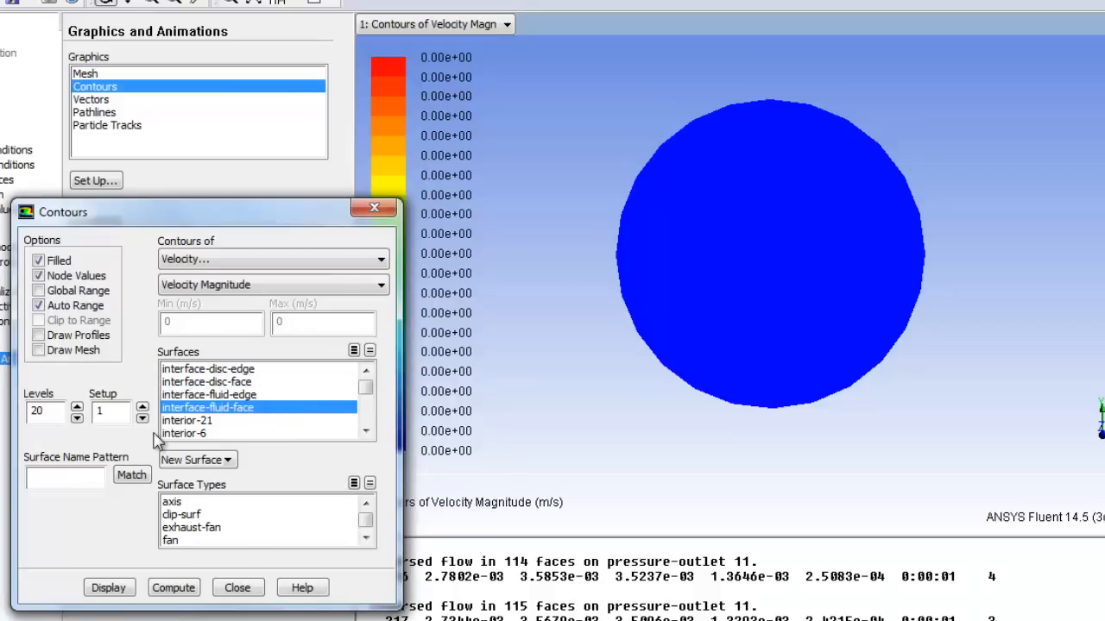
click(109, 587)
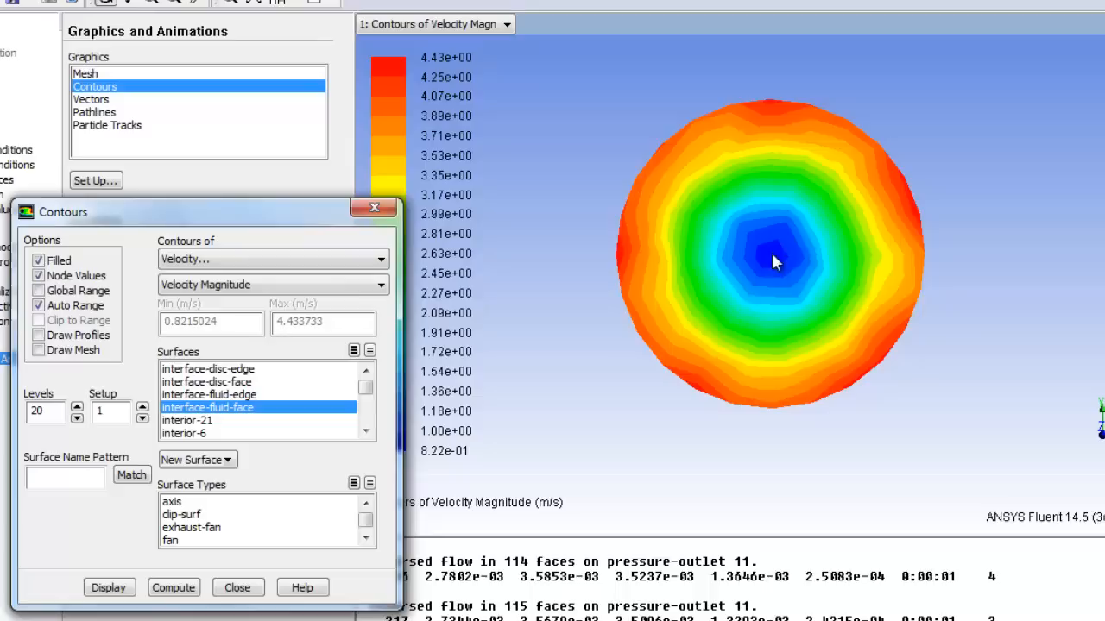
mouse_move(761, 270)
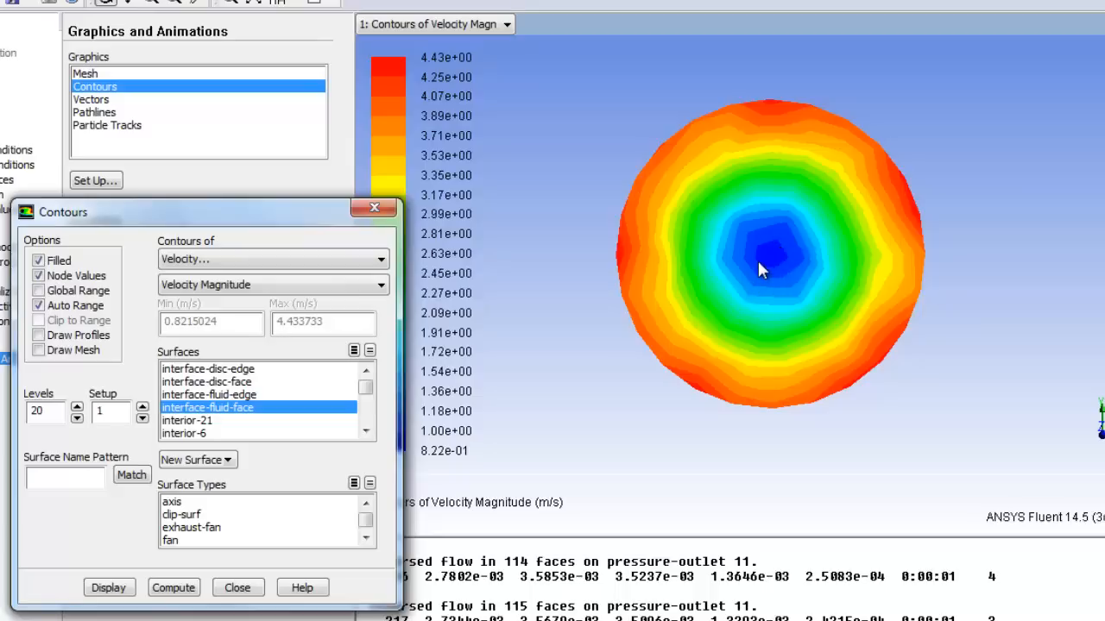
mouse_move(896, 176)
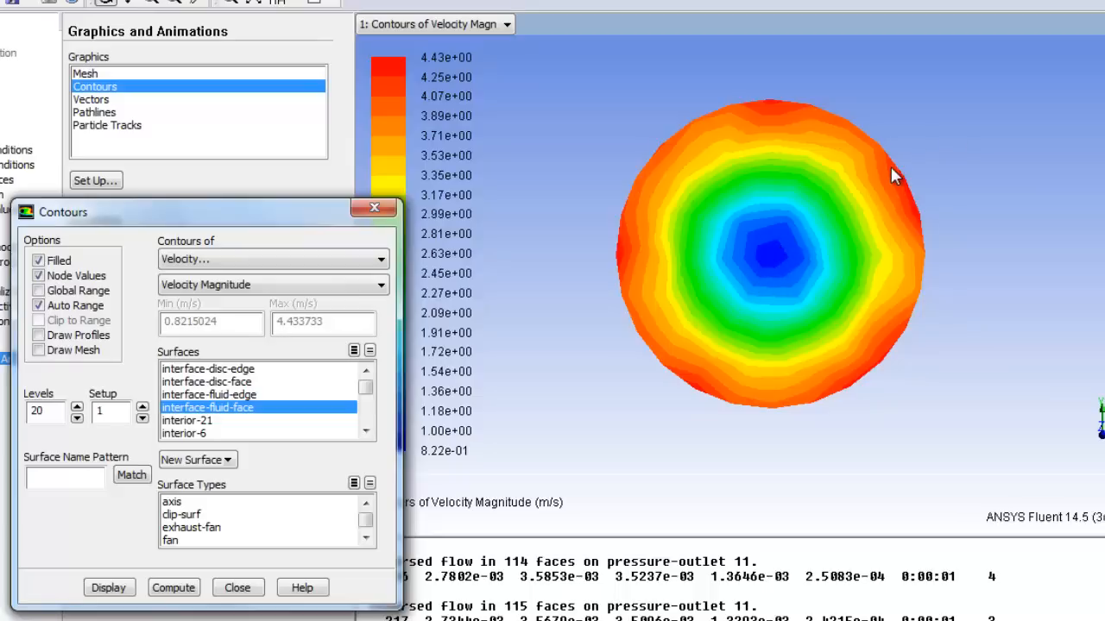
mouse_move(818, 186)
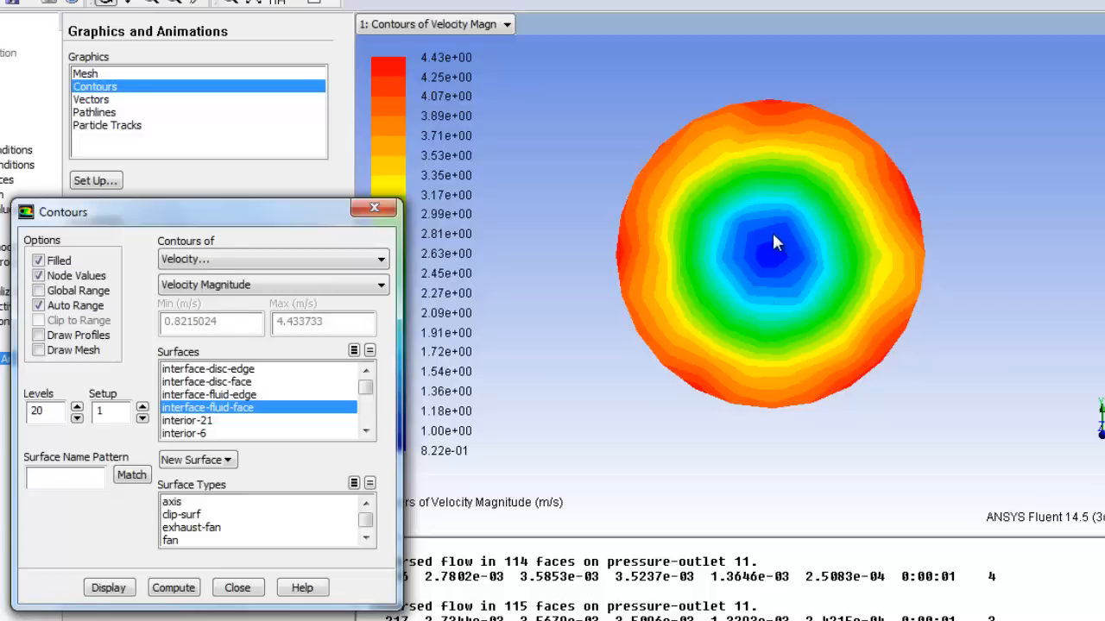
mouse_move(894, 164)
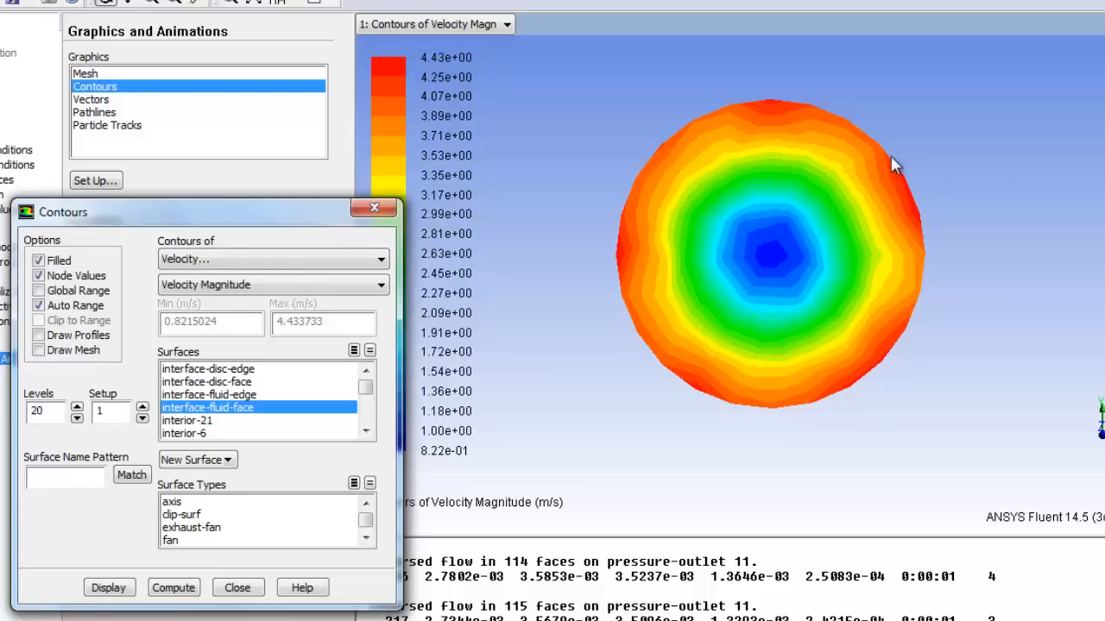
mouse_move(302, 290)
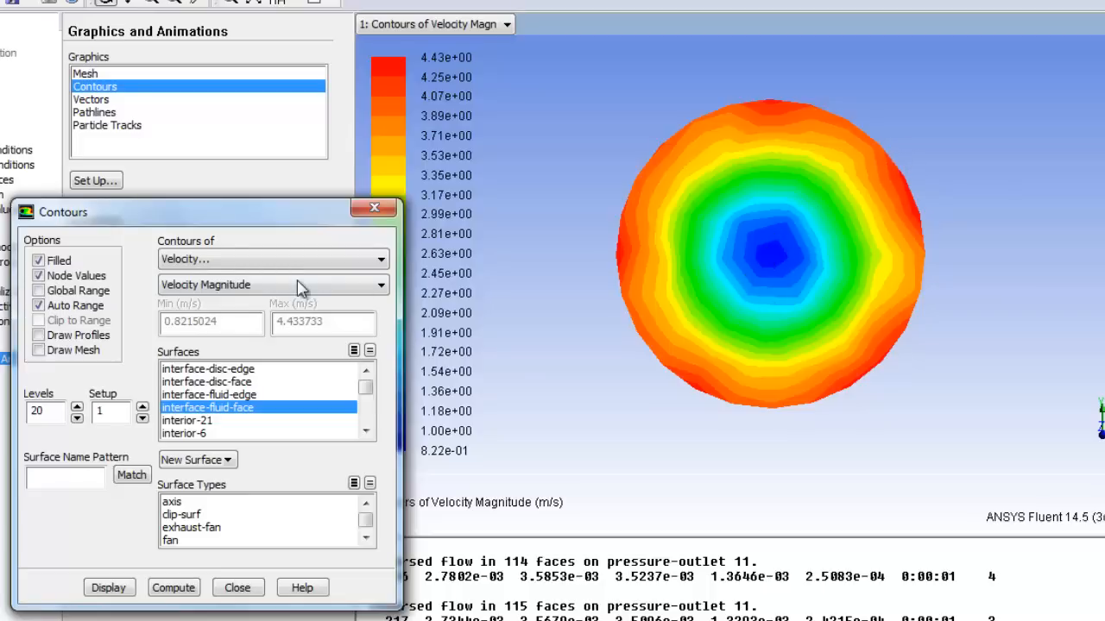
- Plot X velocity on interface-fluid-face, then switch the quantity back to velocity magnitude
click(272, 284)
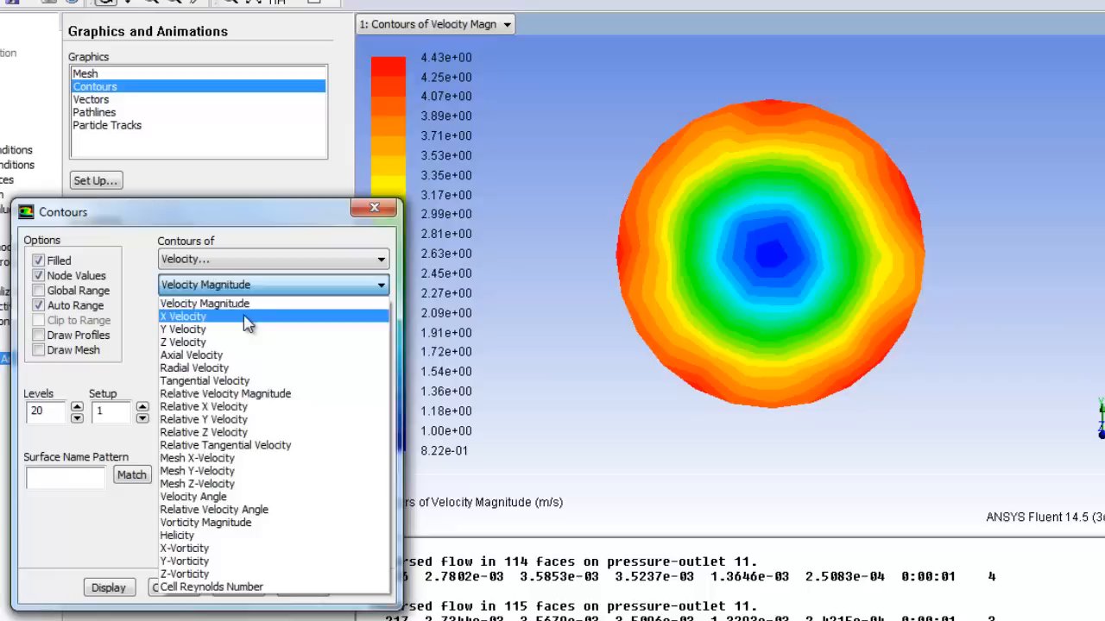
click(183, 316)
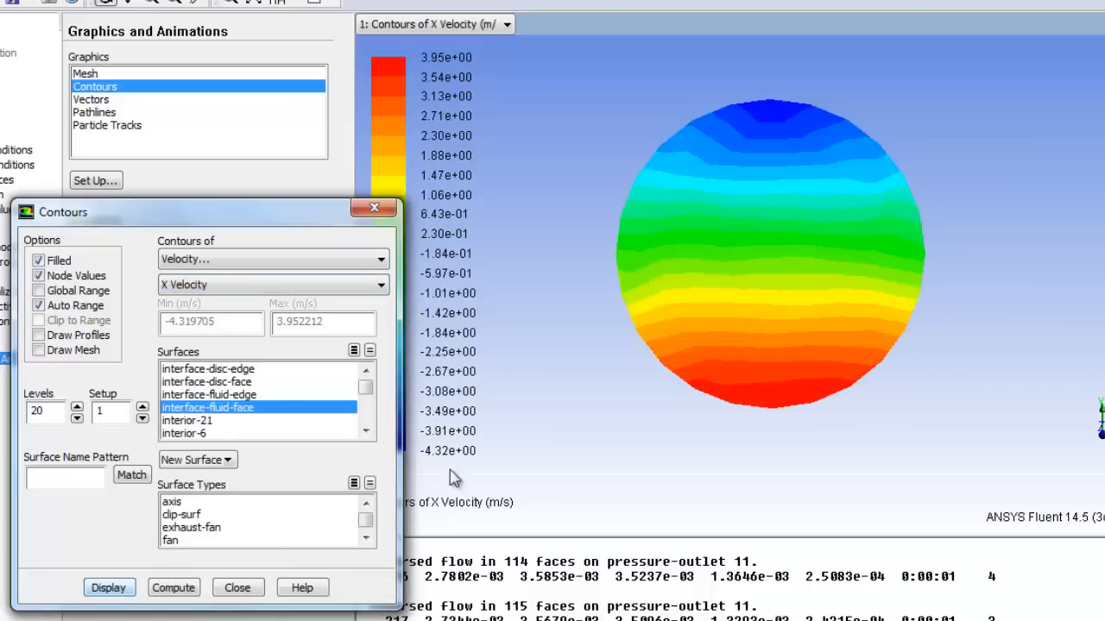
mouse_move(844, 438)
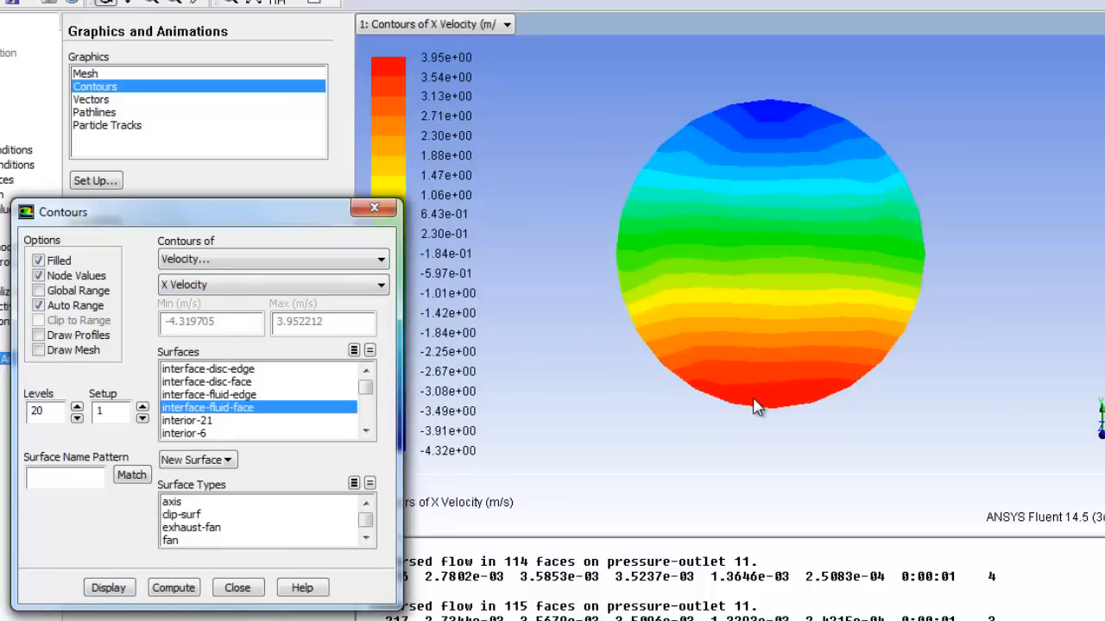
mouse_move(877, 82)
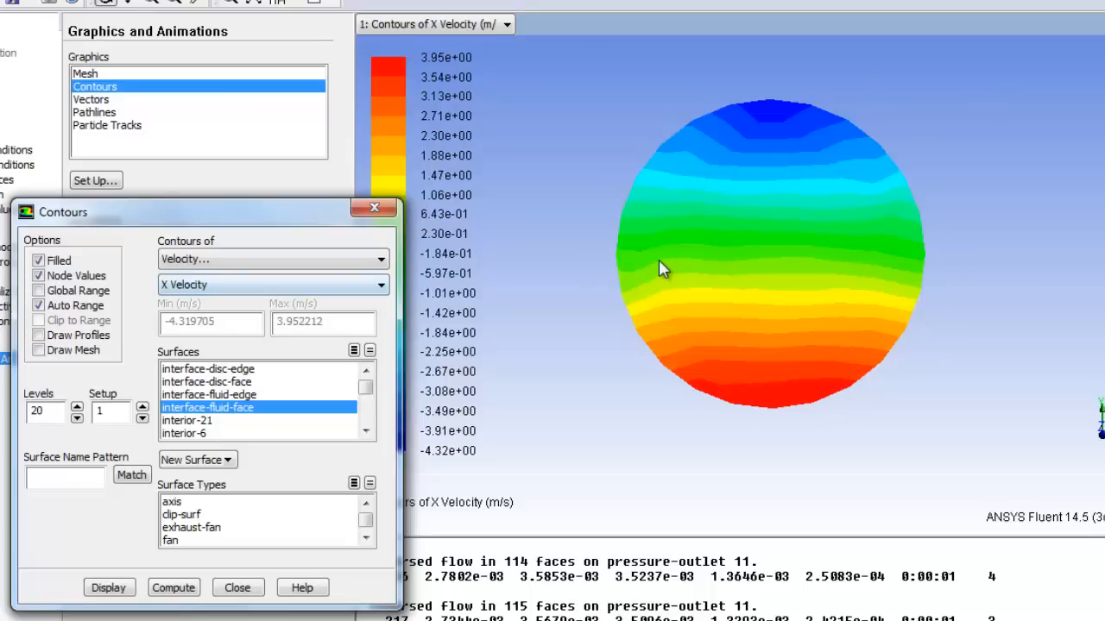
mouse_move(818, 262)
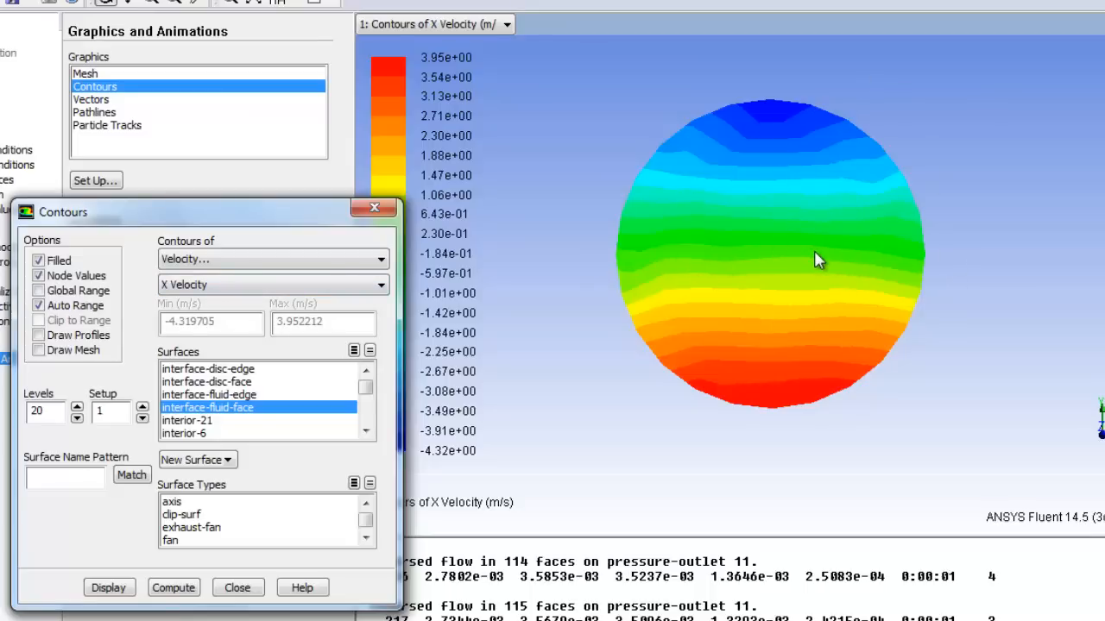
mouse_move(701, 272)
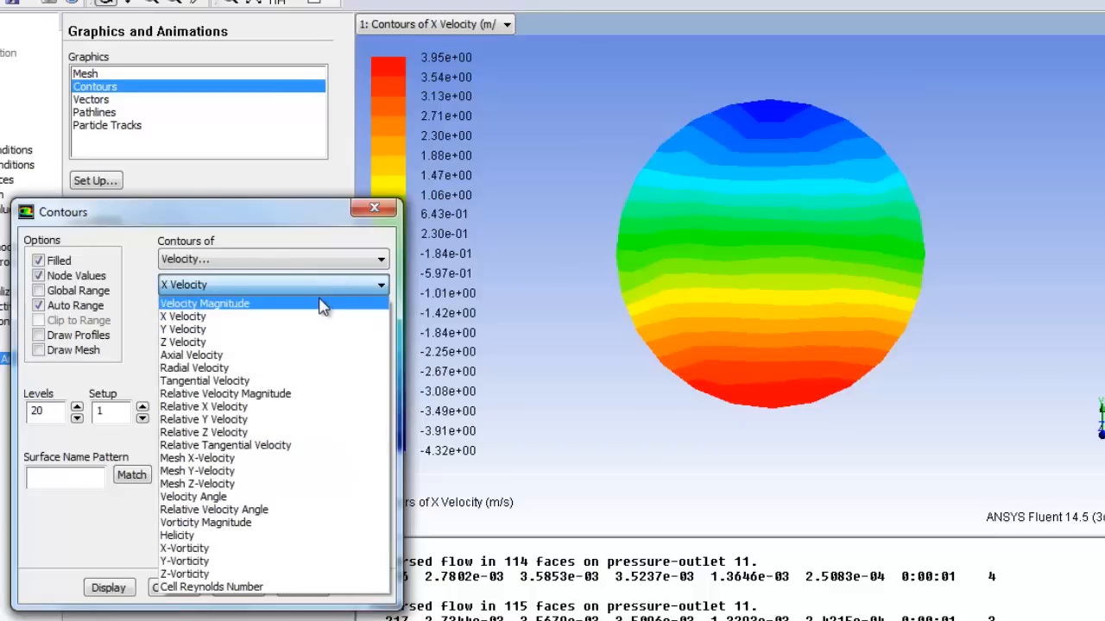
click(203, 304)
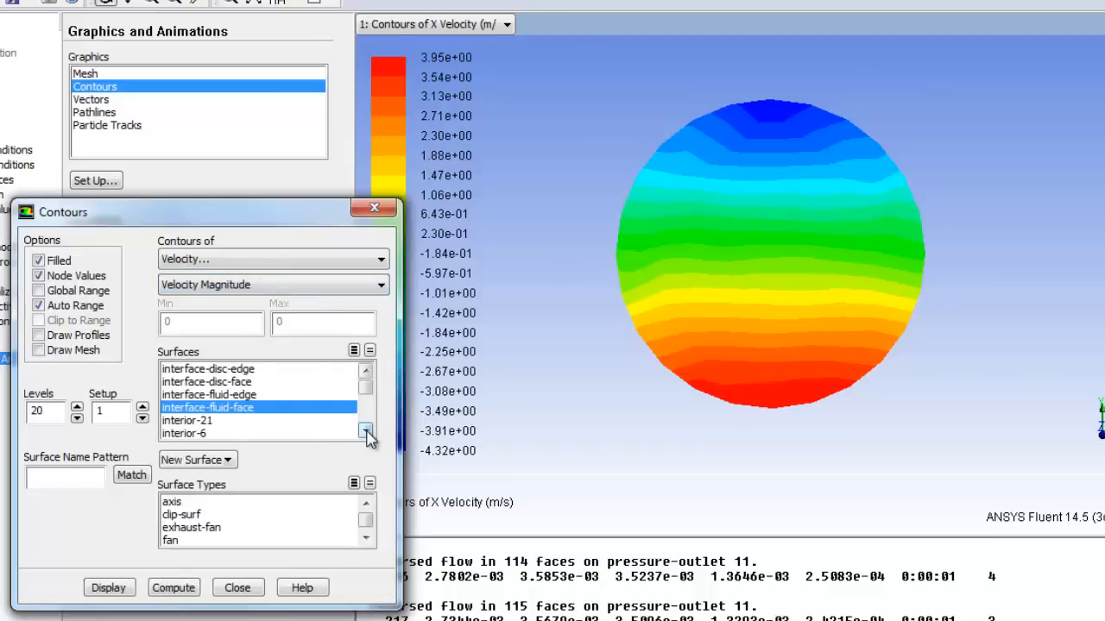
- Display velocity-magnitude contours on the symmetry-fluid plane (0 to about 4.77 m/s)
click(366, 431)
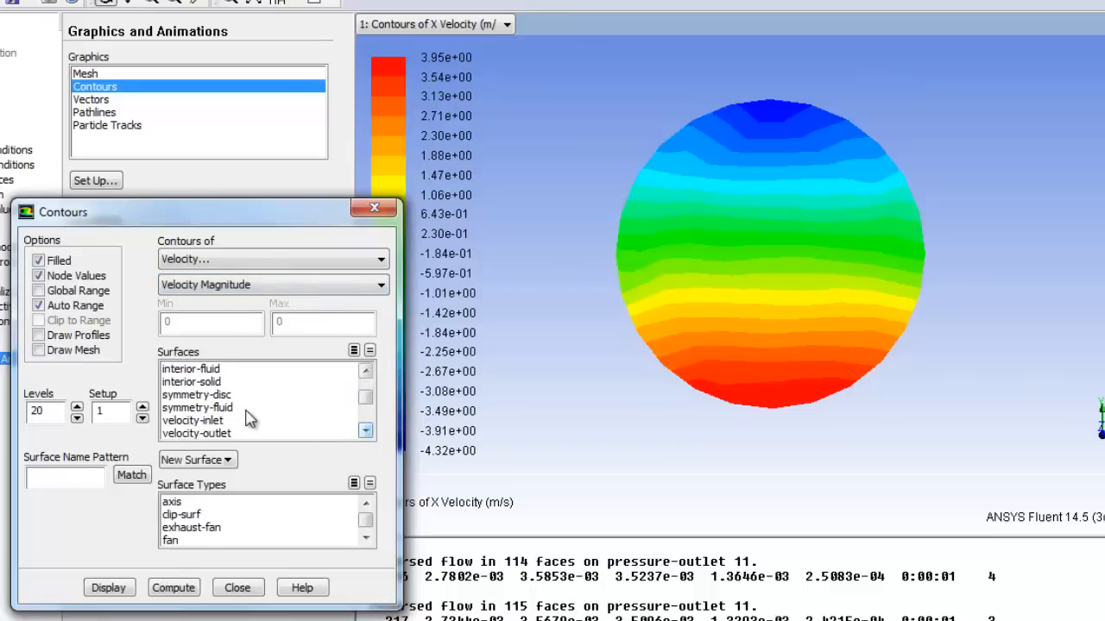
click(197, 407)
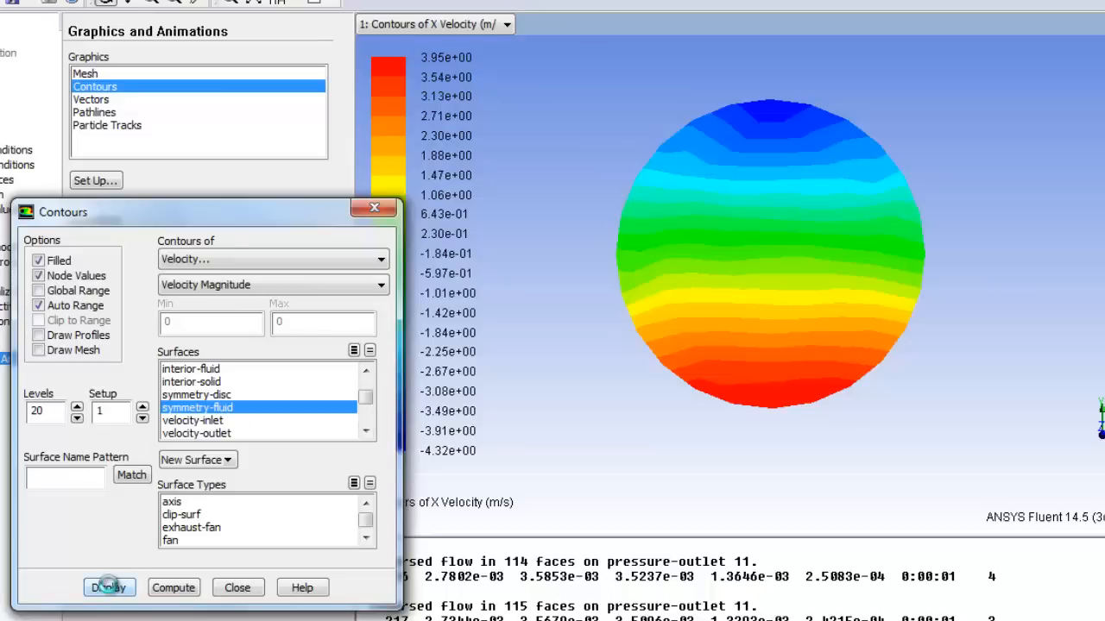
click(109, 587)
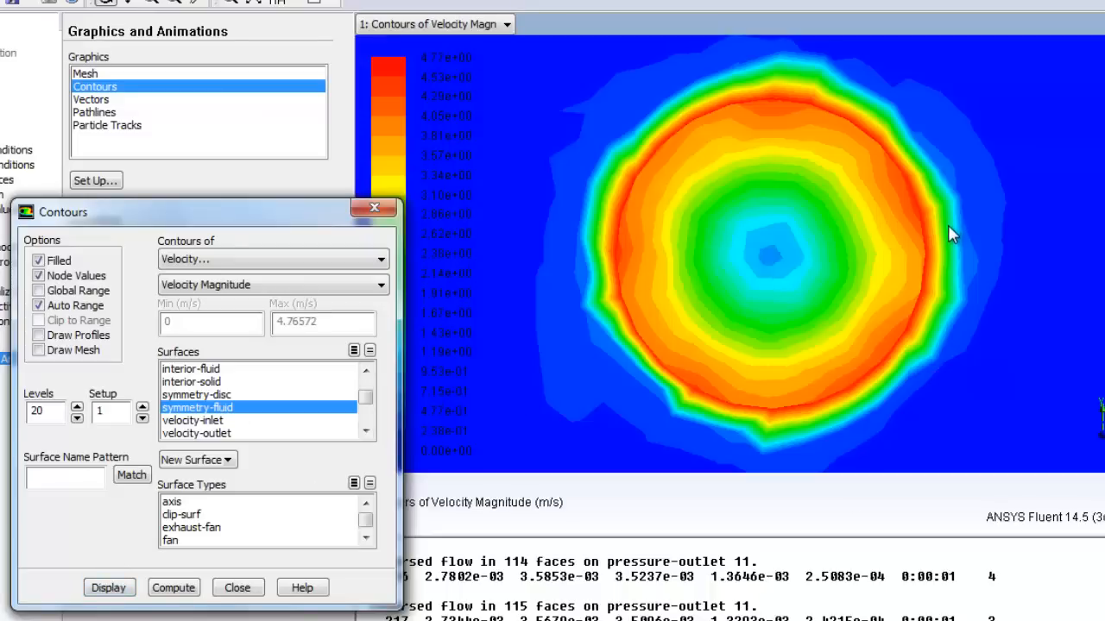
mouse_move(922, 197)
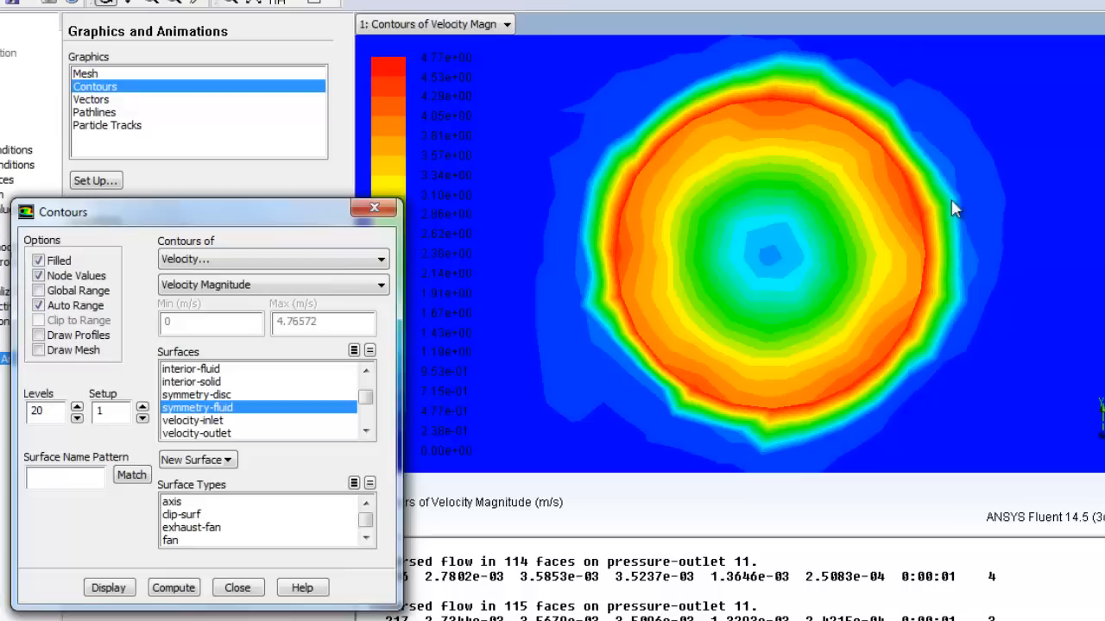
mouse_move(941, 212)
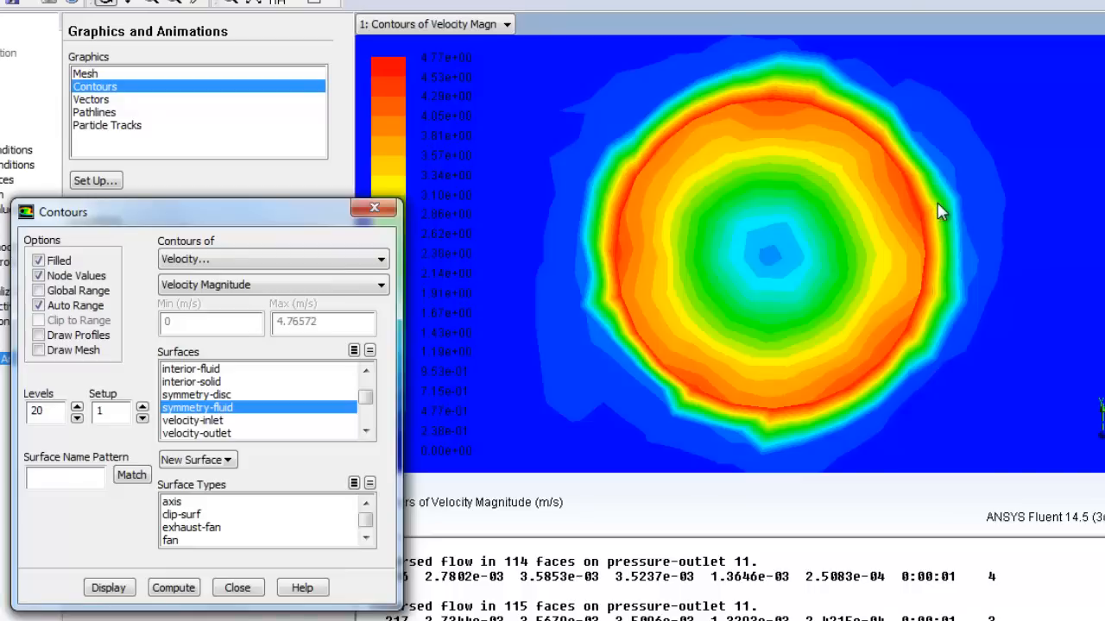
mouse_move(922, 228)
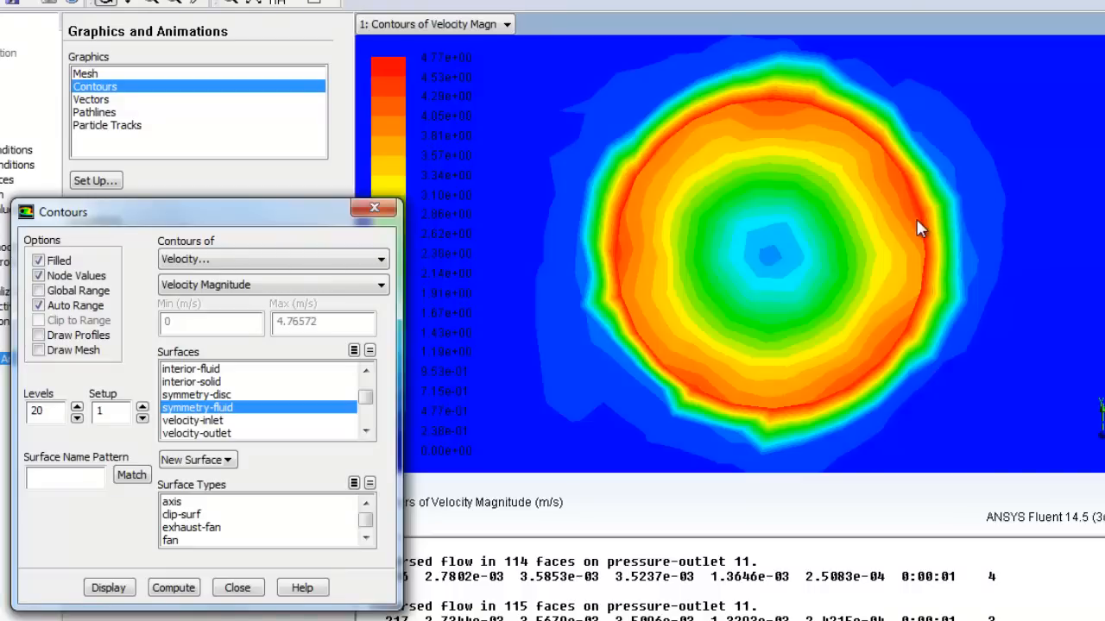
mouse_move(906, 203)
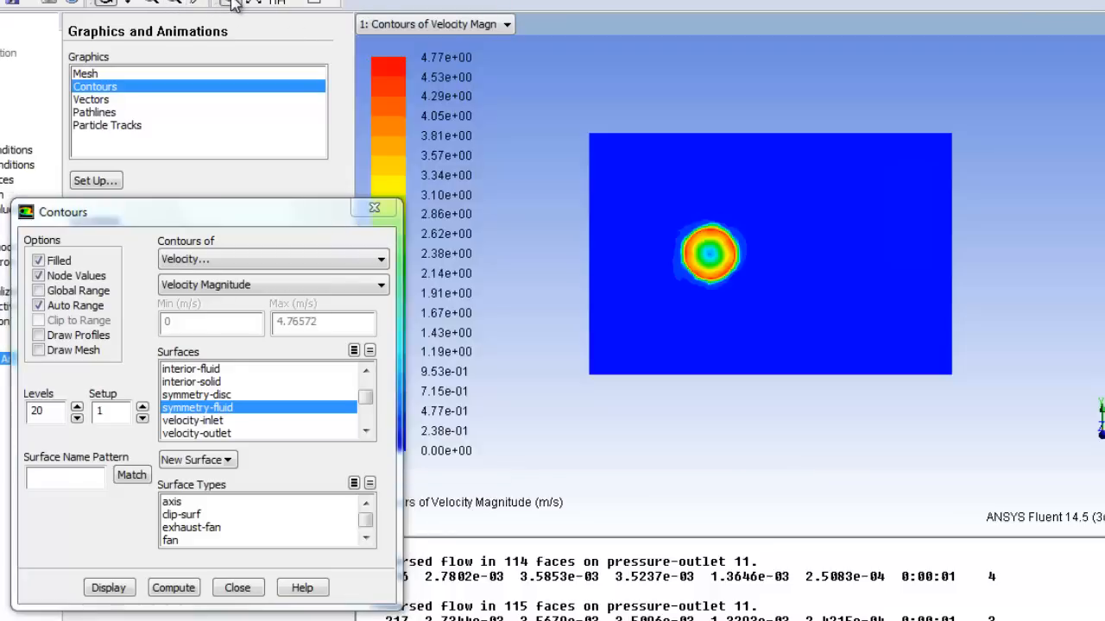
mouse_move(697, 307)
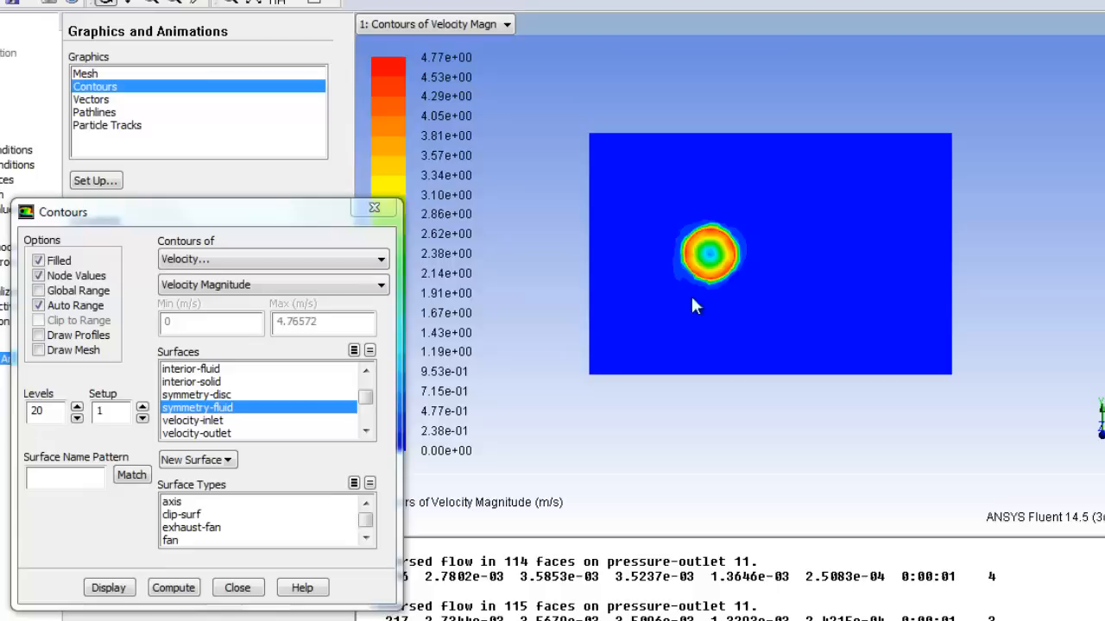
mouse_move(829, 223)
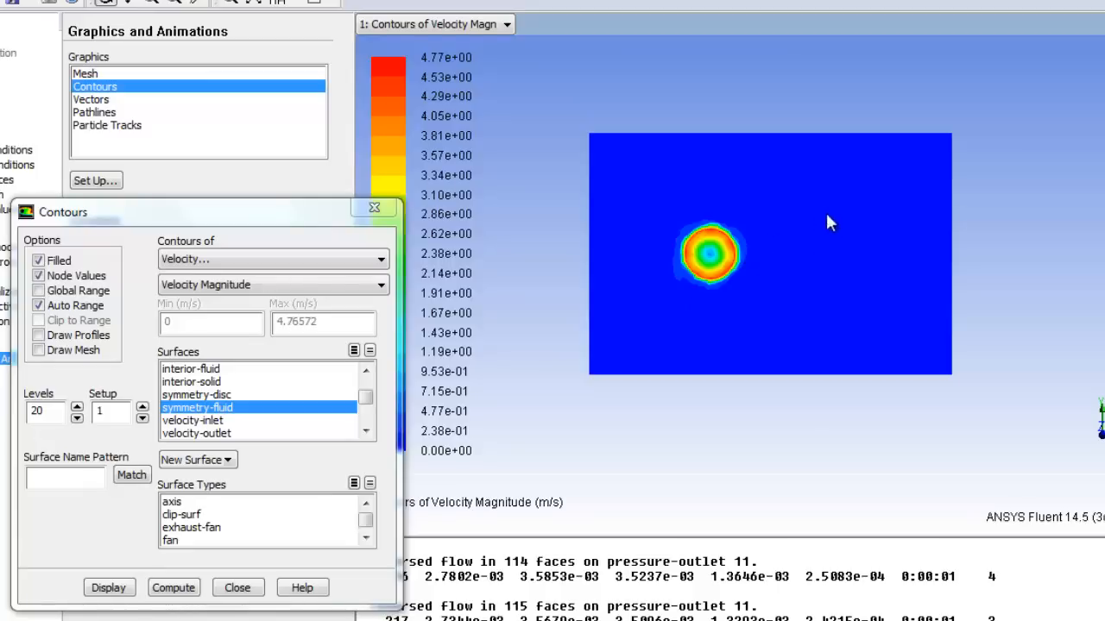
mouse_move(688, 335)
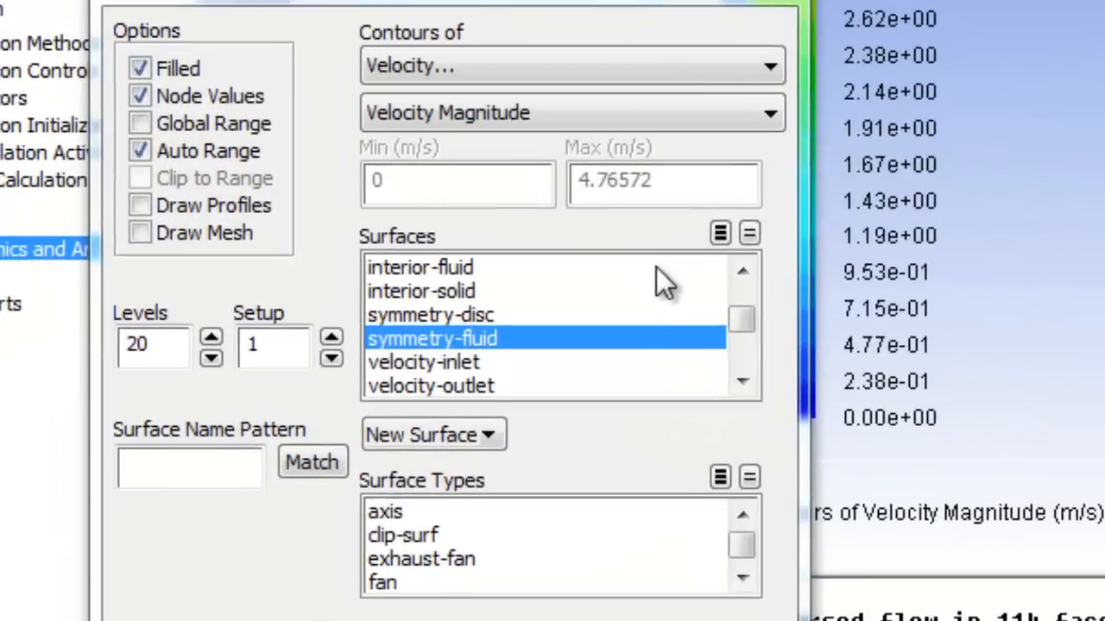
click(431, 336)
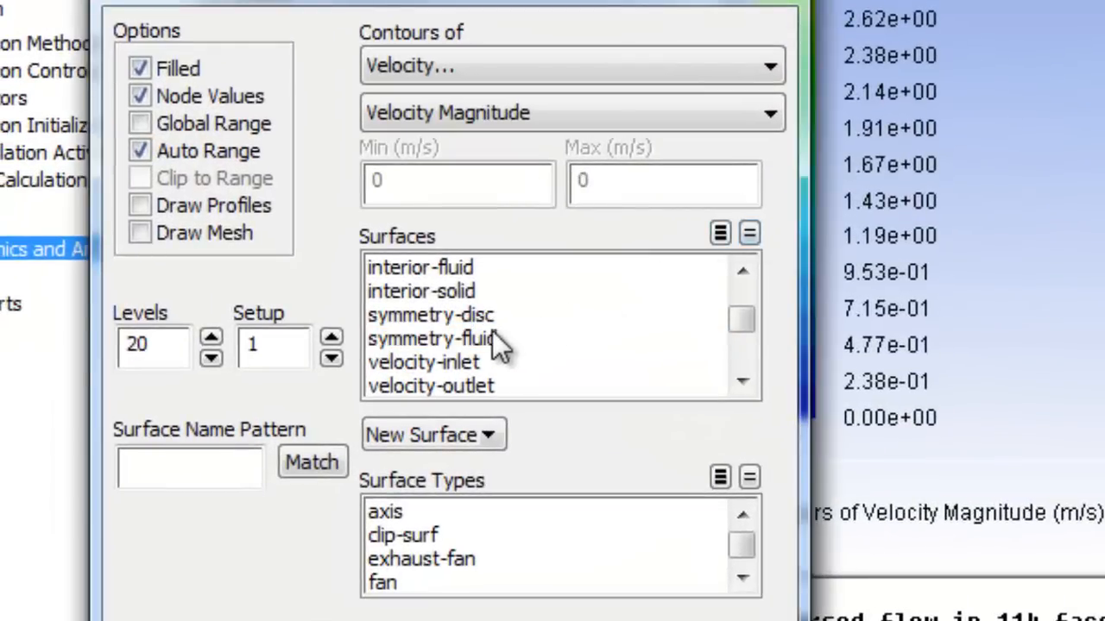
click(432, 337)
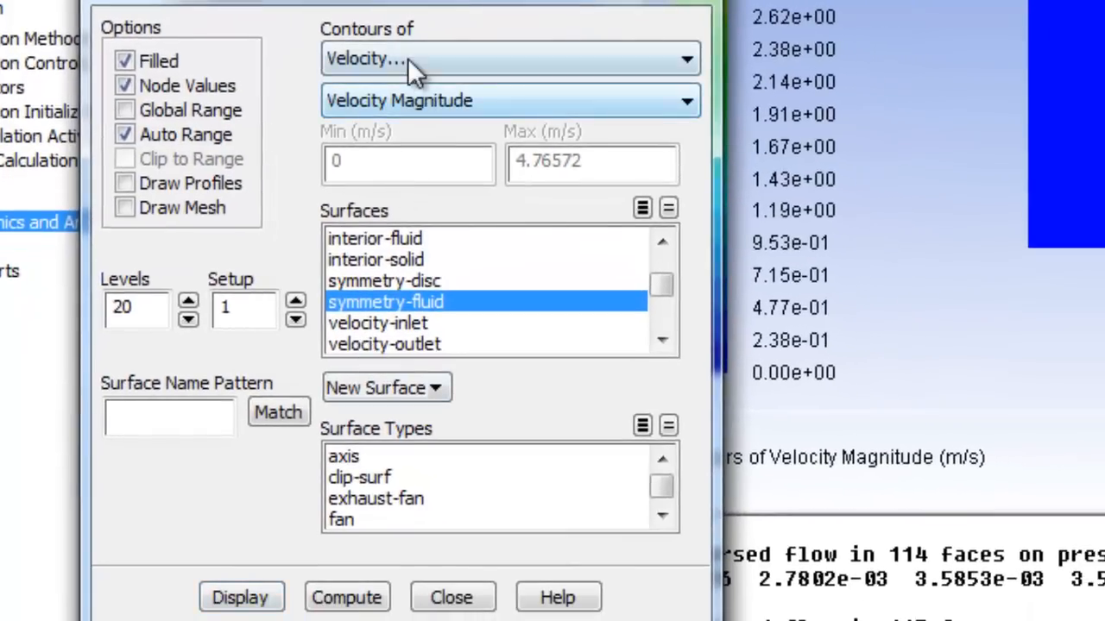
- Plot static-temperature contours on interface-disc-face (near 500 K) and fit the view
click(509, 58)
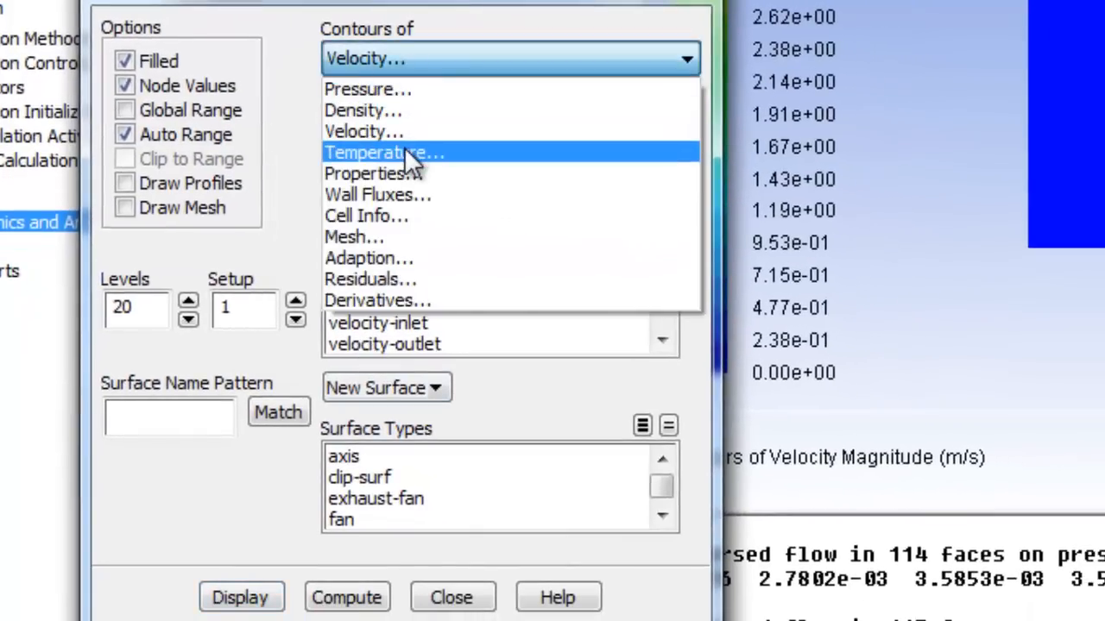
click(383, 152)
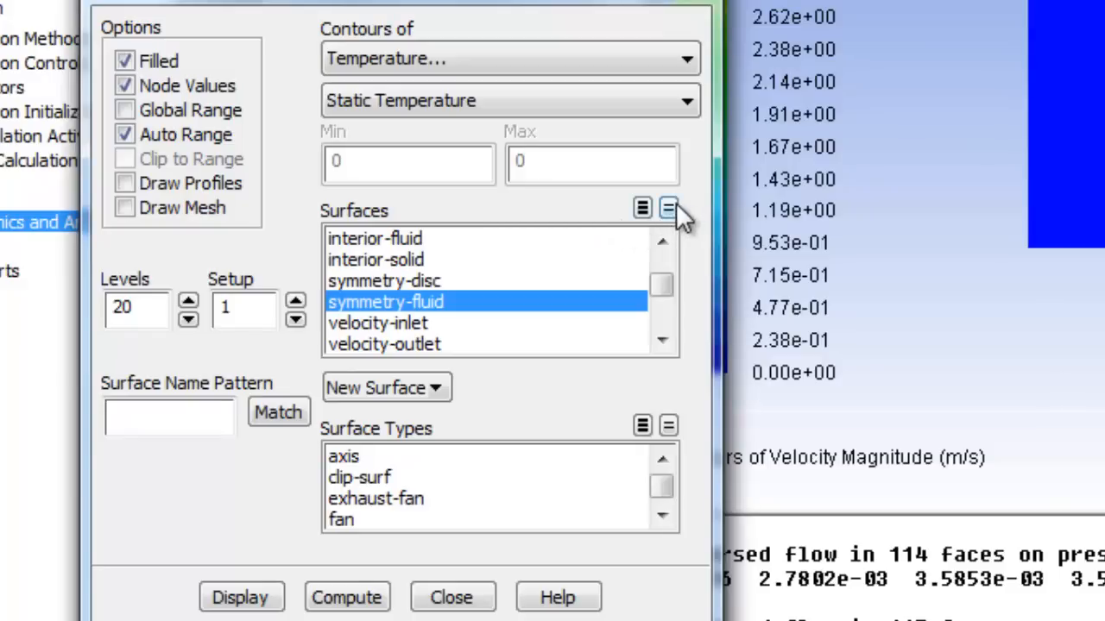
click(661, 243)
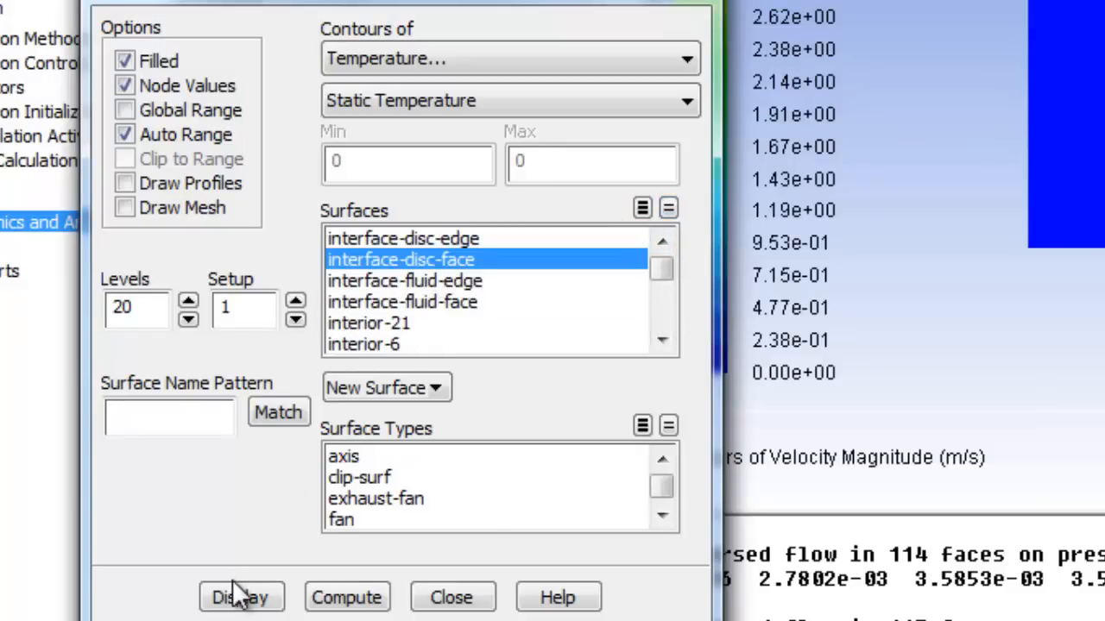
click(242, 598)
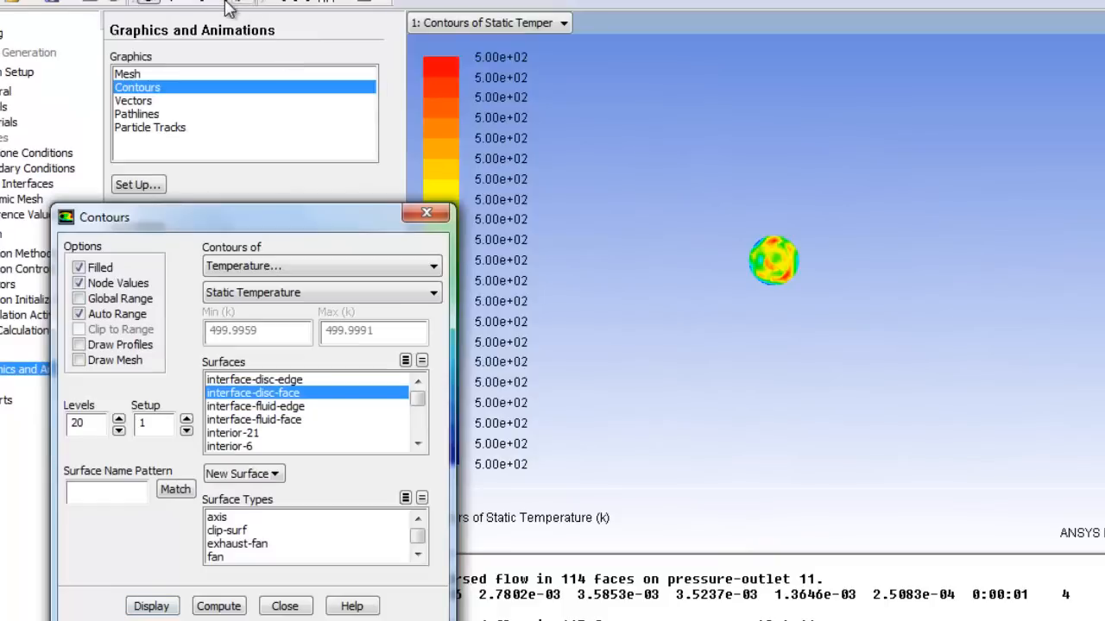
click(152, 604)
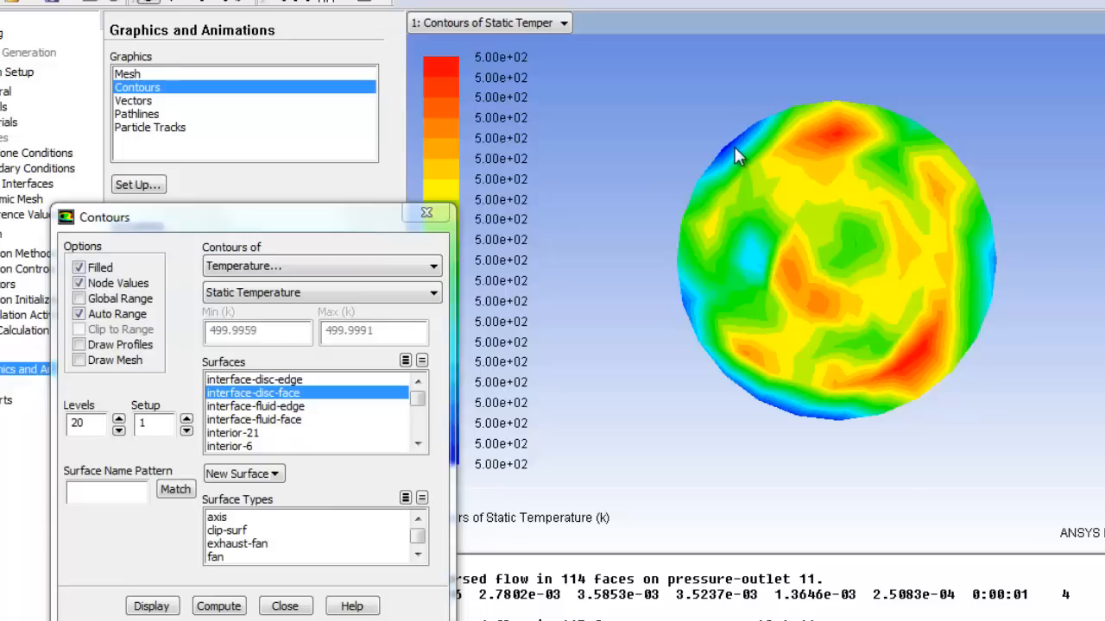
mouse_move(486, 67)
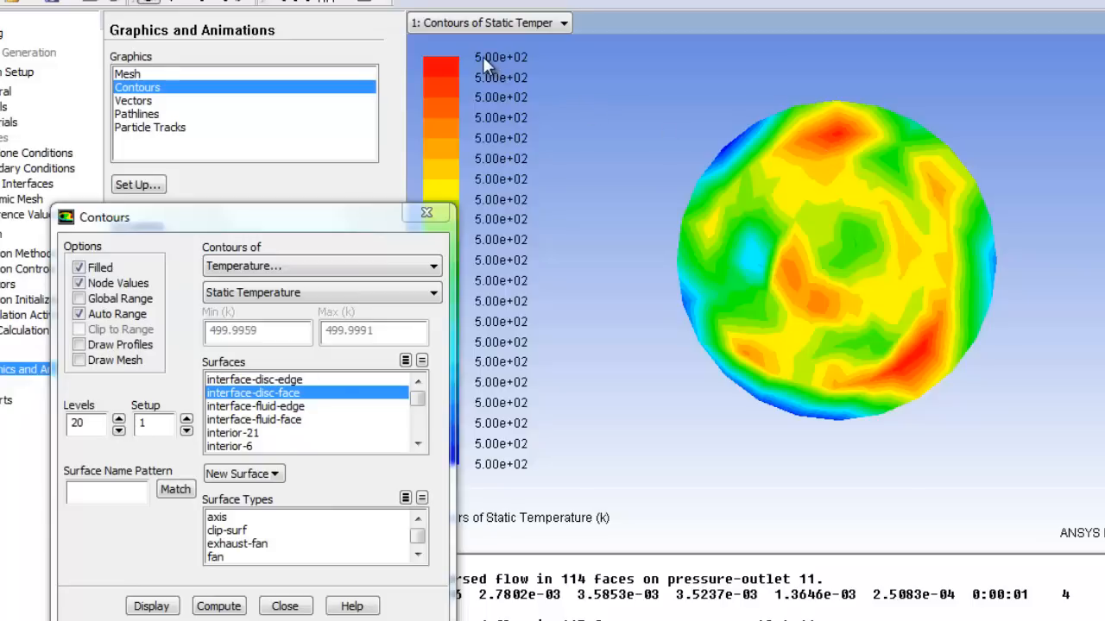
mouse_move(526, 451)
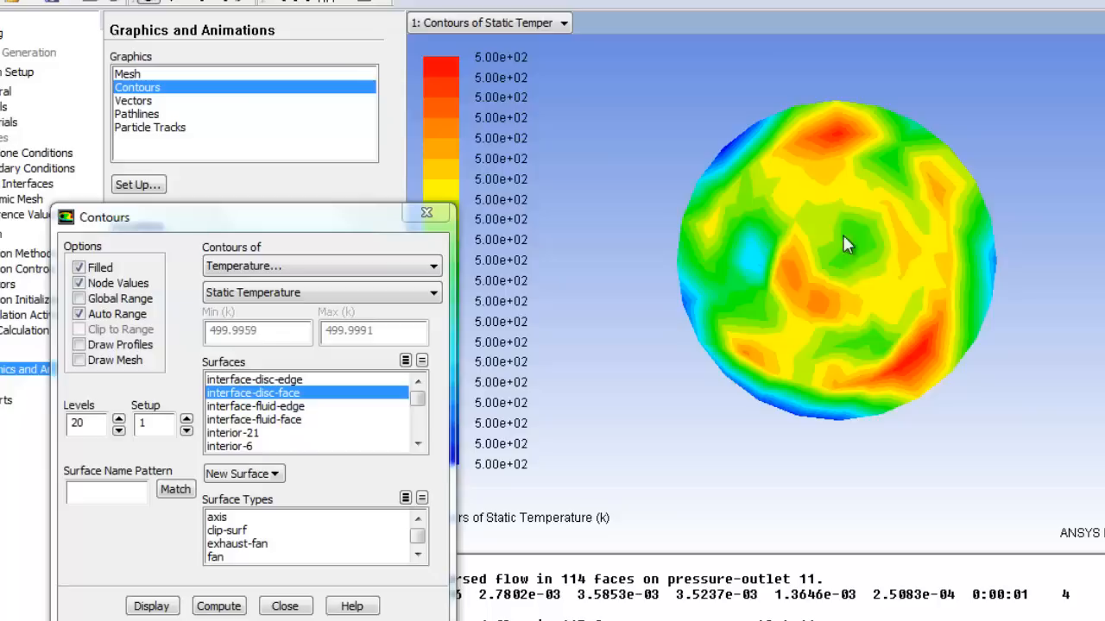
mouse_move(810, 216)
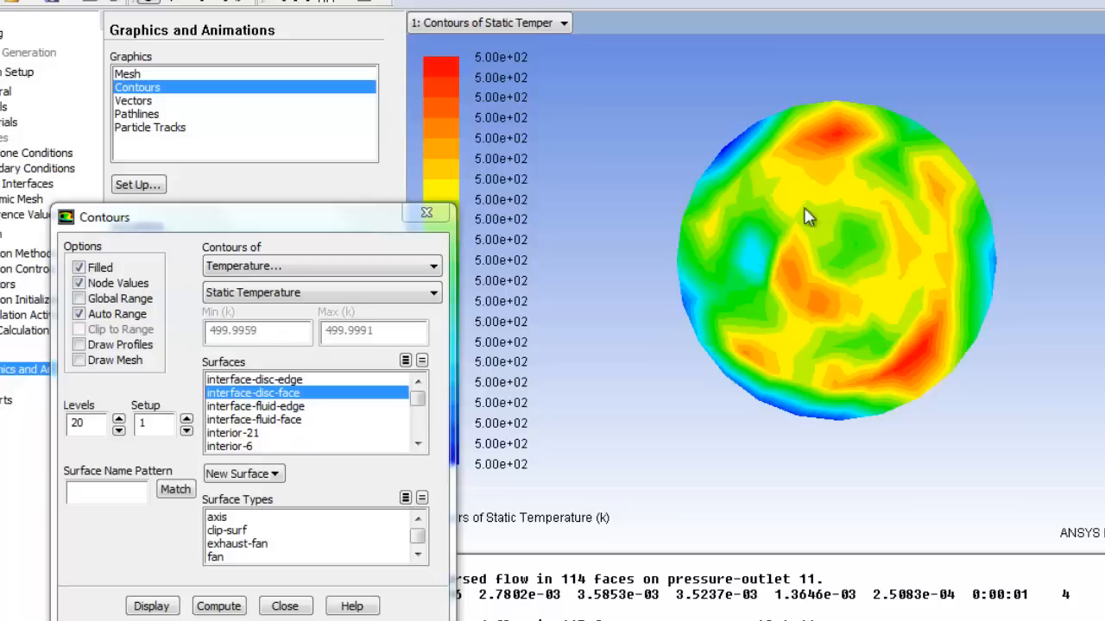
mouse_move(846, 257)
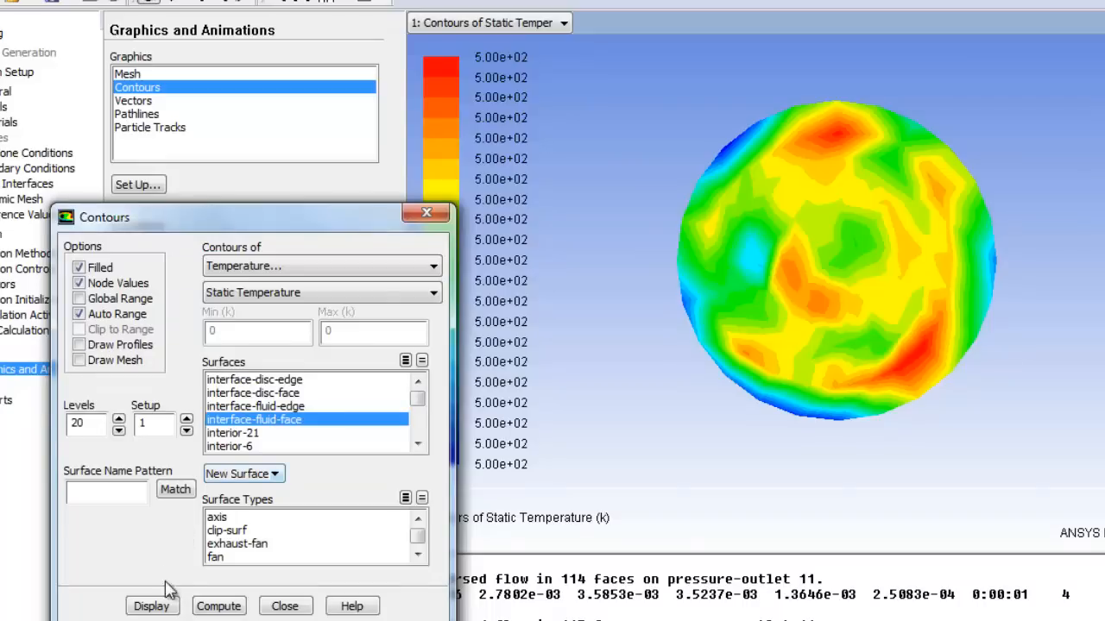
- Plot static-temperature contours on symmetry-fluid (about 300-500 K) and fit the whole plane in view
click(152, 605)
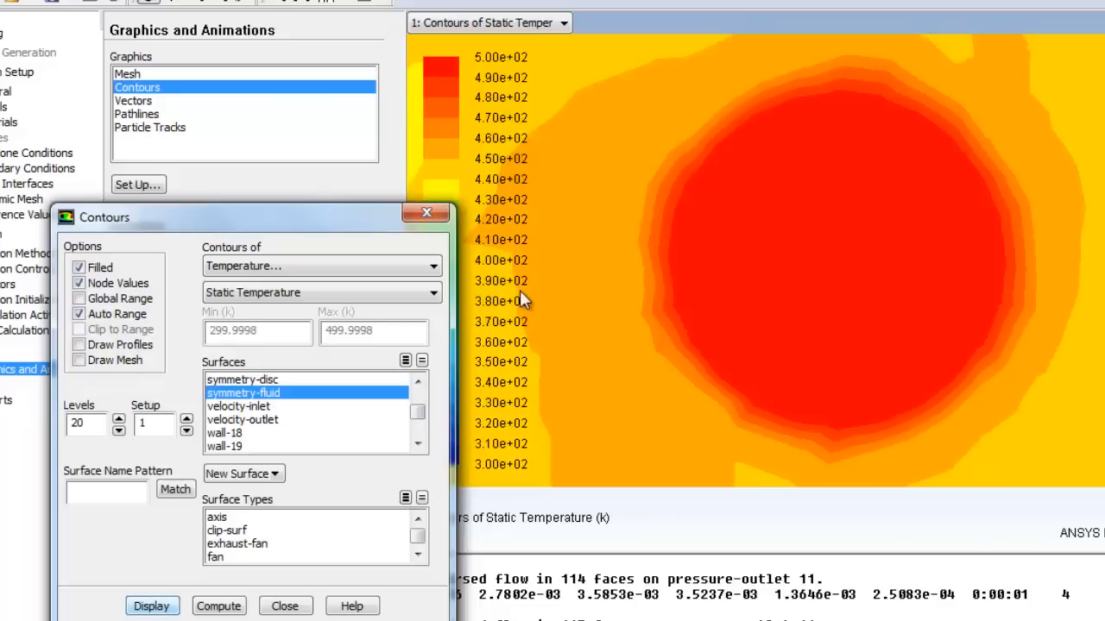
click(152, 605)
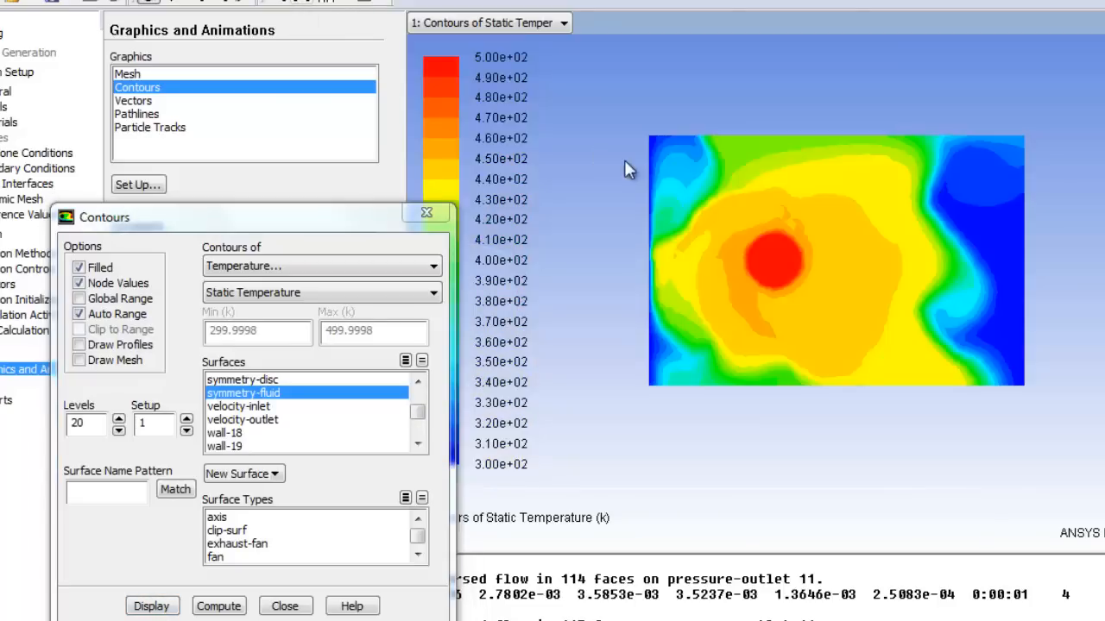
mouse_move(708, 259)
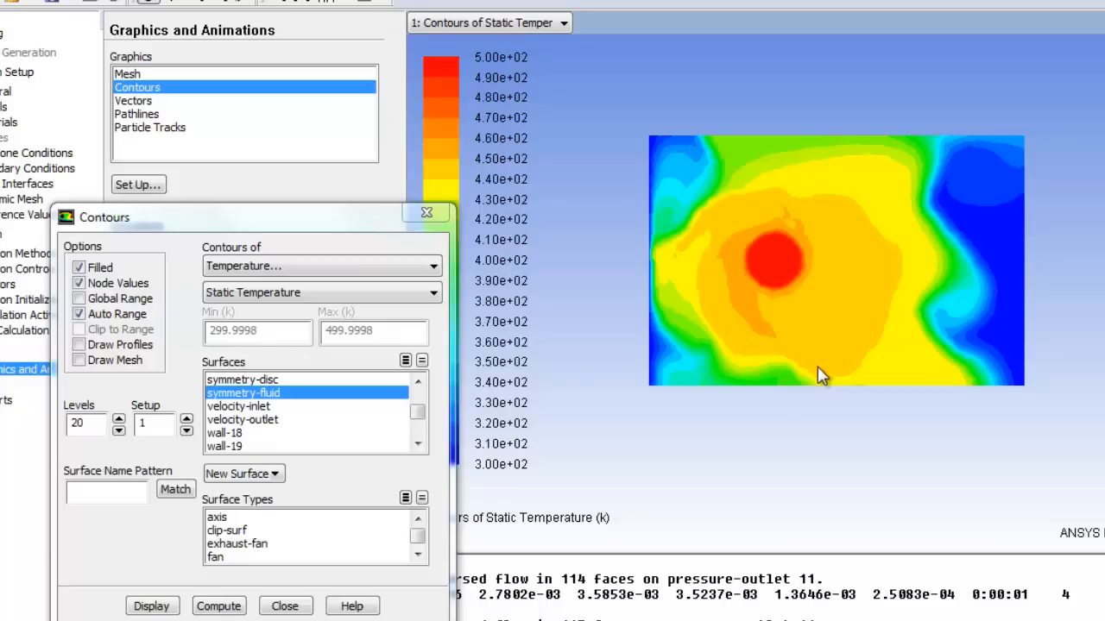
mouse_move(820, 377)
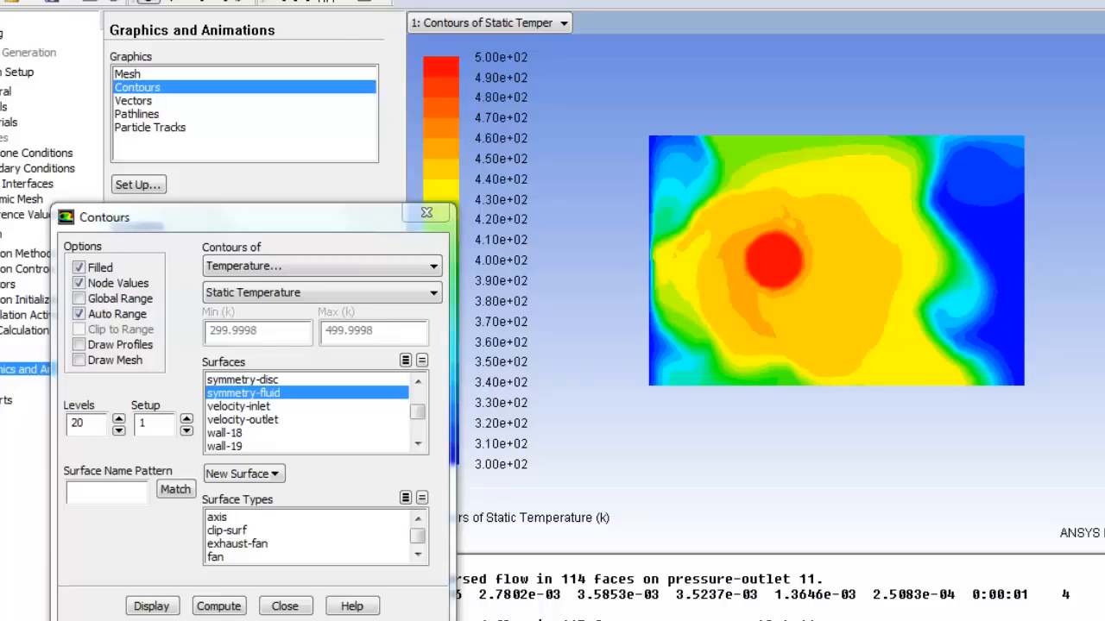
mouse_move(740, 279)
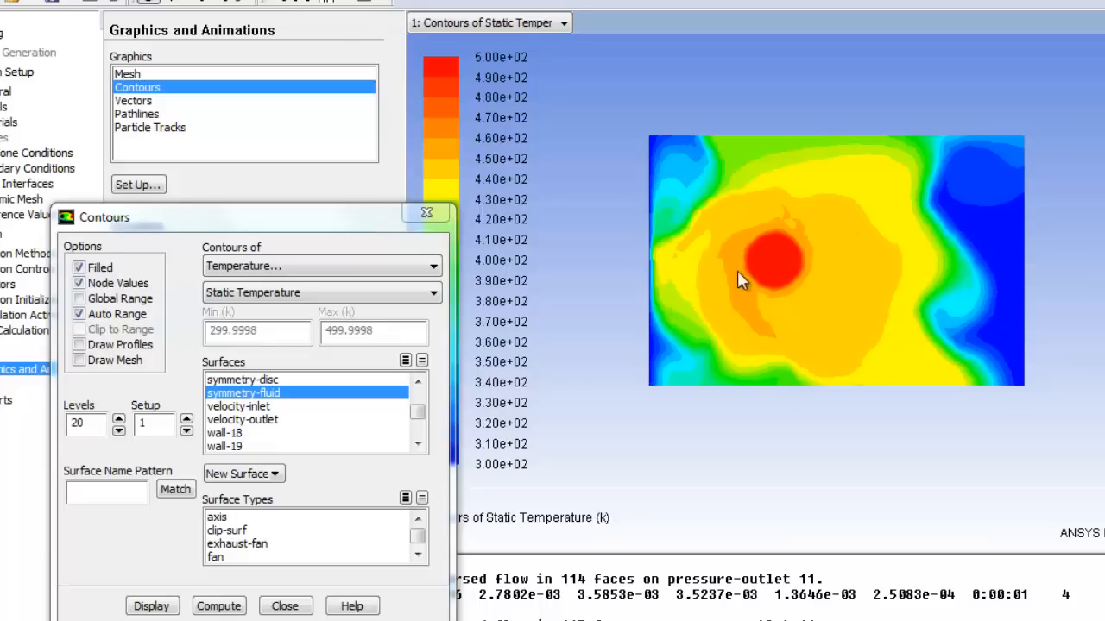
mouse_move(866, 278)
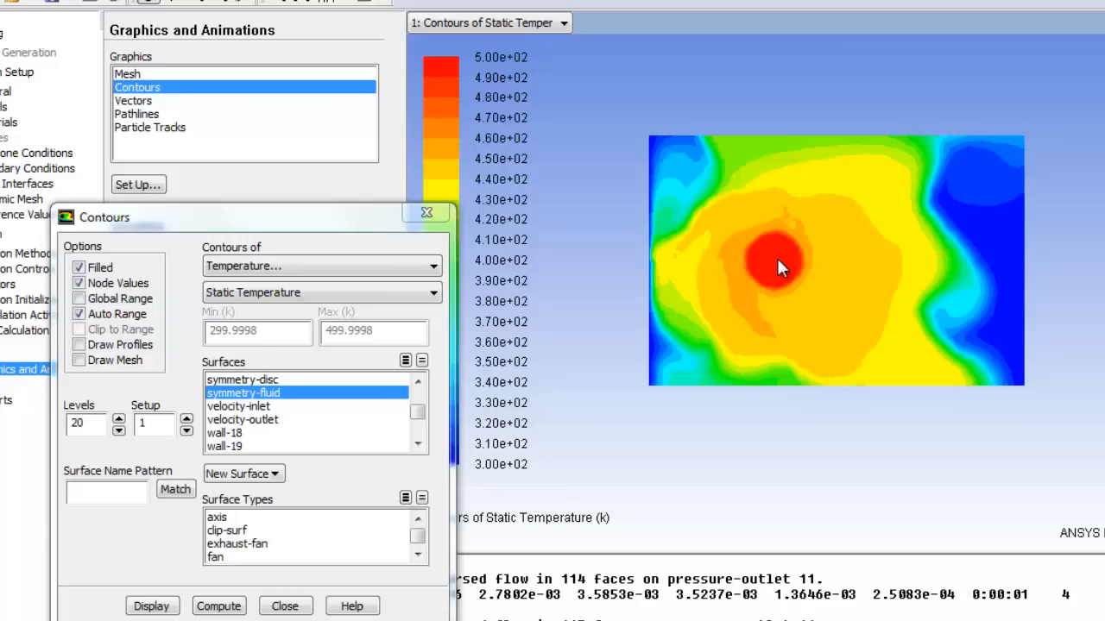
mouse_move(604, 235)
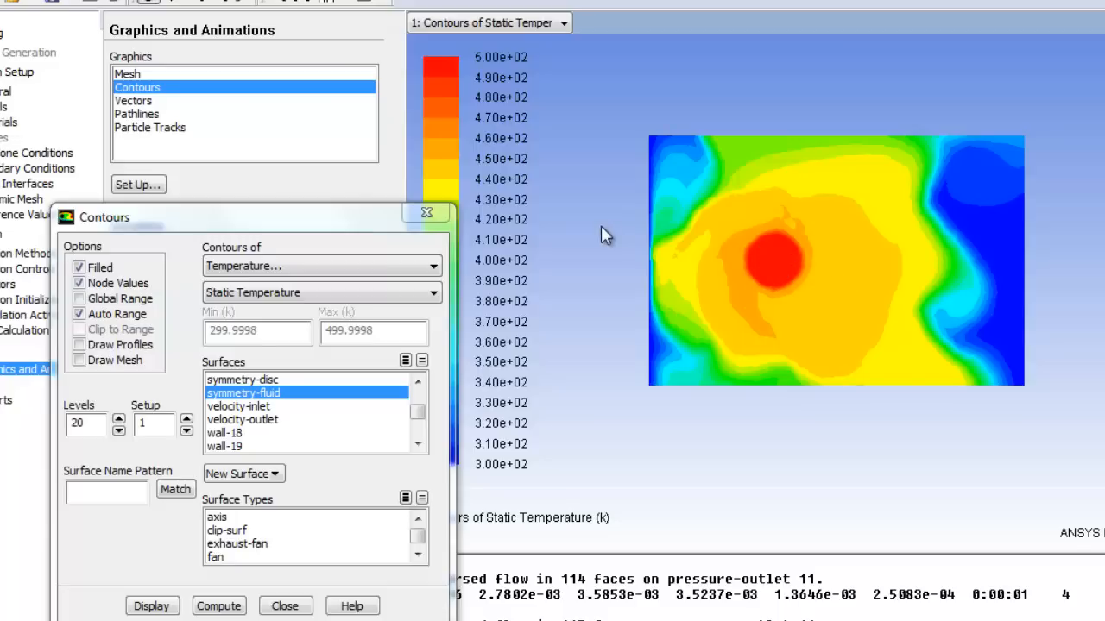